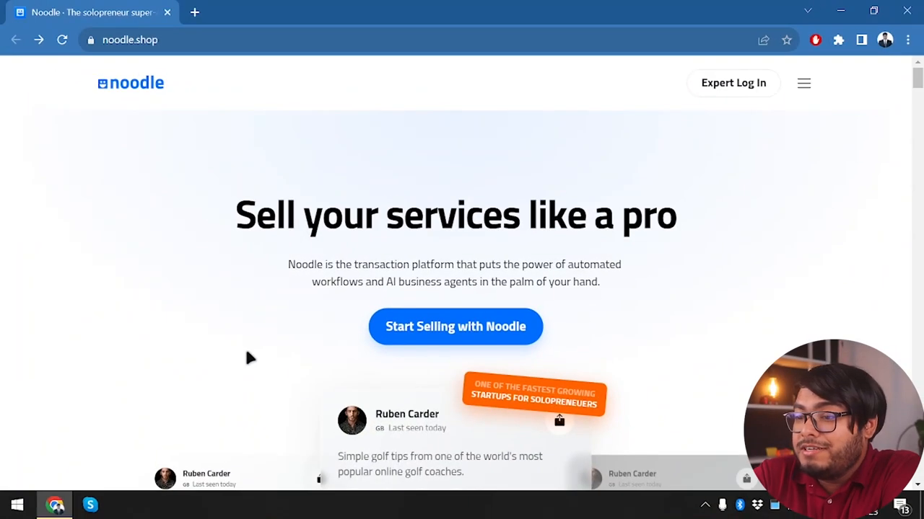
Browse the noodle.shop homepage features and stats, then head to the Pricing page.
{"action": "scroll", "scroll_direction": "down", "scroll_amount": 3}
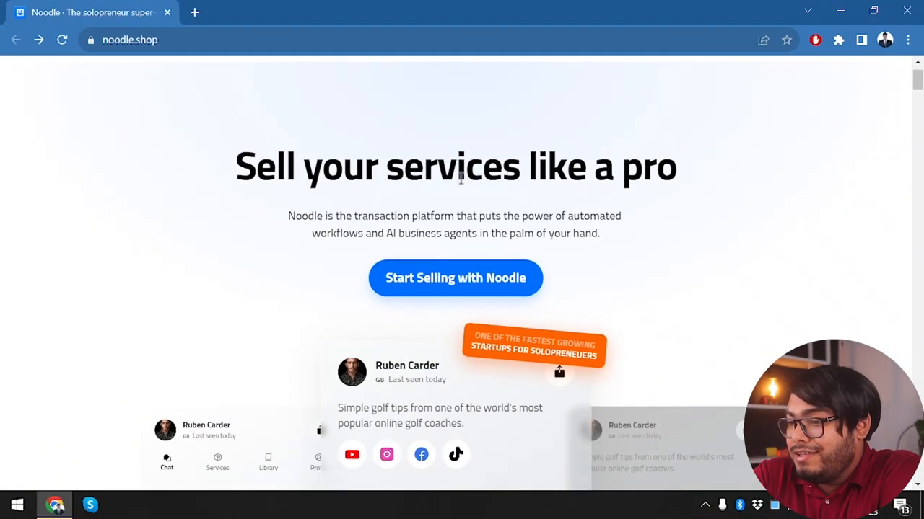
{"action": "scroll", "scroll_direction": "down", "scroll_amount": 3}
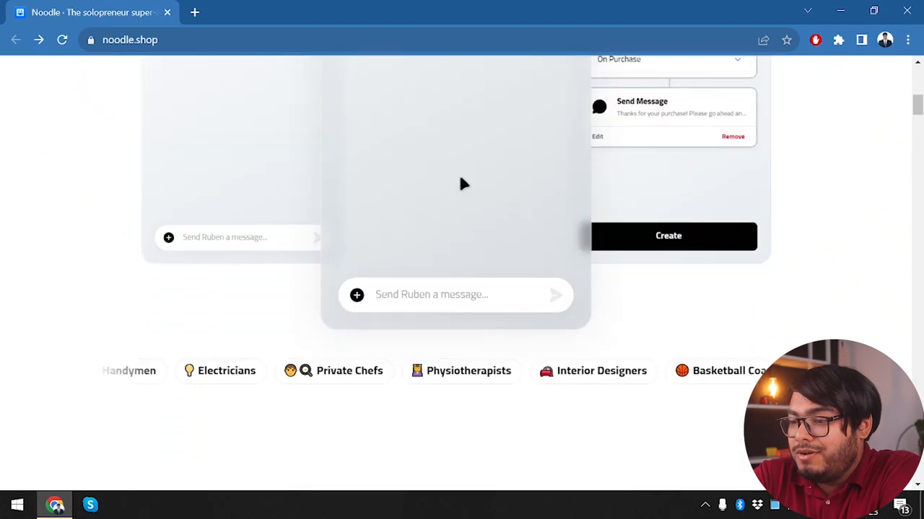
{"action": "scroll", "scroll_direction": "down", "scroll_amount": 3}
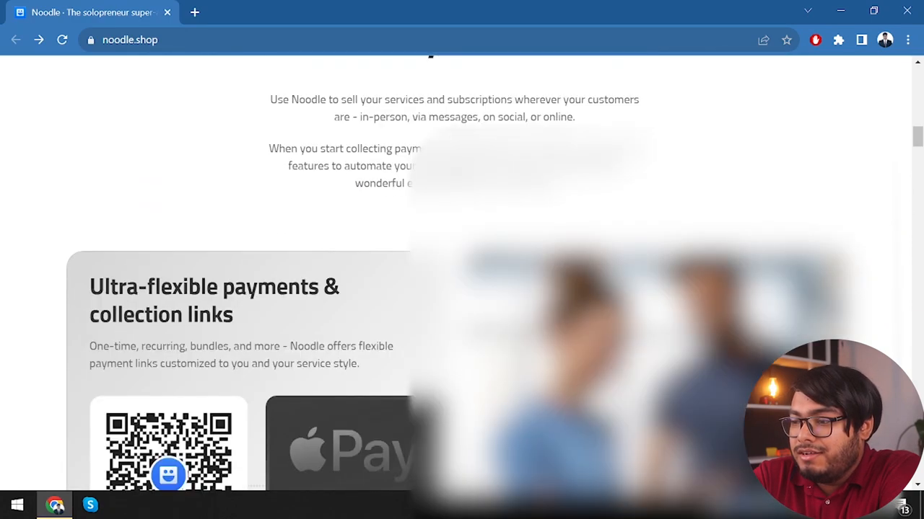
{"action": "scroll", "scroll_direction": "down", "scroll_amount": 3}
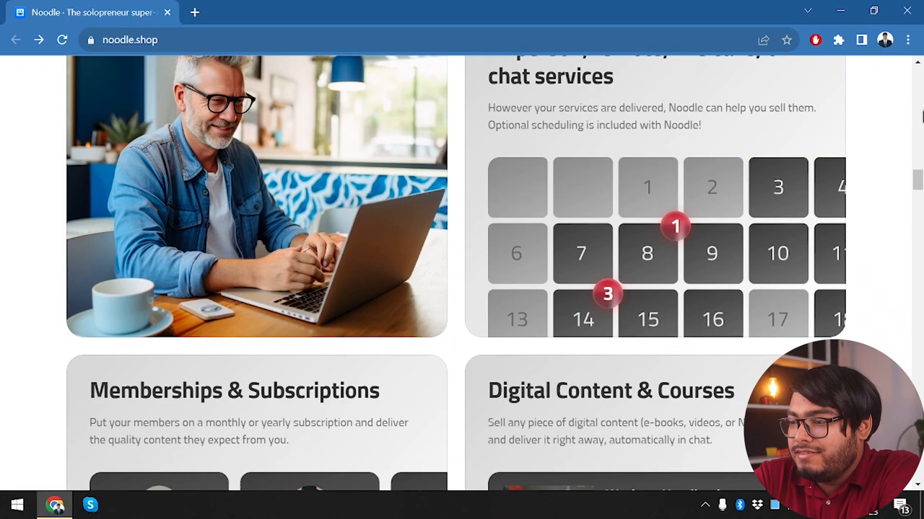
{"action": "scroll", "scroll_direction": "down", "scroll_amount": 3}
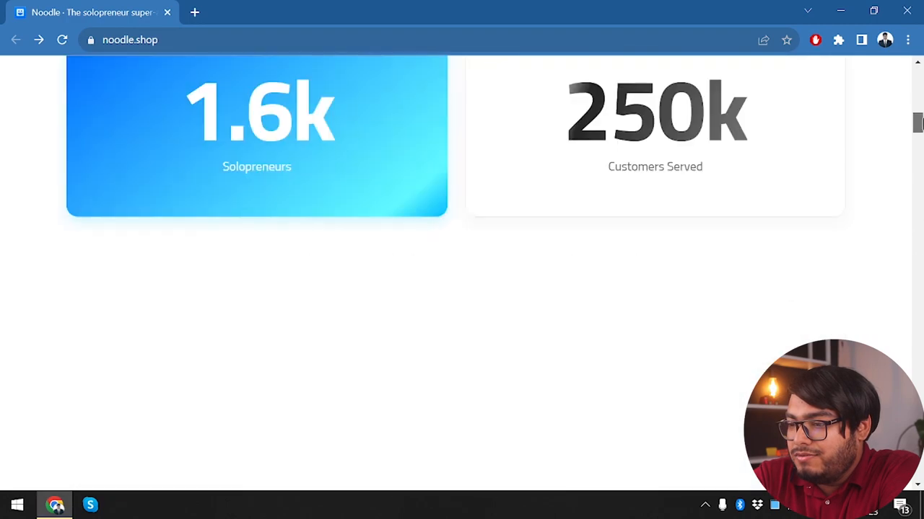
{"action": "scroll", "scroll_direction": "down", "scroll_amount": 3}
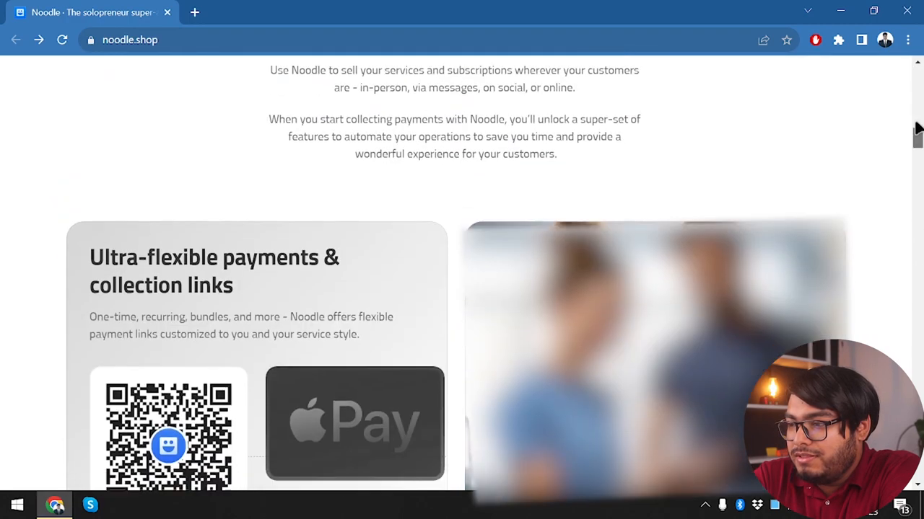
{"action": "scroll", "scroll_direction": "up", "scroll_amount": 3}
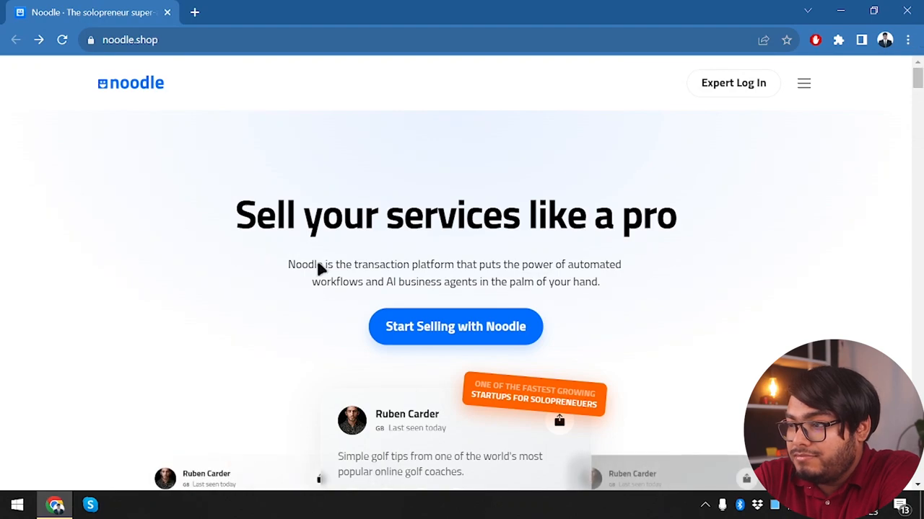
{"action": "left_click", "coordinate": [803, 83]}
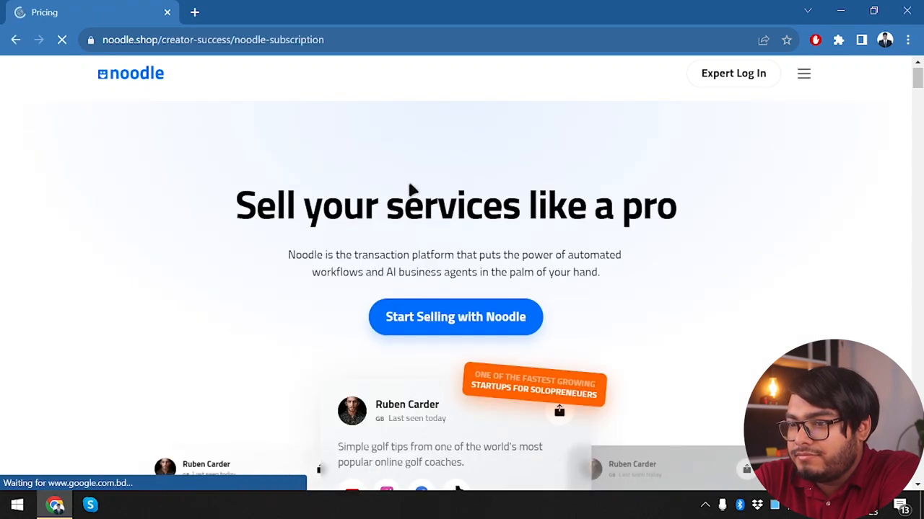
Scroll the membership tier comparison table from Free to Superstar down to the Dedicated Support rows.
{"action": "scroll", "scroll_direction": "down", "scroll_amount": 3}
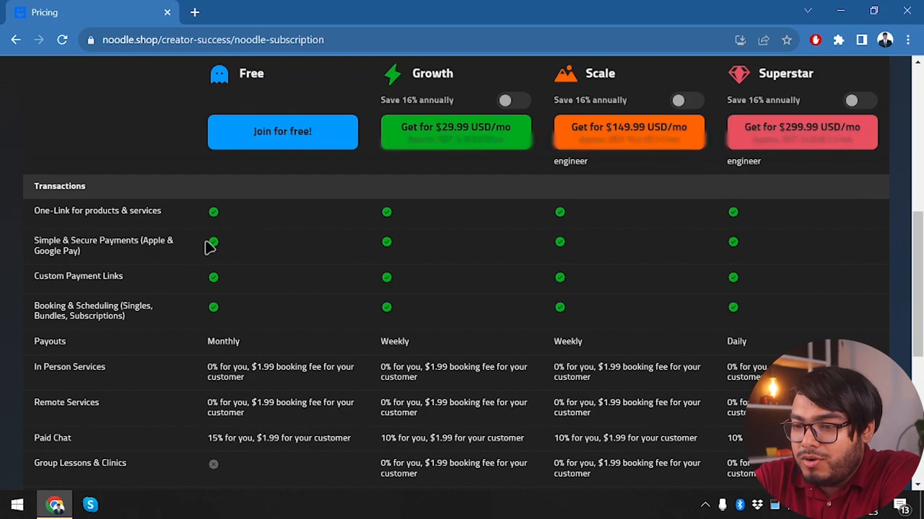
{"action": "scroll", "scroll_direction": "down", "scroll_amount": 3}
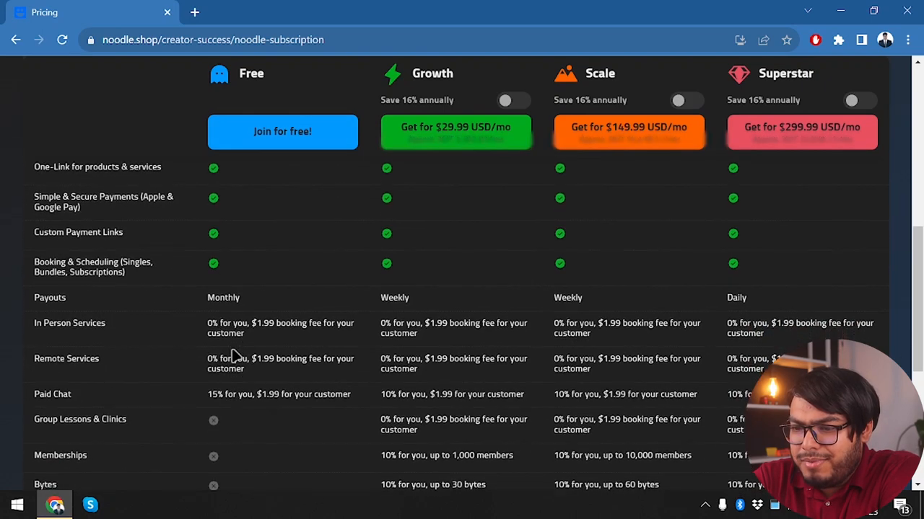
{"action": "scroll", "scroll_direction": "down", "scroll_amount": 3}
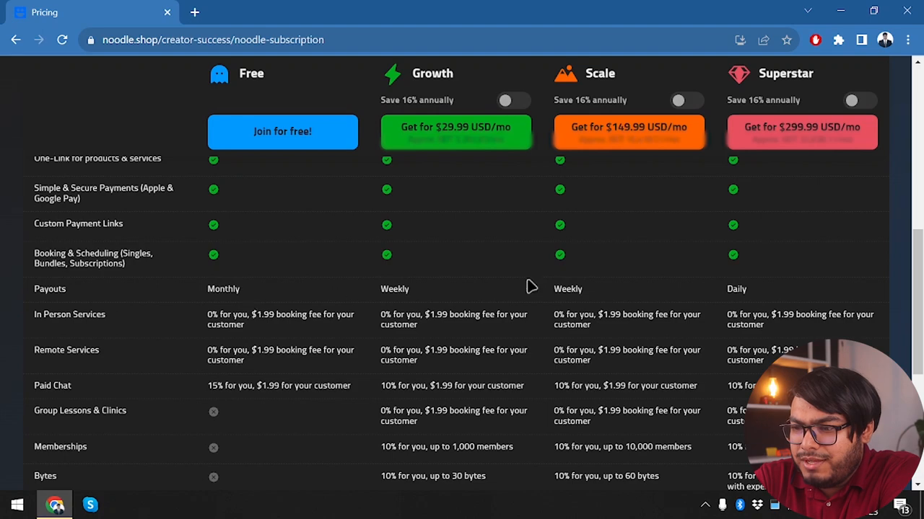
{"action": "scroll", "scroll_direction": "down", "scroll_amount": 3}
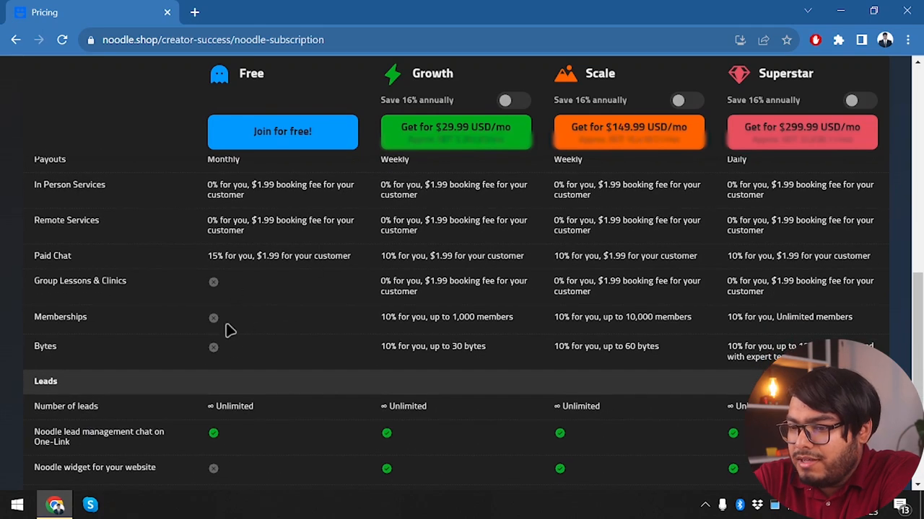
{"action": "scroll", "scroll_direction": "down", "scroll_amount": 3}
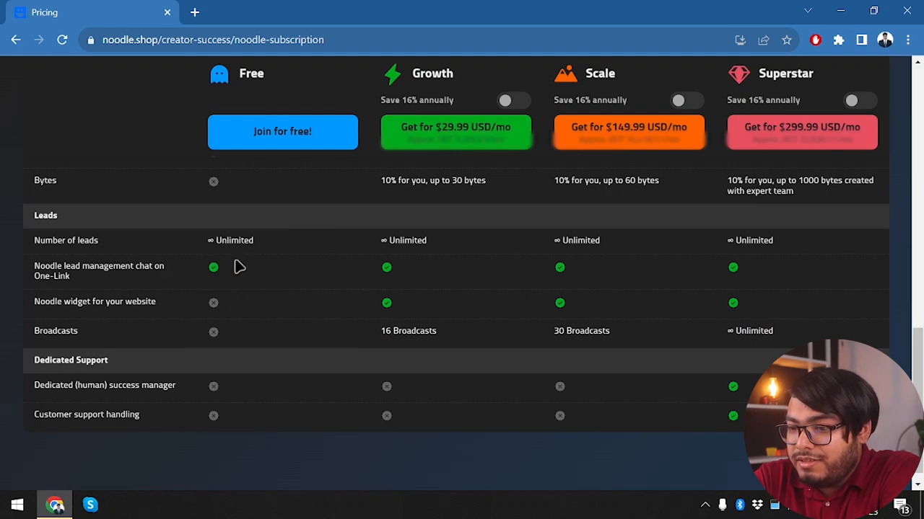
{"action": "mouse_move", "coordinate": [202, 358]}
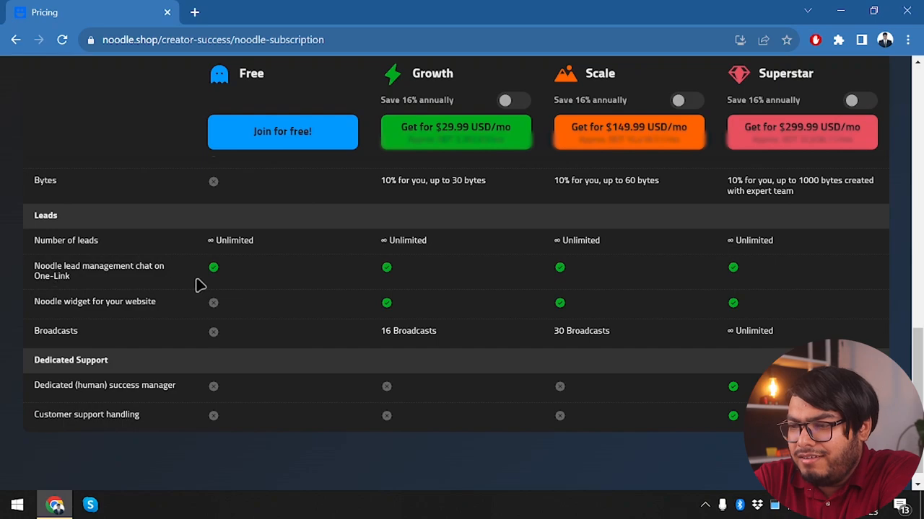
{"action": "scroll", "scroll_direction": "up", "scroll_amount": 3}
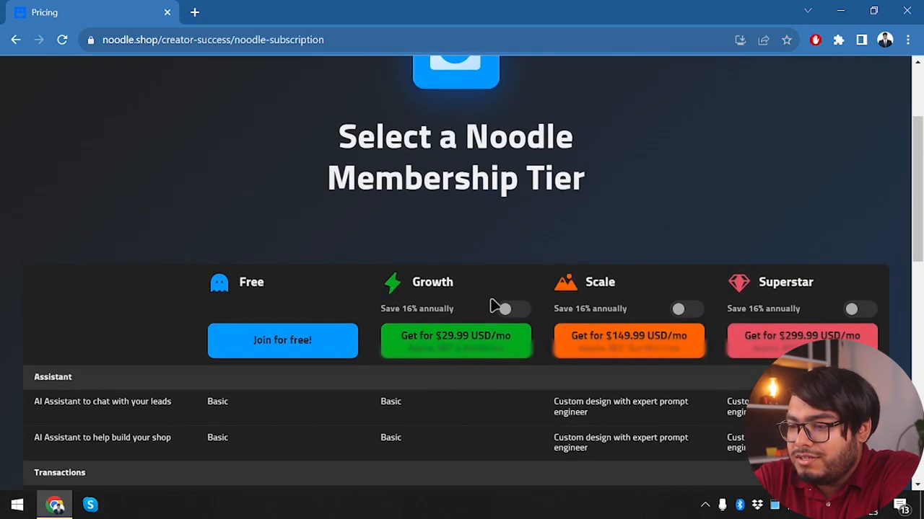
Toggle annual billing to show Growth at $299.99/yr and Scale at $1,499.99/yr, then revert Scale to monthly.
{"action": "left_click", "coordinate": [514, 309]}
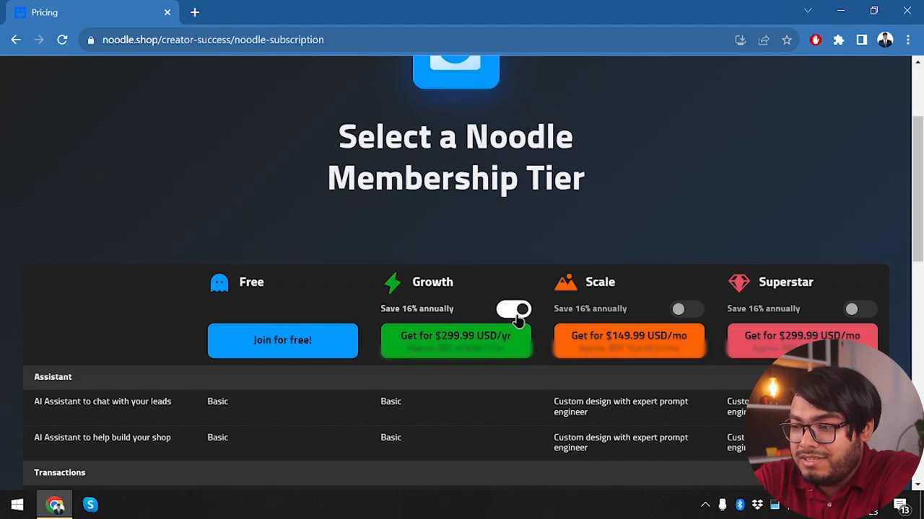
{"action": "left_click", "coordinate": [686, 309]}
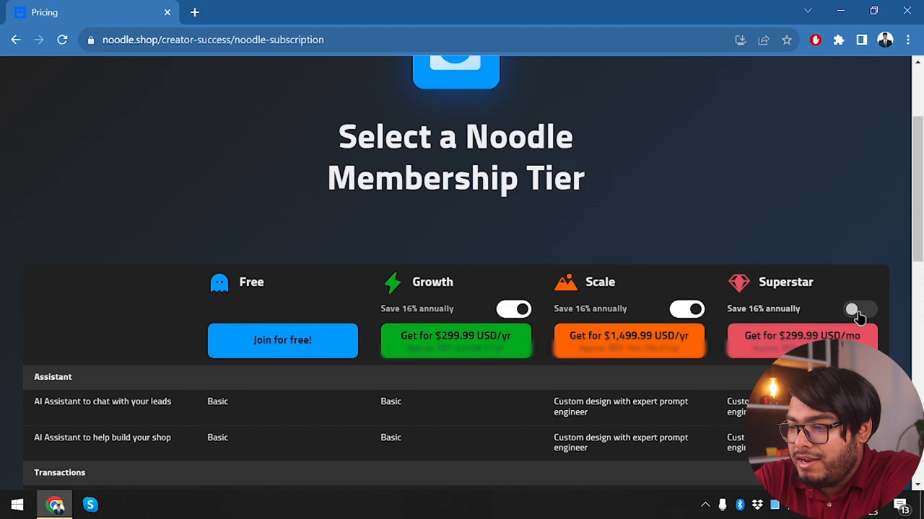
{"action": "left_click", "coordinate": [859, 308]}
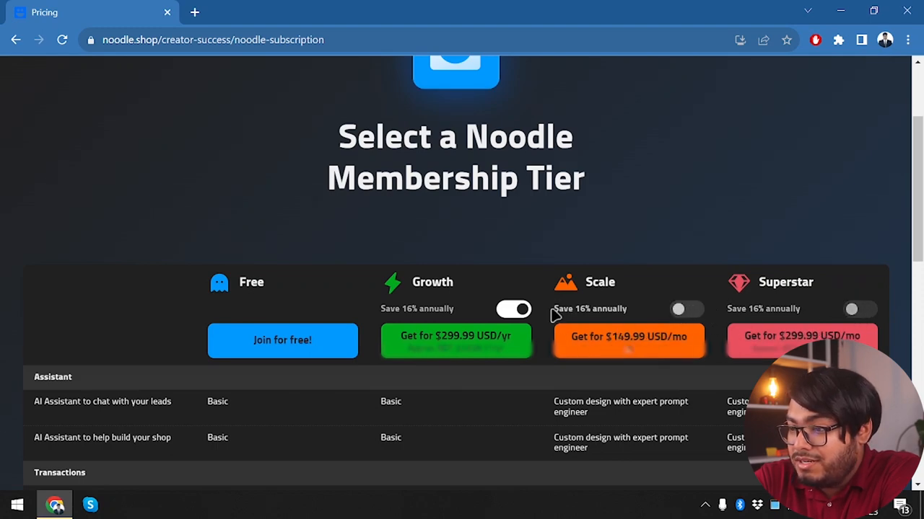
{"action": "left_click", "coordinate": [513, 308]}
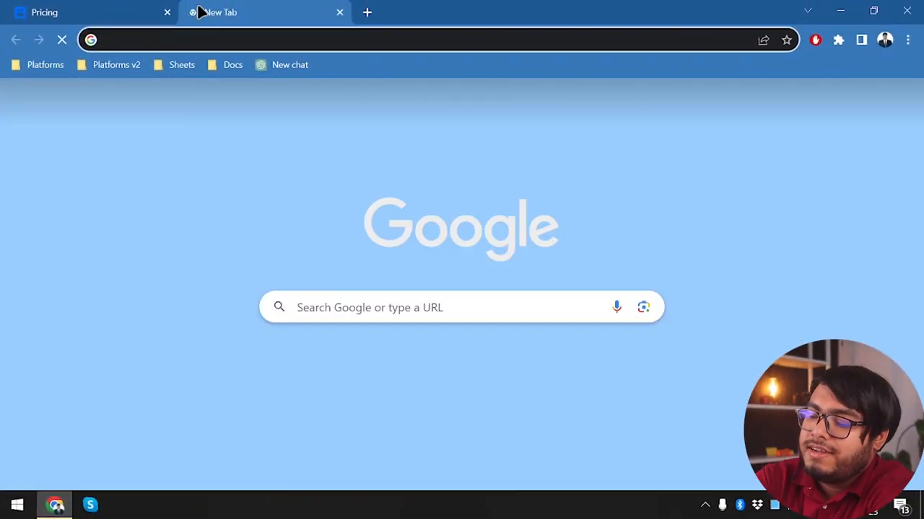
Search Google for 'noodle lifetime deal', open the AppSumo result and skim the remaining results.
{"action": "type", "text": "noodle"}
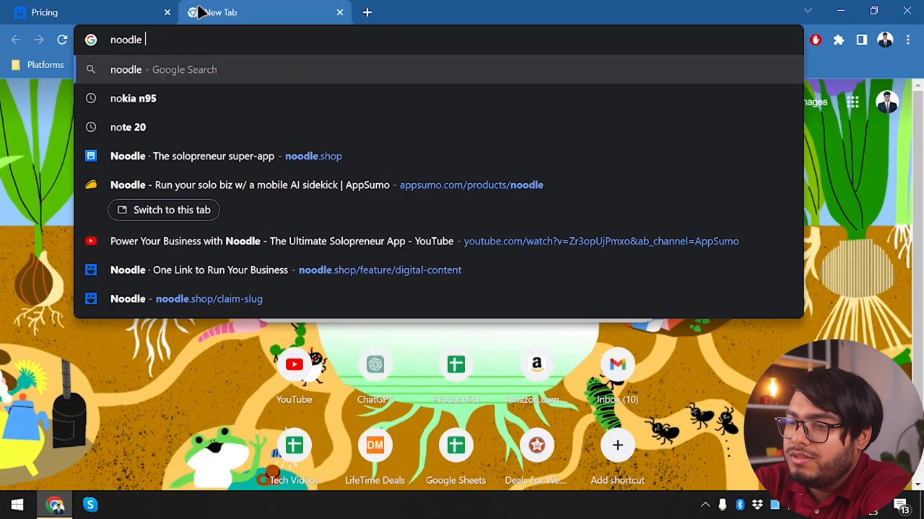
{"action": "type", "text": "lifetime deal"}
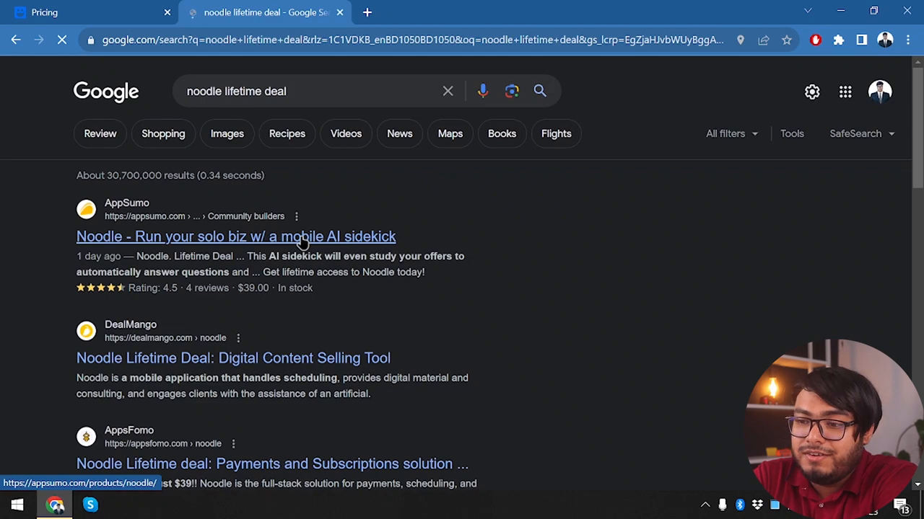
{"action": "left_click", "coordinate": [236, 237]}
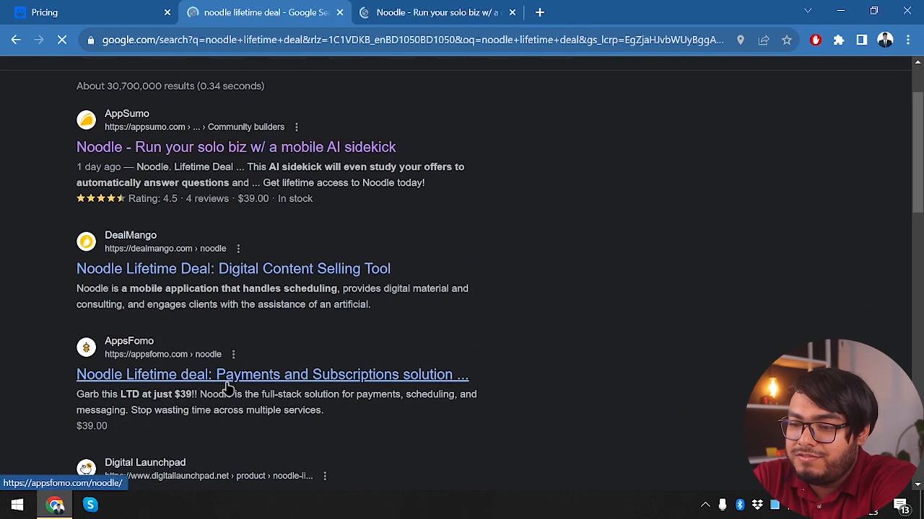
{"action": "scroll", "scroll_direction": "down", "scroll_amount": 3}
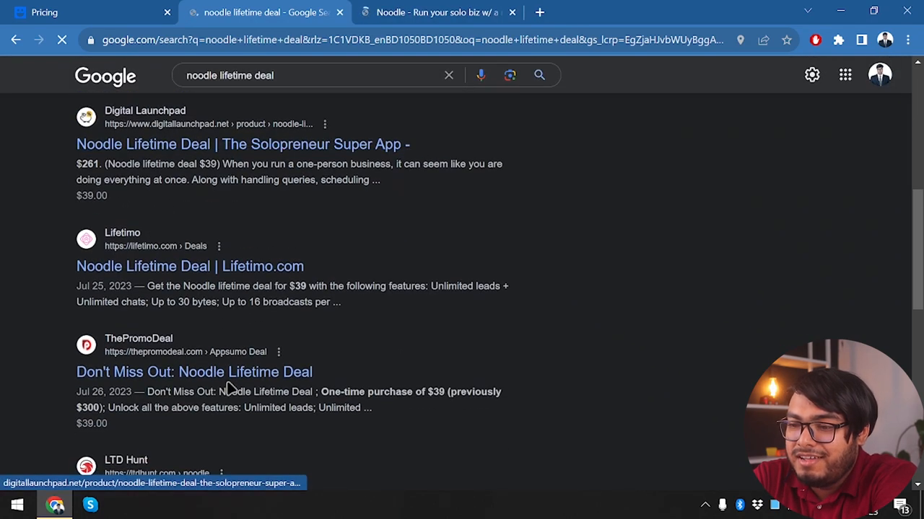
{"action": "scroll", "scroll_direction": "down", "scroll_amount": 3}
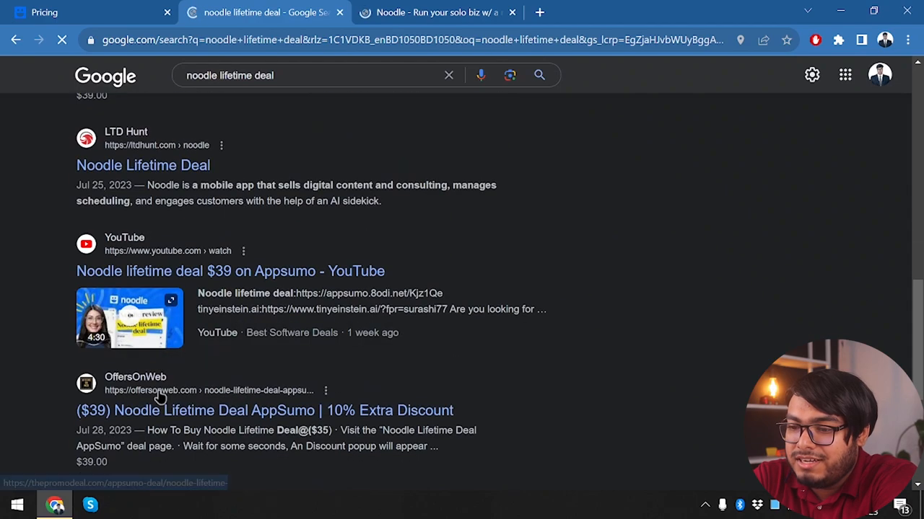
{"action": "scroll", "scroll_direction": "down", "scroll_amount": 3}
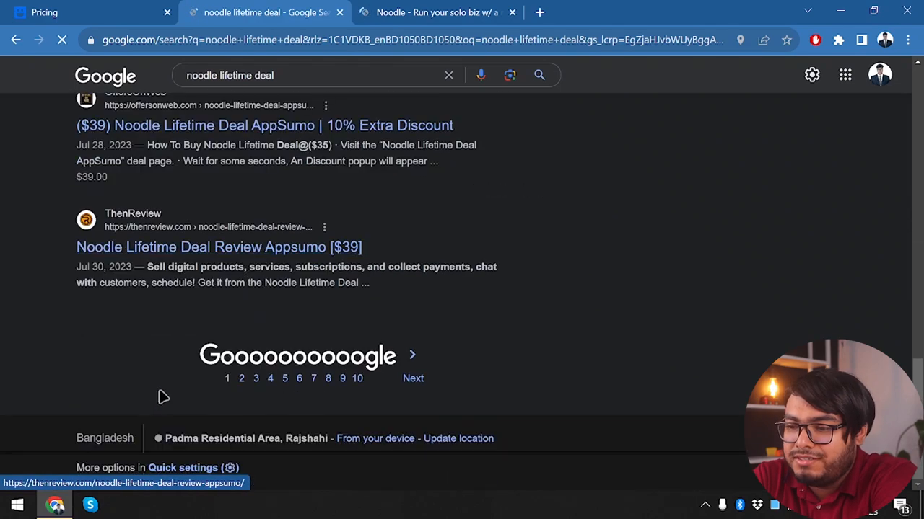
{"action": "scroll", "scroll_direction": "up", "scroll_amount": 3}
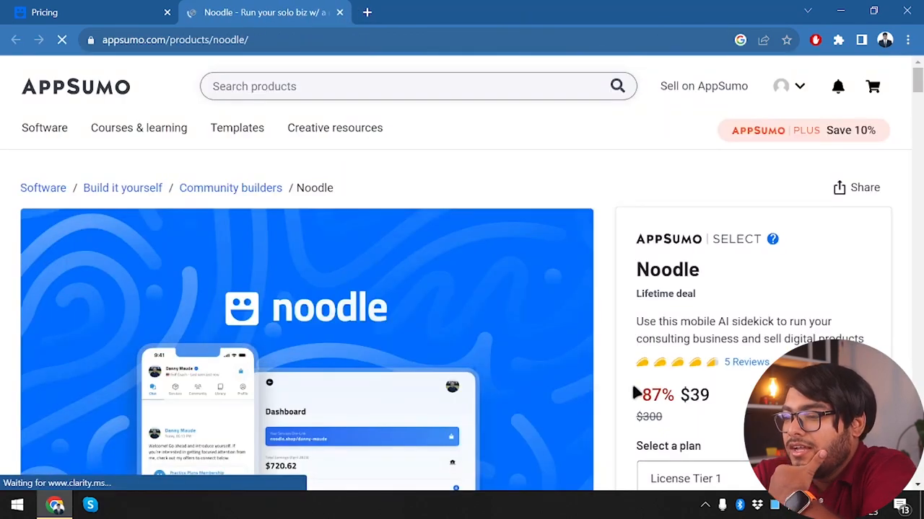
{"action": "mouse_move", "coordinate": [680, 404]}
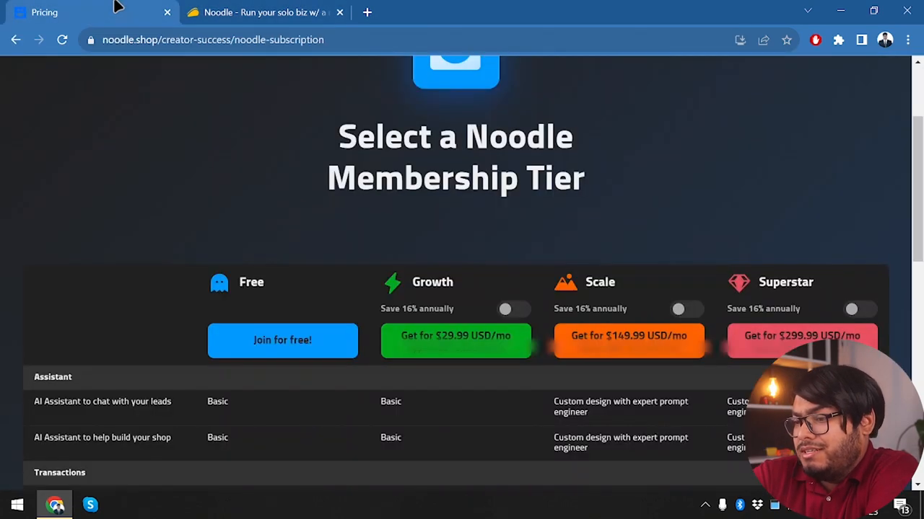
{"action": "mouse_move", "coordinate": [477, 236]}
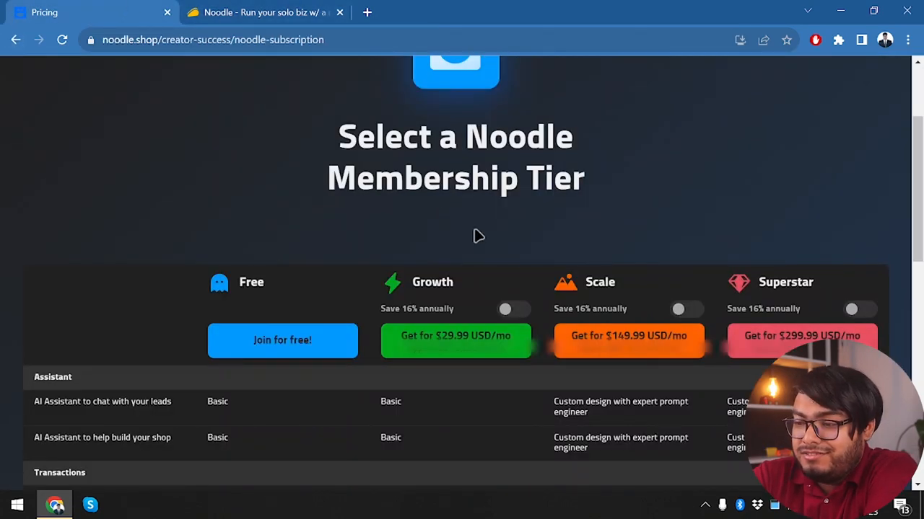
{"action": "mouse_move", "coordinate": [258, 7]}
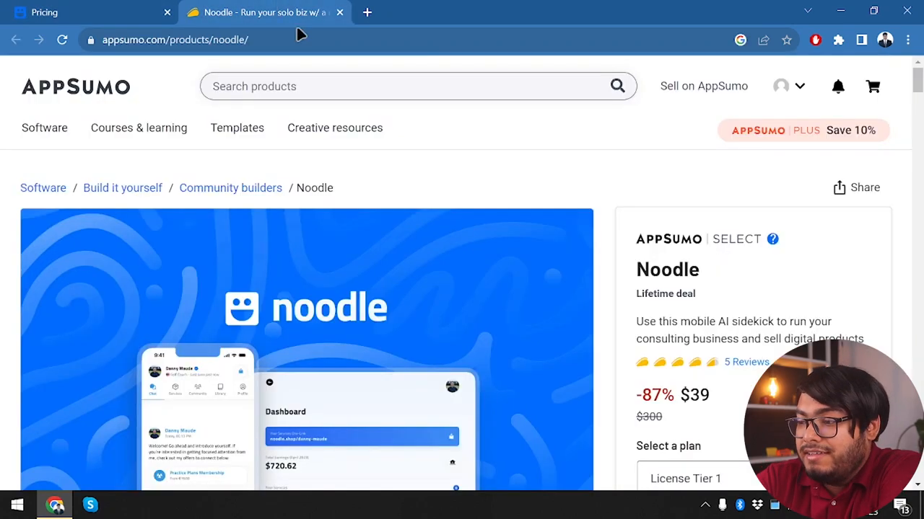
Scroll the AppSumo Noodle lifetime deal page showing its $39 price.
{"action": "scroll", "scroll_direction": "down", "scroll_amount": 3}
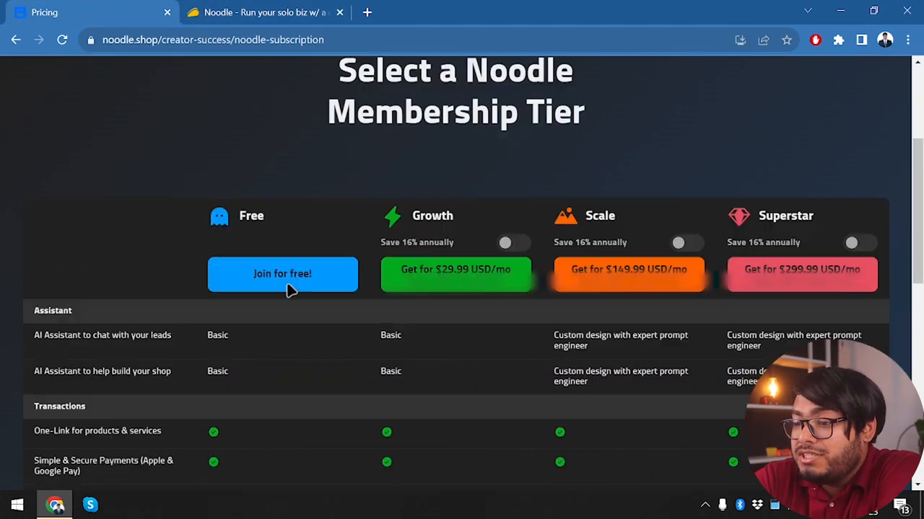
{"action": "scroll", "scroll_direction": "down", "scroll_amount": 3}
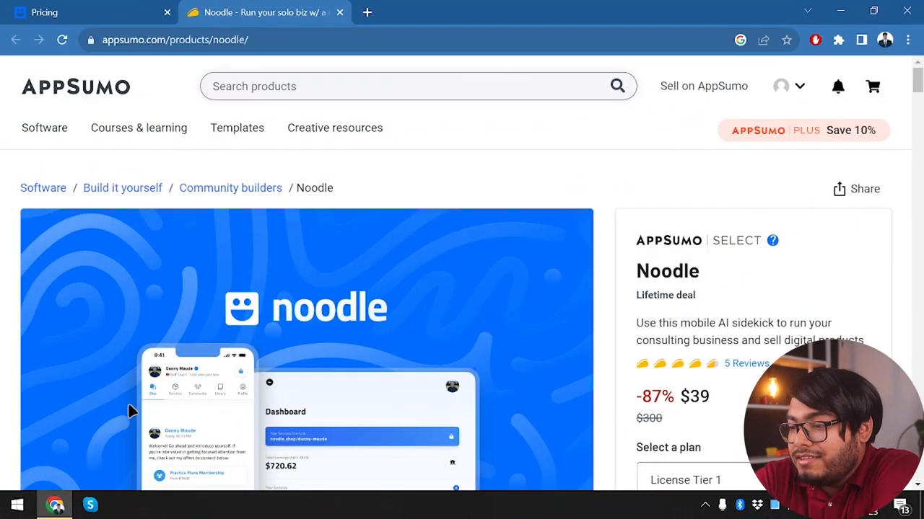
Review the AppSumo deal's Overview and Plans & features sections.
{"action": "scroll", "scroll_direction": "down", "scroll_amount": 3}
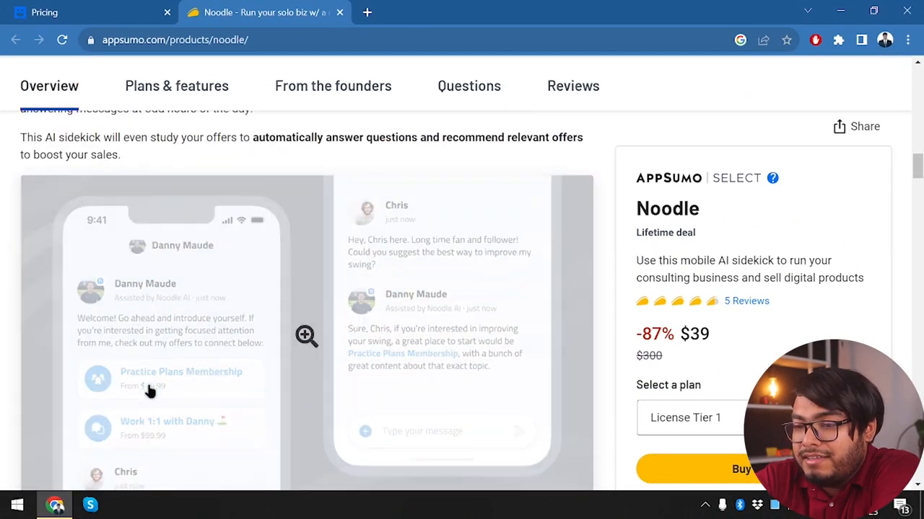
{"action": "scroll", "scroll_direction": "down", "scroll_amount": 3}
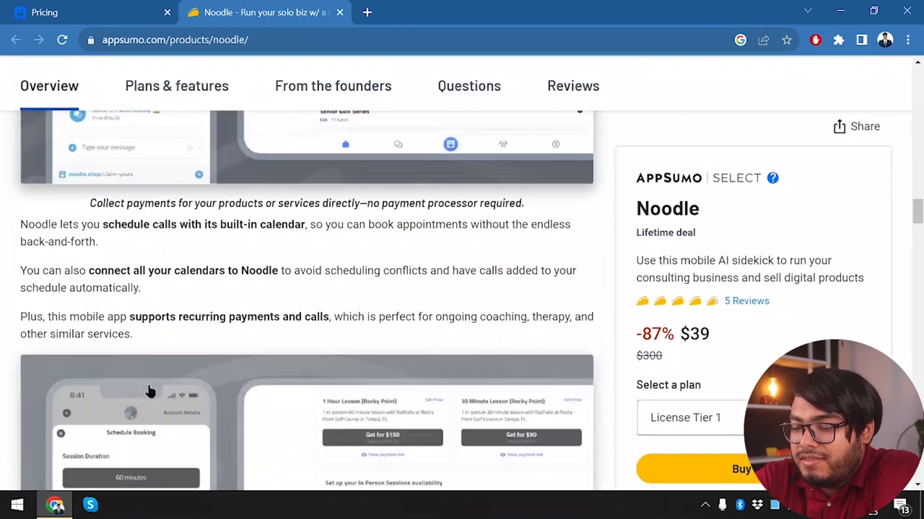
{"action": "left_click", "coordinate": [176, 86]}
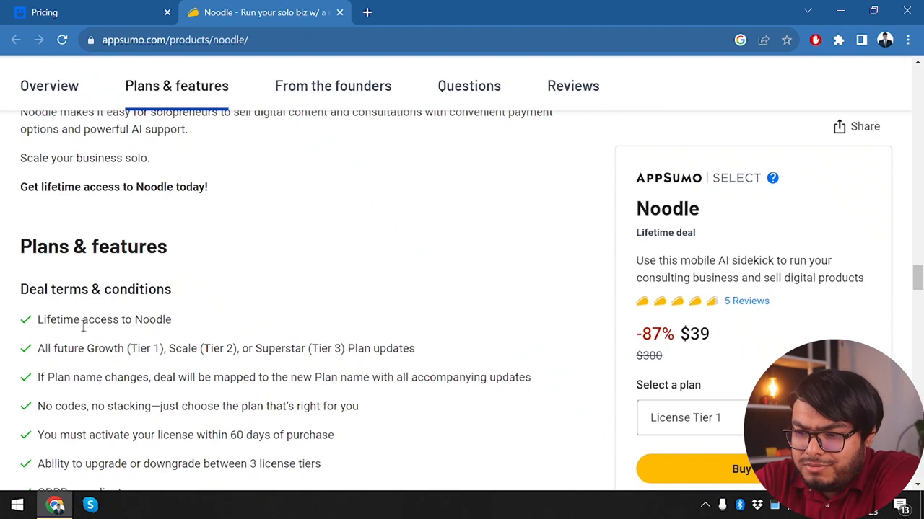
{"action": "scroll", "scroll_direction": "down", "scroll_amount": 3}
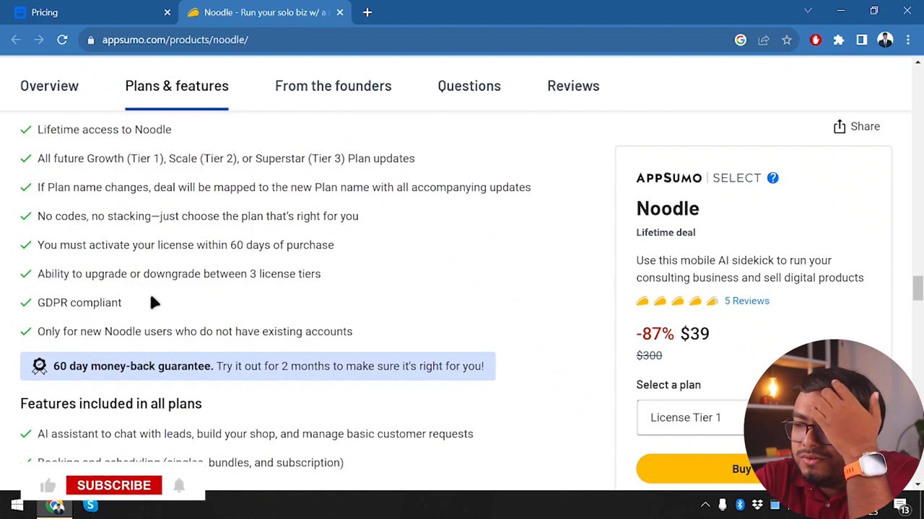
{"action": "left_click", "coordinate": [700, 418]}
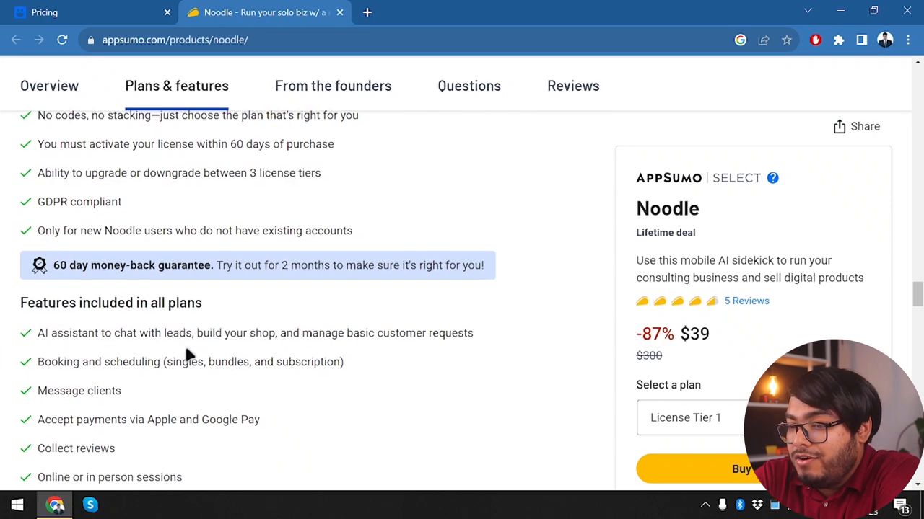
Scroll down to the three license tier cards at $39, $119 and $199.
{"action": "scroll", "scroll_direction": "down", "scroll_amount": 3}
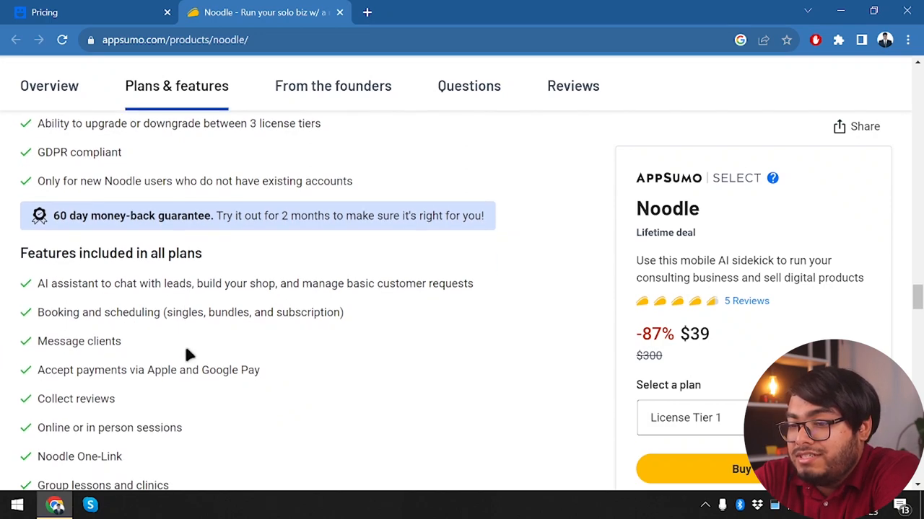
{"action": "mouse_move", "coordinate": [340, 337]}
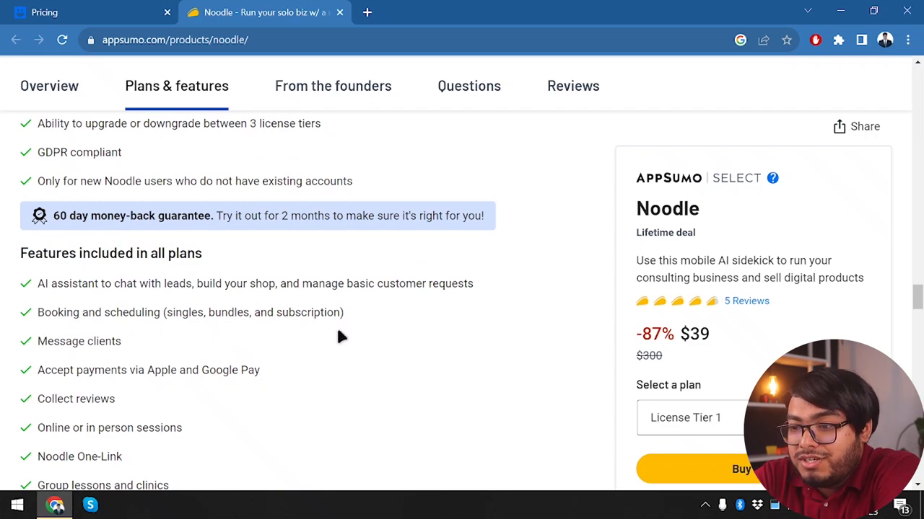
{"action": "mouse_move", "coordinate": [407, 309]}
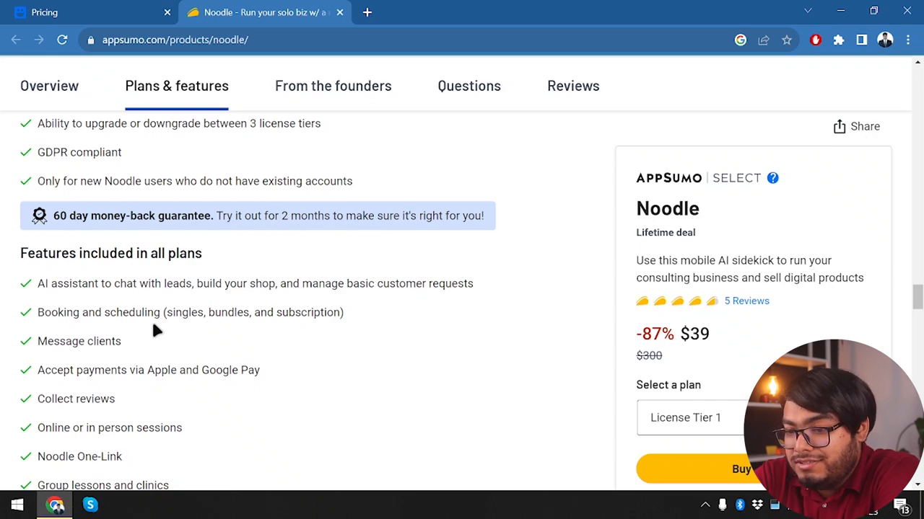
{"action": "scroll", "scroll_direction": "down", "scroll_amount": 3}
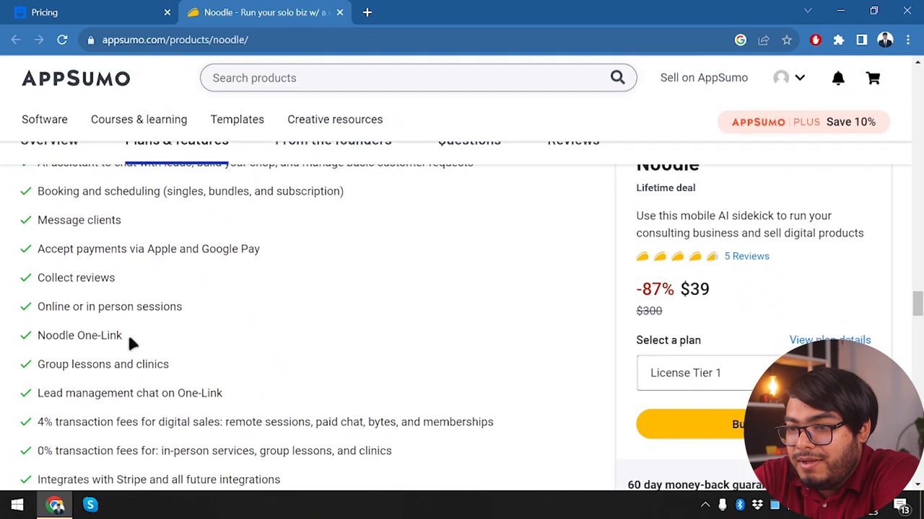
{"action": "scroll", "scroll_direction": "down", "scroll_amount": 3}
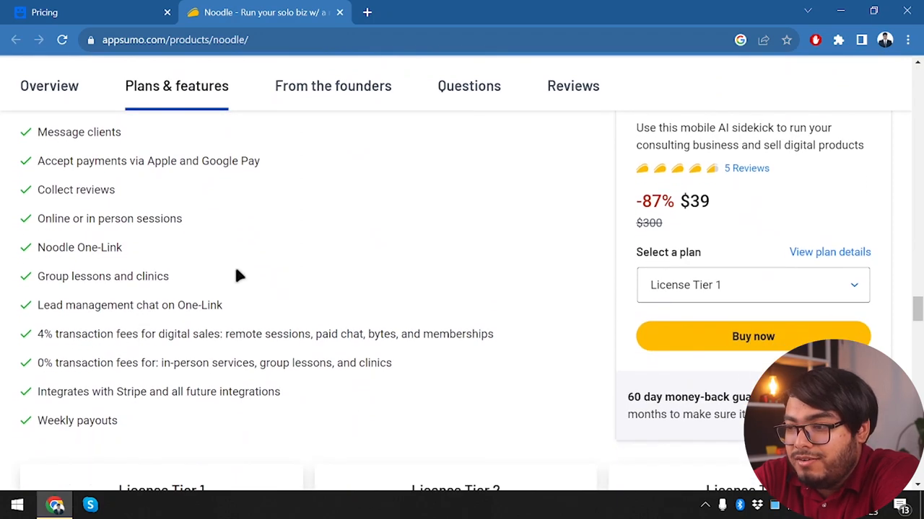
{"action": "scroll", "scroll_direction": "down", "scroll_amount": 3}
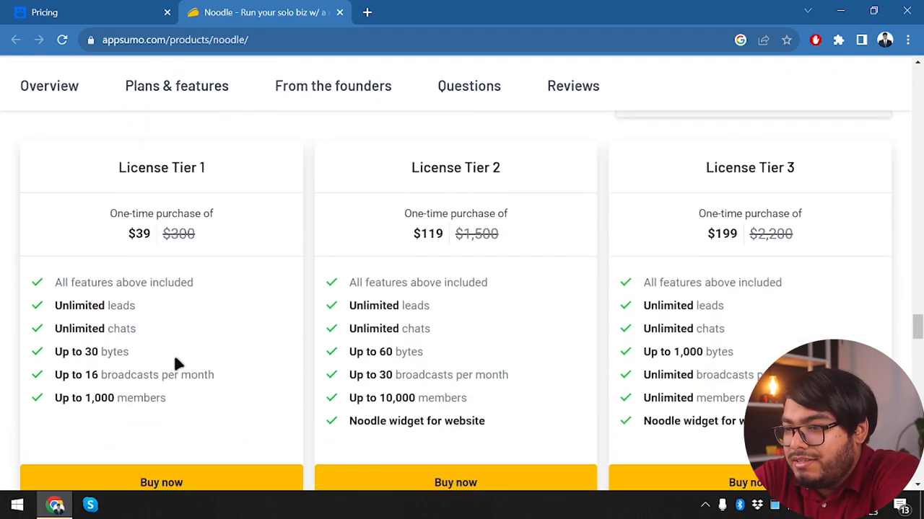
{"action": "mouse_move", "coordinate": [225, 211]}
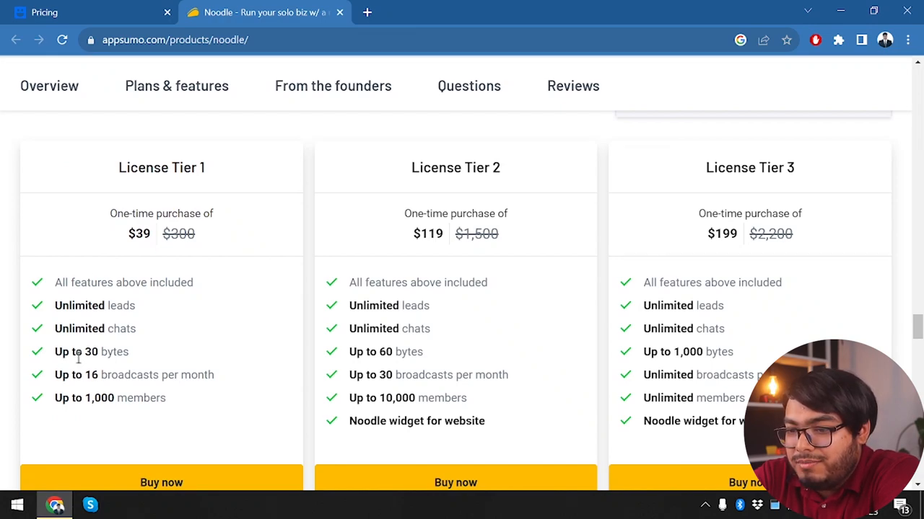
{"action": "mouse_move", "coordinate": [162, 378]}
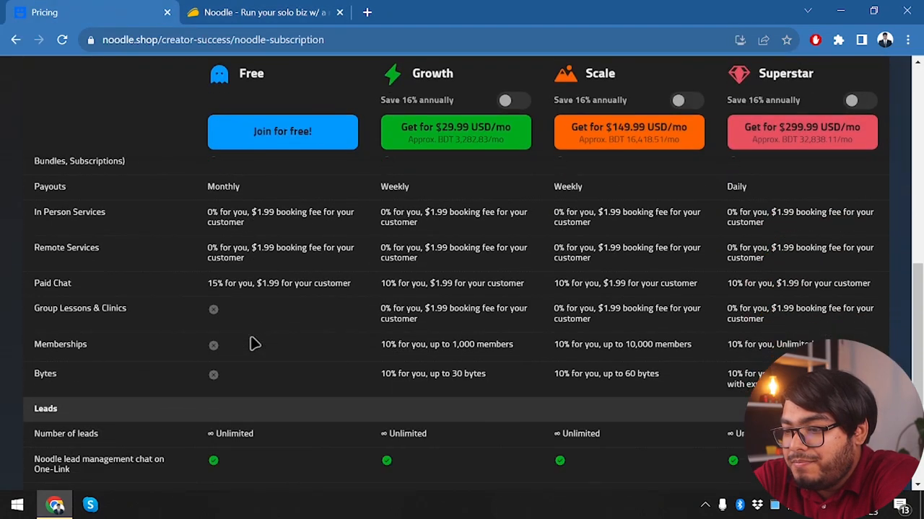
Compare AppSumo license tiers with Noodle's Growth, Scale and Superstar plans across the two tabs.
{"action": "scroll", "scroll_direction": "down", "scroll_amount": 3}
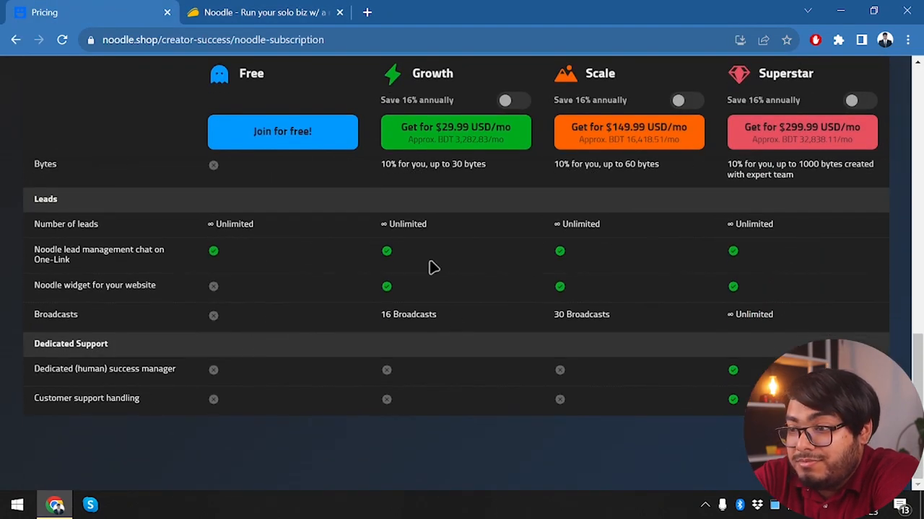
{"action": "mouse_move", "coordinate": [285, 170]}
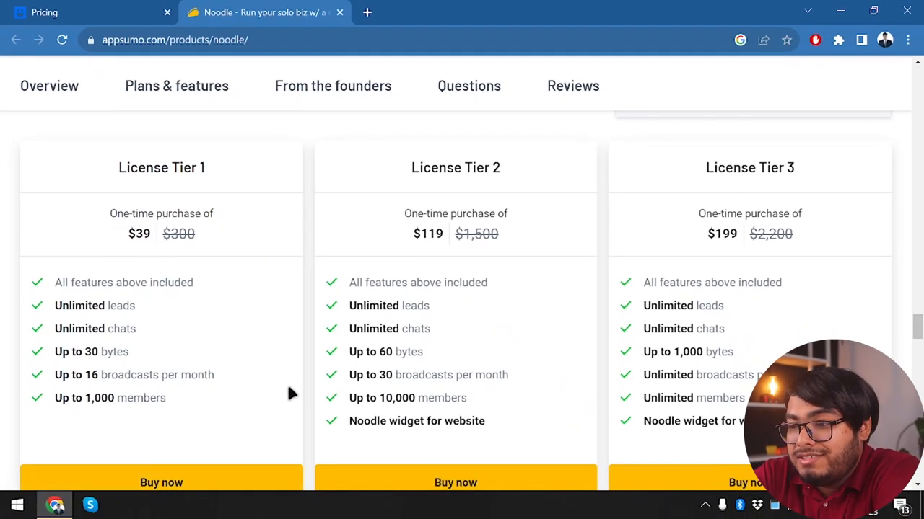
{"action": "mouse_move", "coordinate": [578, 361]}
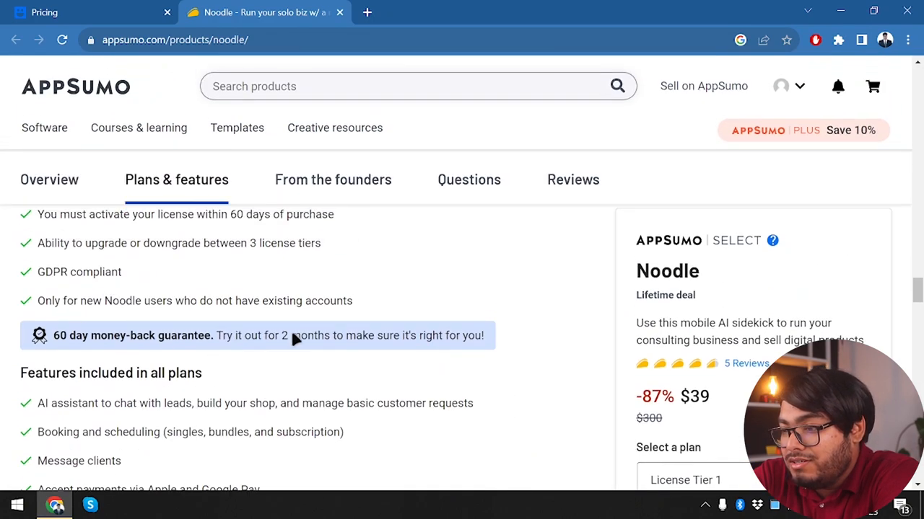
{"action": "scroll", "scroll_direction": "down", "scroll_amount": 3}
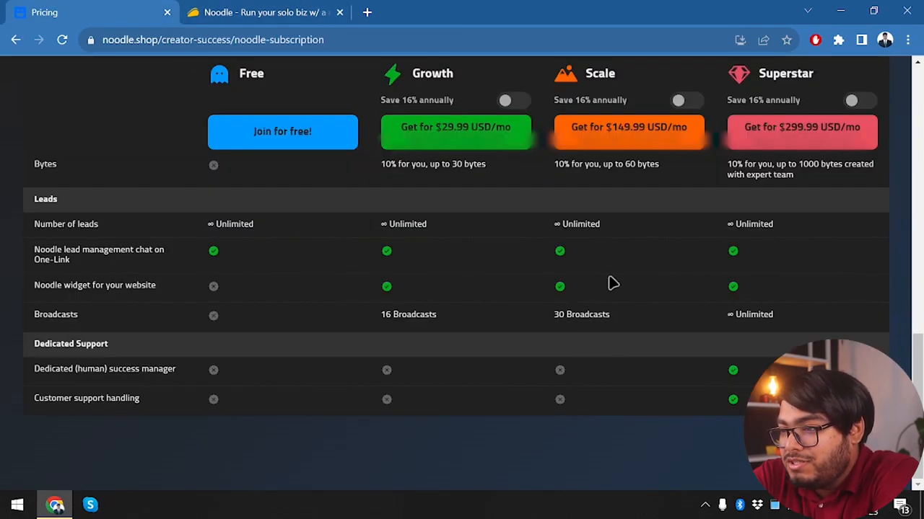
{"action": "left_click", "coordinate": [265, 13]}
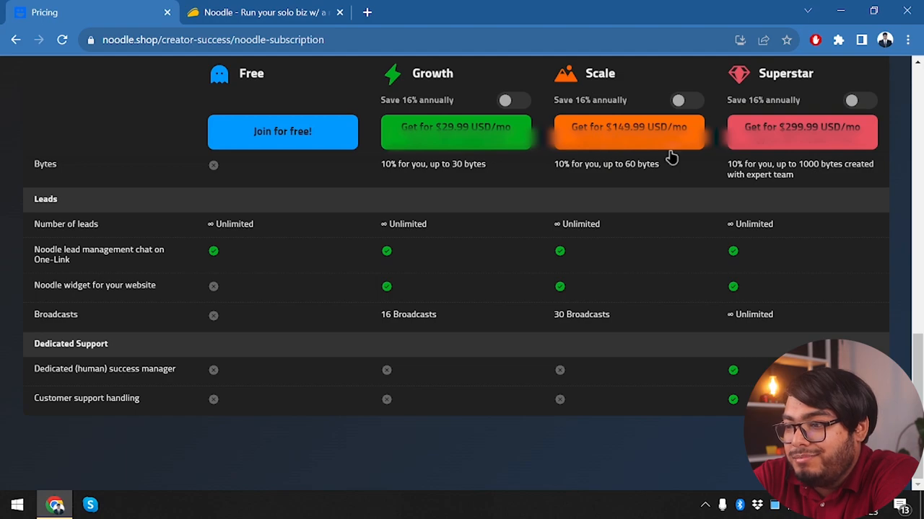
{"action": "left_click", "coordinate": [263, 12]}
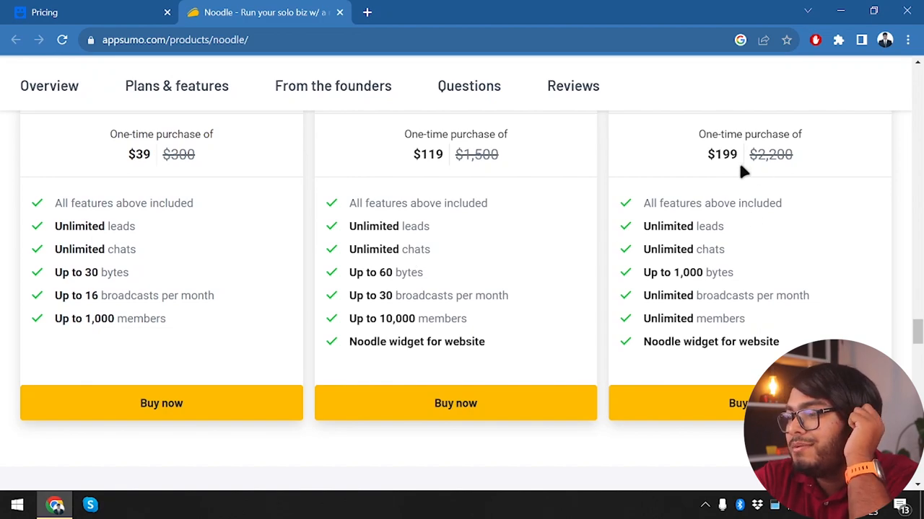
{"action": "mouse_move", "coordinate": [736, 286]}
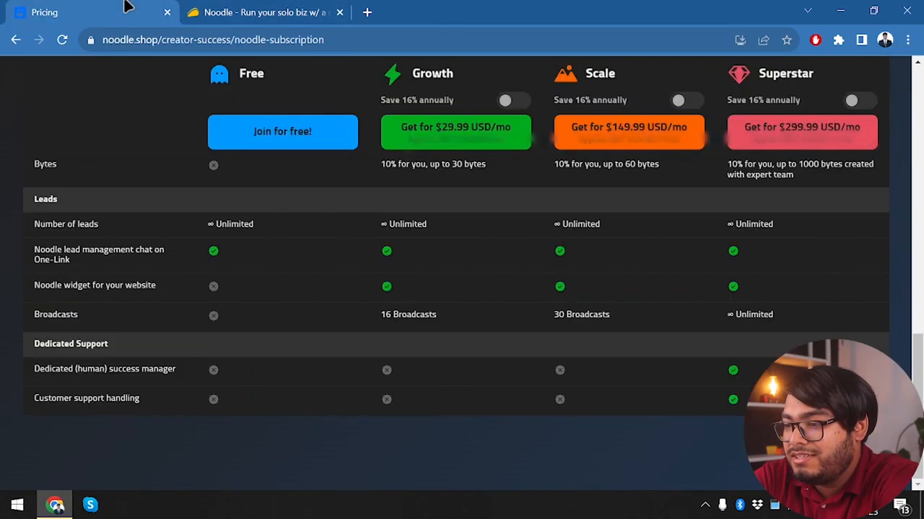
Take a last look at the AppSumo license tiers and close the AppSumo deal tab.
{"action": "left_click", "coordinate": [265, 12]}
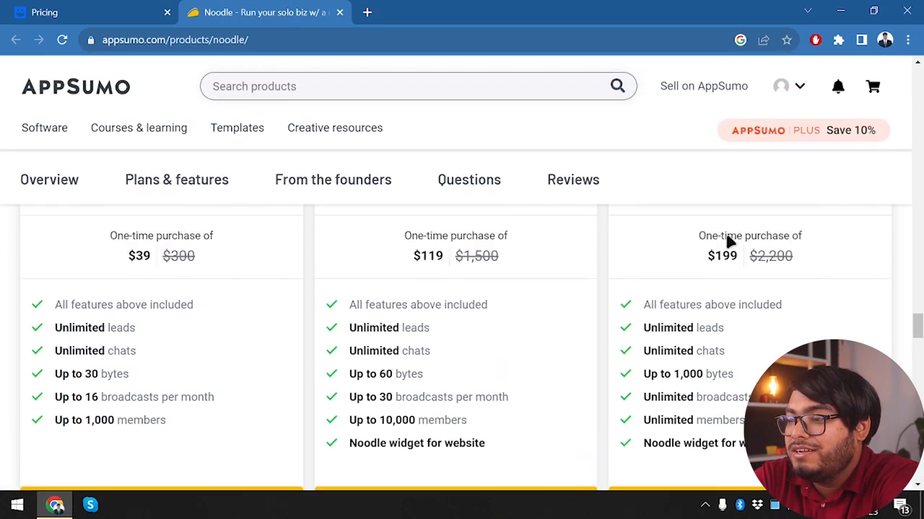
{"action": "scroll", "scroll_direction": "down", "scroll_amount": 3}
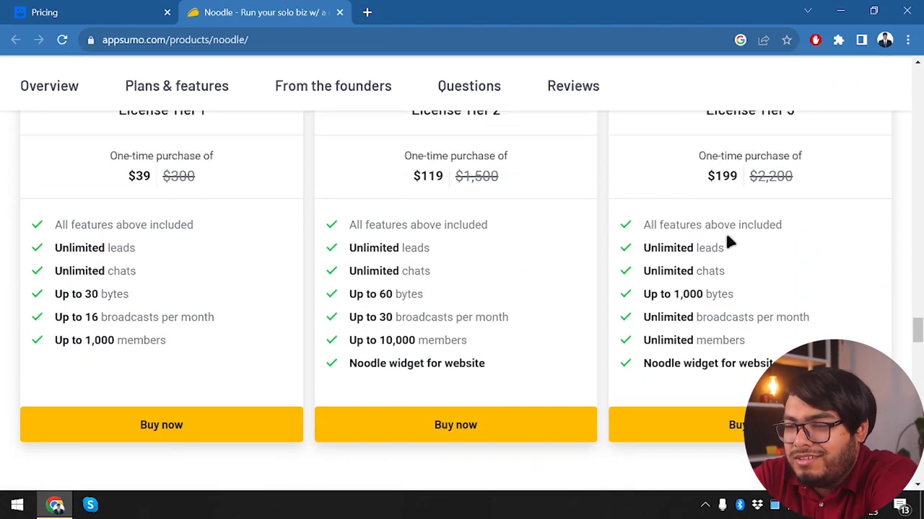
{"action": "left_click", "coordinate": [332, 86]}
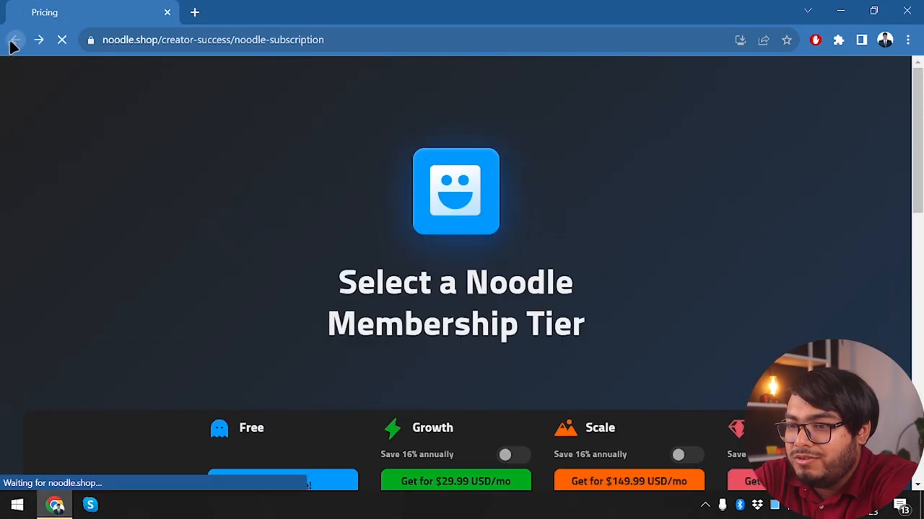
Start Selling with Noodle from the homepage and claim a shop link slug.
{"action": "left_click", "coordinate": [18, 41]}
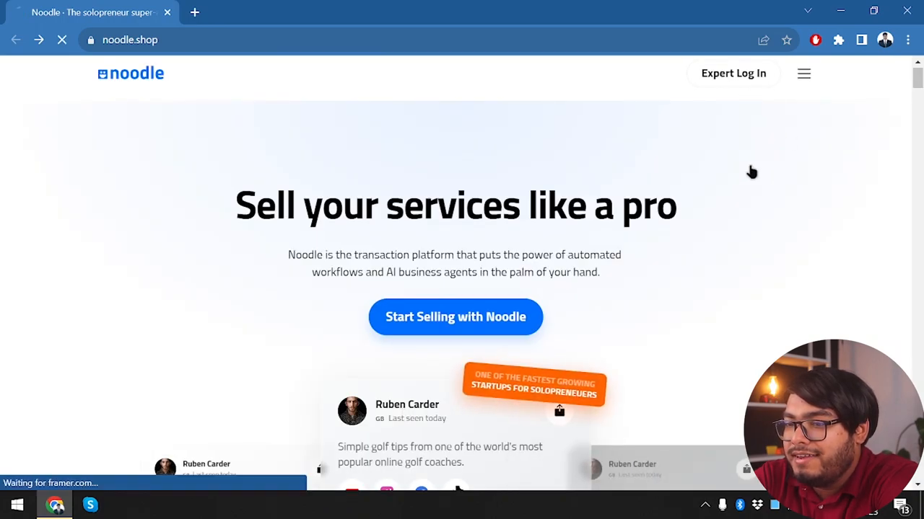
{"action": "left_click", "coordinate": [733, 73]}
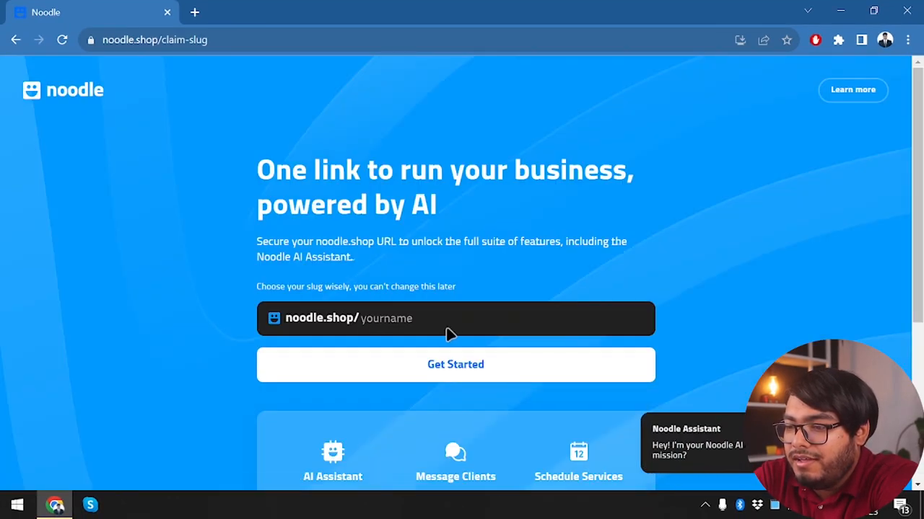
{"action": "left_click", "coordinate": [442, 319]}
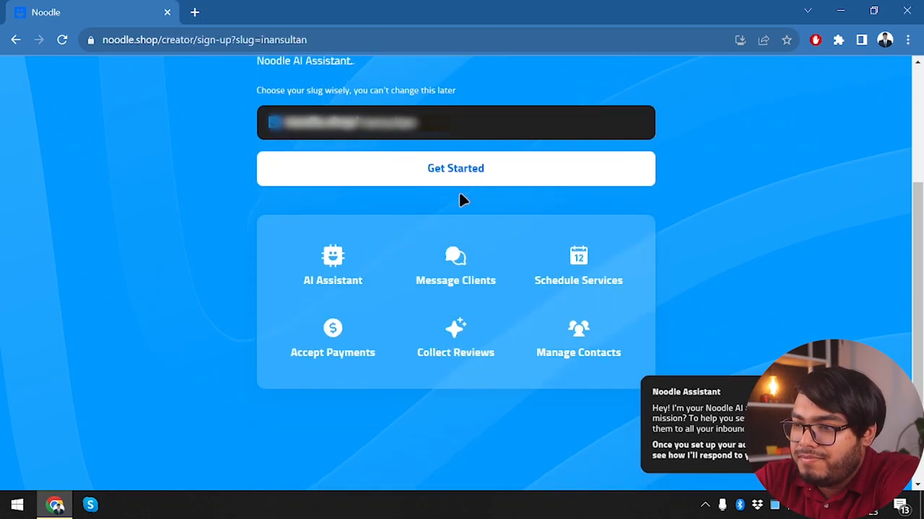
{"action": "left_click", "coordinate": [454, 168]}
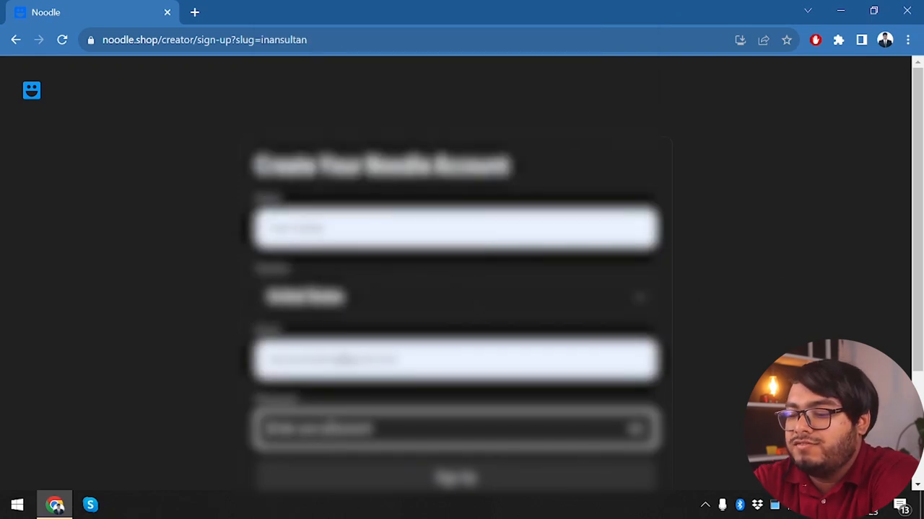
Fill in the Create Your Noodle Account form with a password.
{"action": "type", "text": "password"}
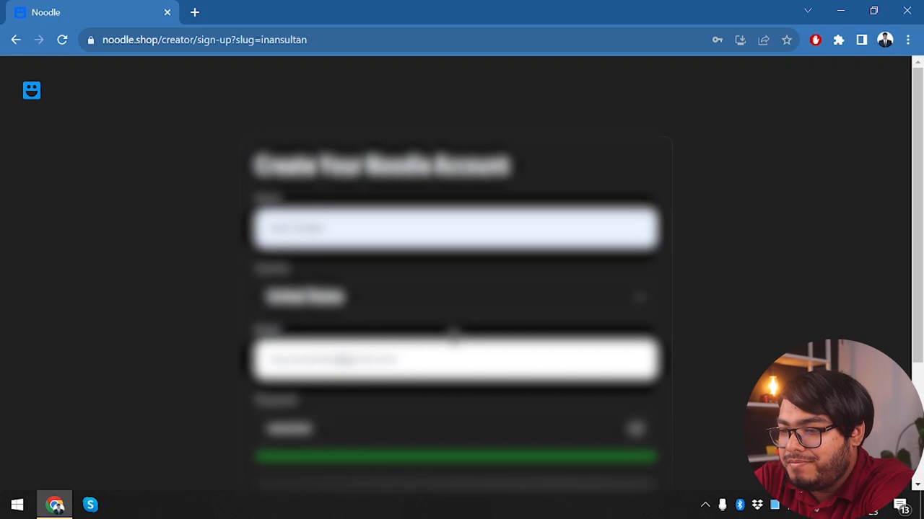
{"action": "scroll", "scroll_direction": "down", "scroll_amount": 3}
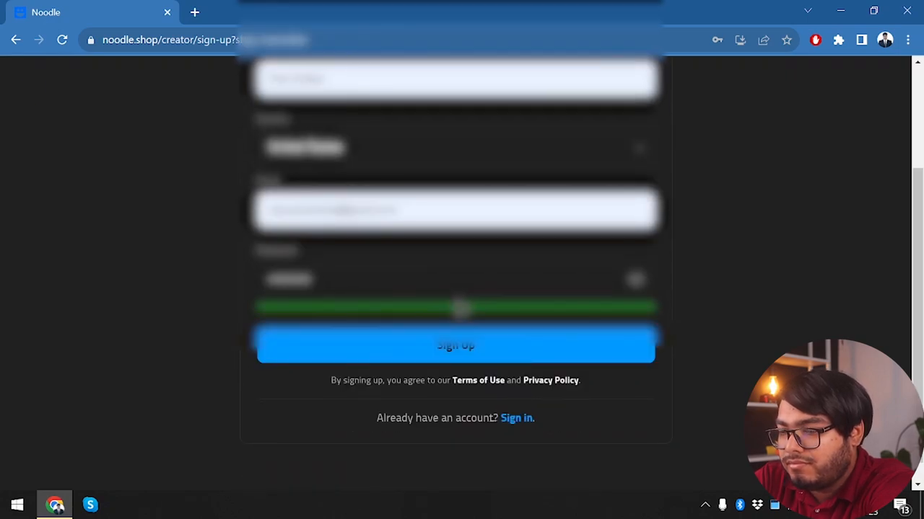
{"action": "left_click", "coordinate": [455, 345]}
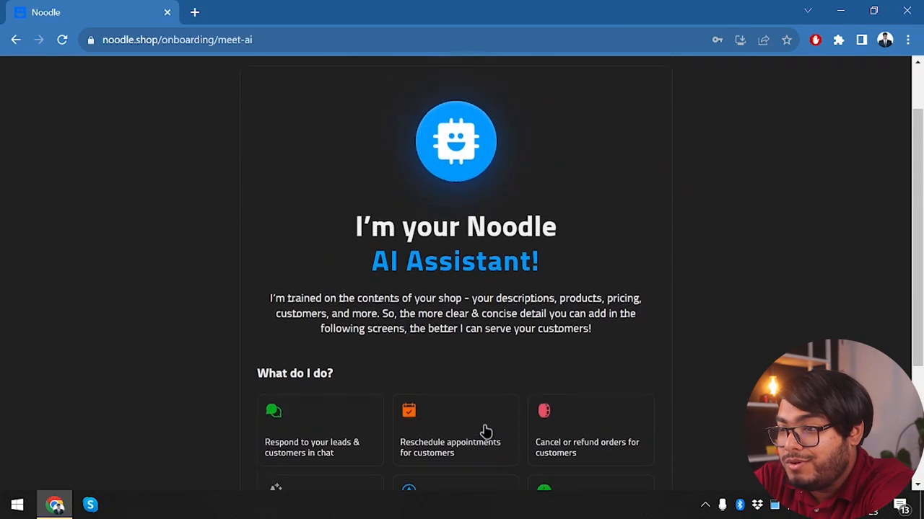
{"action": "scroll", "scroll_direction": "down", "scroll_amount": 3}
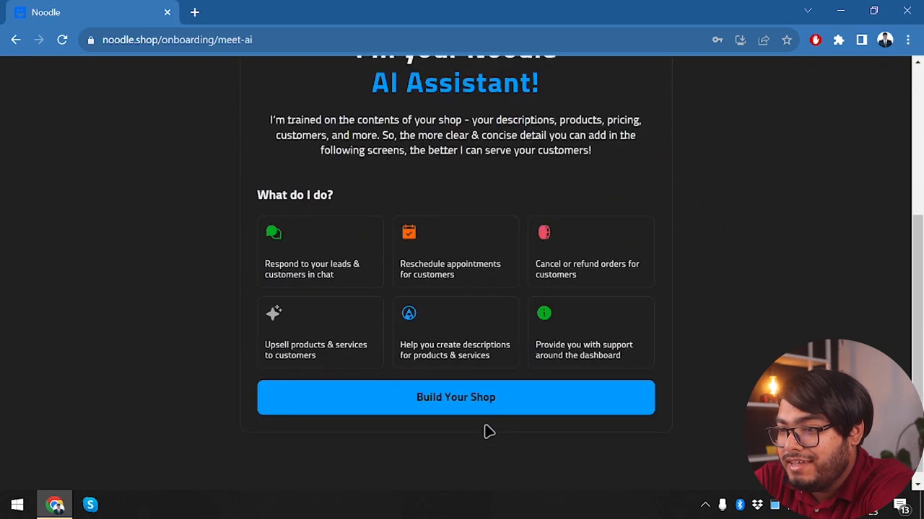
{"action": "mouse_move", "coordinate": [428, 233]}
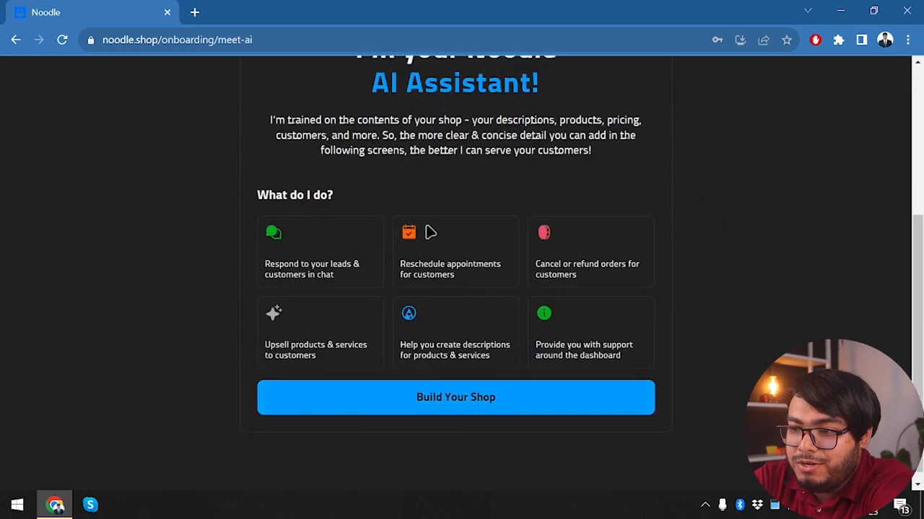
{"action": "mouse_move", "coordinate": [330, 310]}
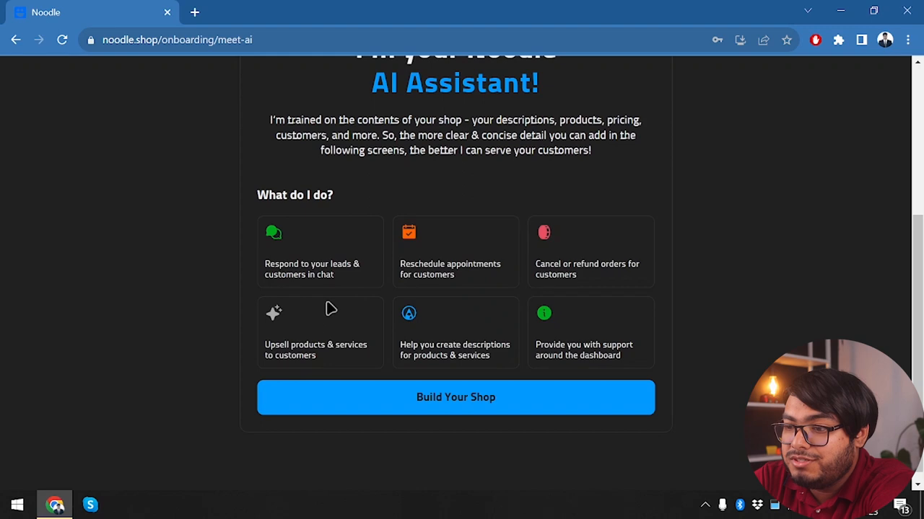
{"action": "mouse_move", "coordinate": [498, 288]}
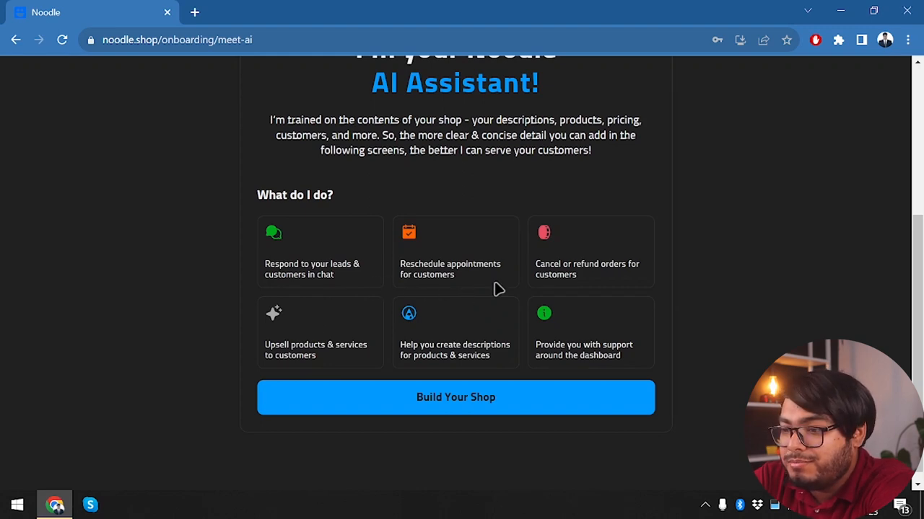
{"action": "mouse_move", "coordinate": [524, 275]}
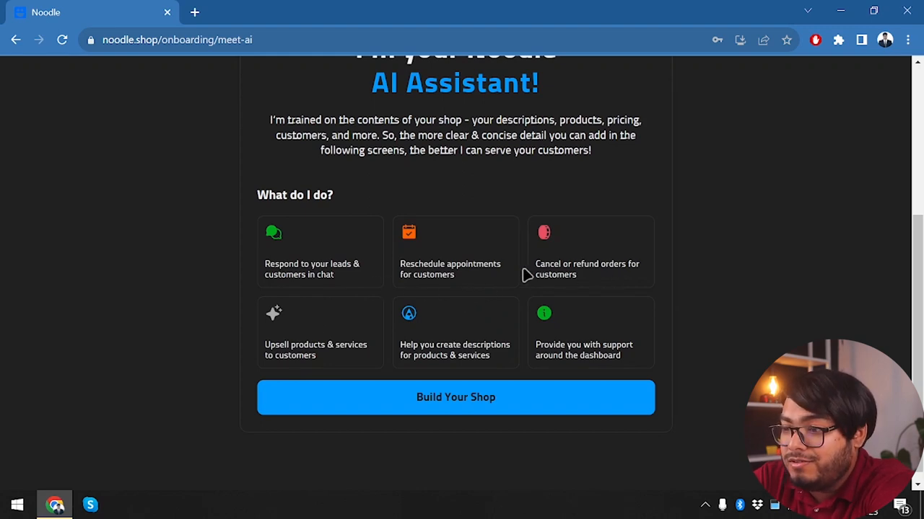
{"action": "mouse_move", "coordinate": [210, 381]}
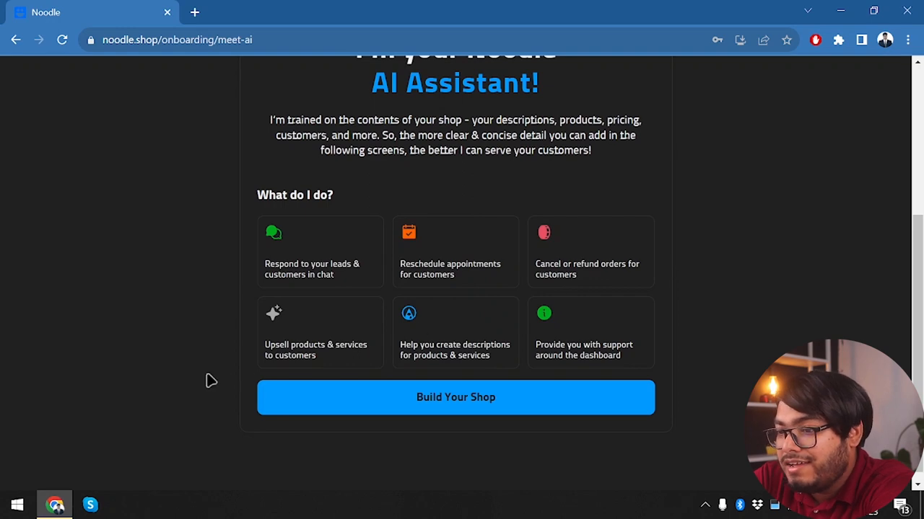
{"action": "mouse_move", "coordinate": [218, 377]}
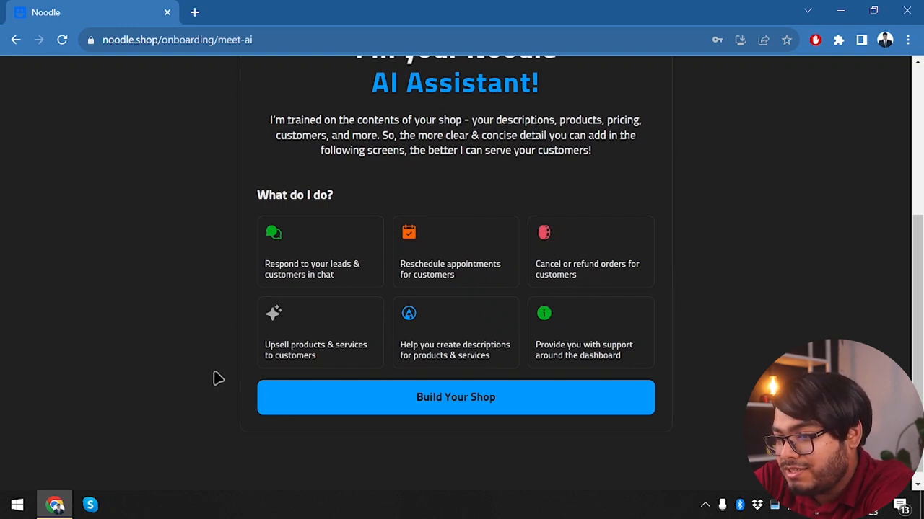
{"action": "mouse_move", "coordinate": [431, 375]}
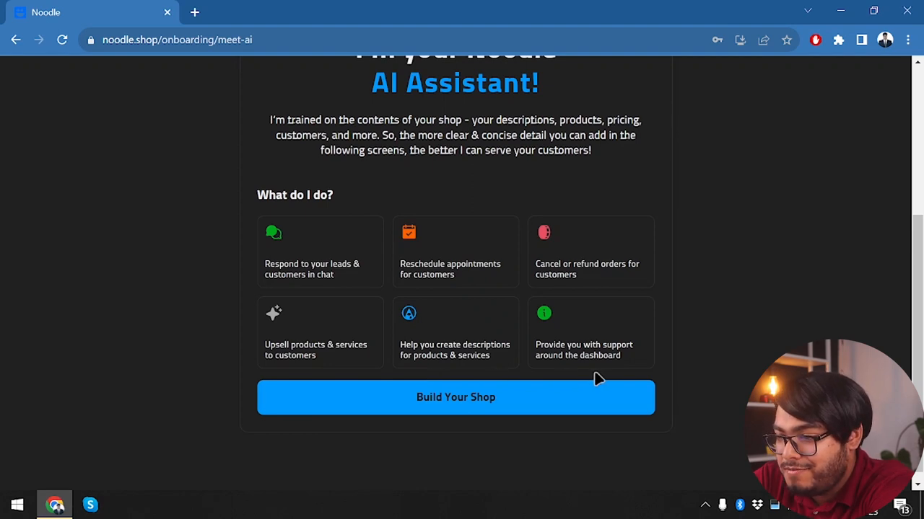
{"action": "mouse_move", "coordinate": [547, 357]}
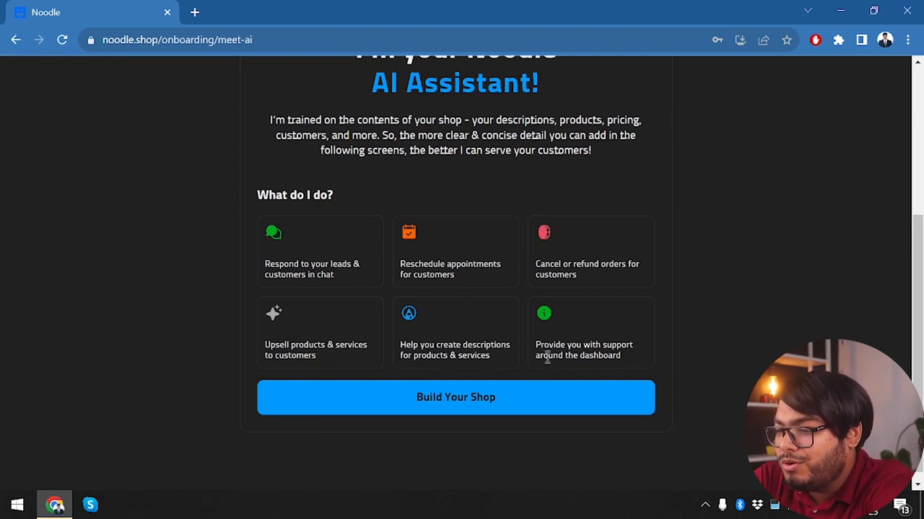
{"action": "mouse_move", "coordinate": [462, 401]}
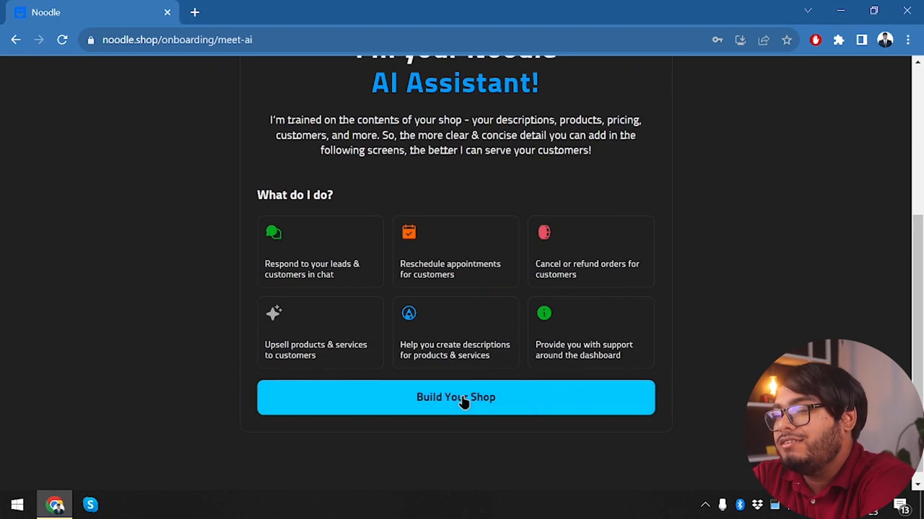
Begin building the shop and set the brand colour to white.
{"action": "left_click", "coordinate": [455, 398]}
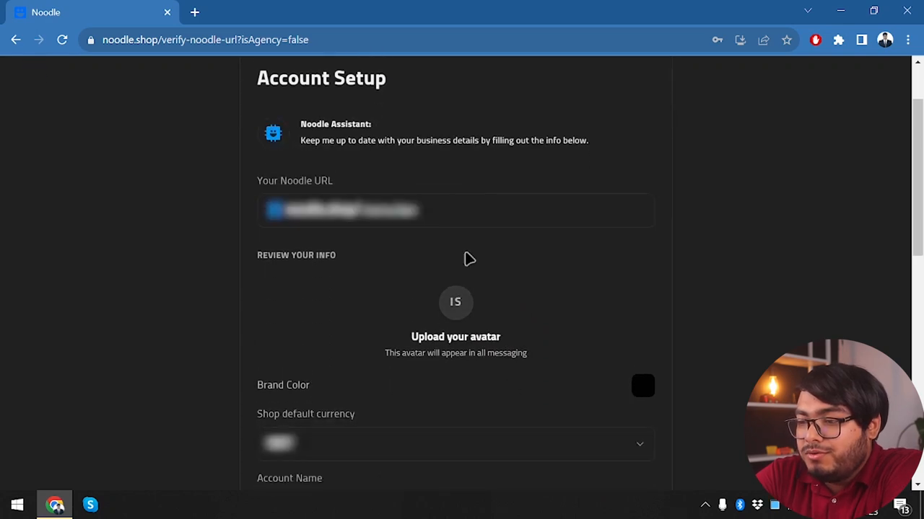
{"action": "left_click", "coordinate": [642, 385]}
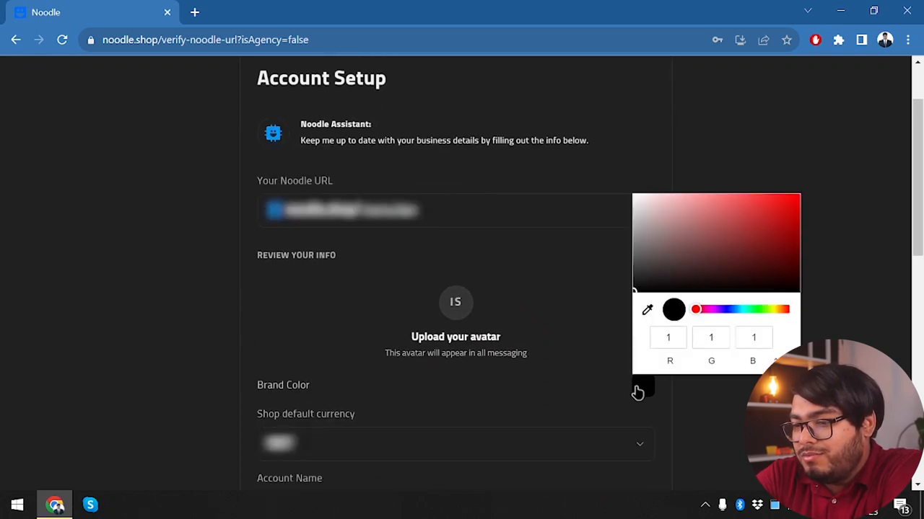
{"action": "left_click", "coordinate": [720, 242]}
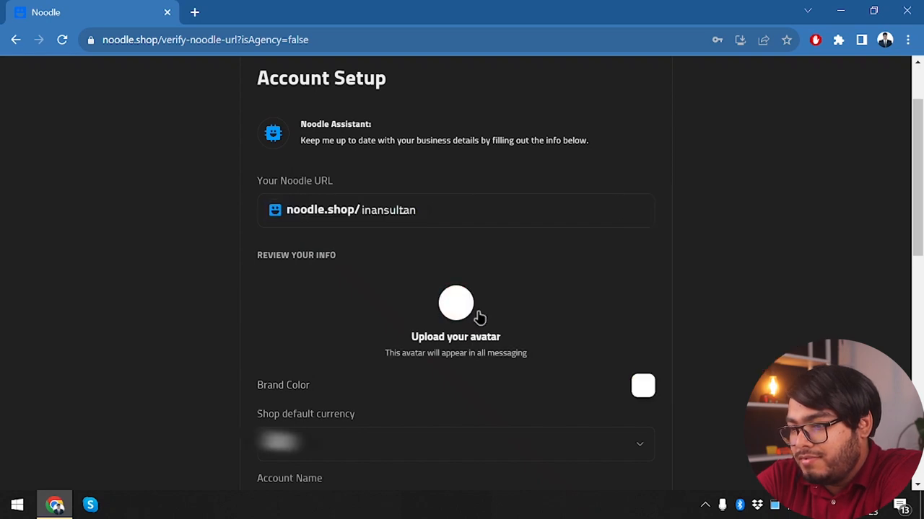
{"action": "left_click", "coordinate": [643, 386]}
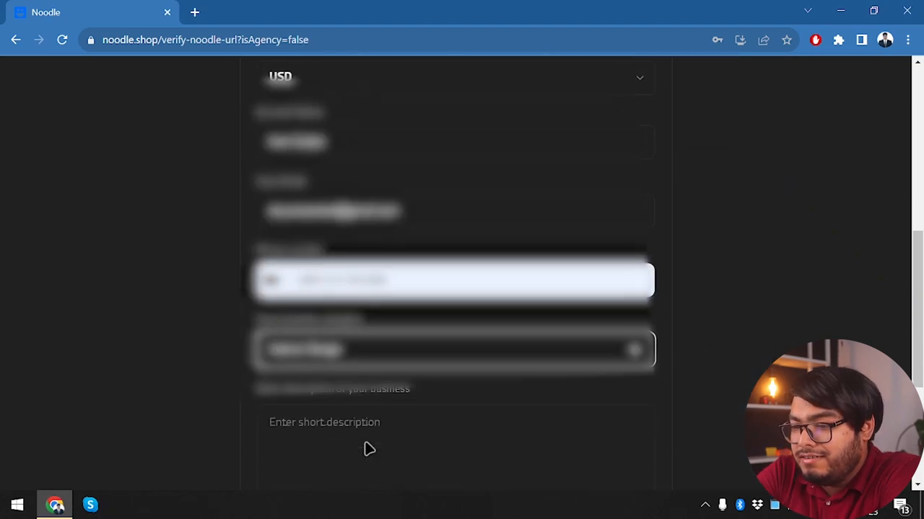
Describe the business as the best interior decoration you will get and submit the setup details.
{"action": "scroll", "scroll_direction": "down", "scroll_amount": 3}
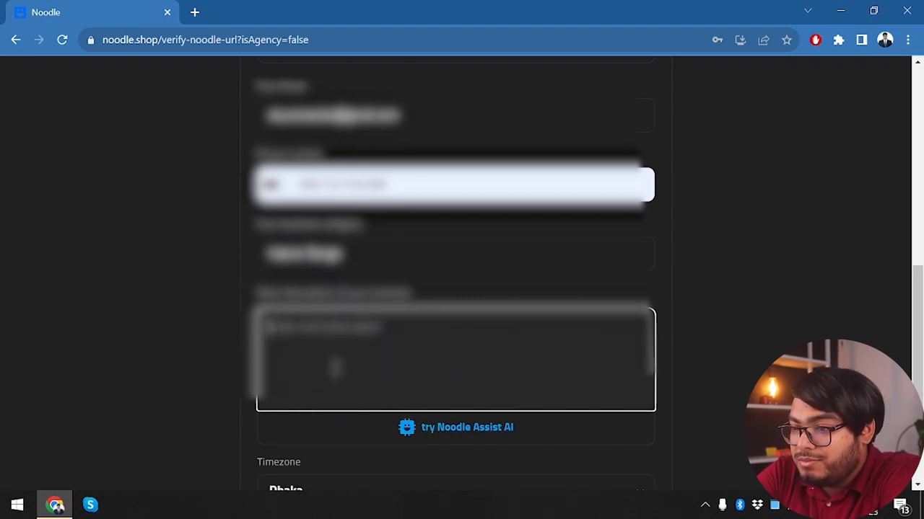
{"action": "scroll", "scroll_direction": "down", "scroll_amount": 3}
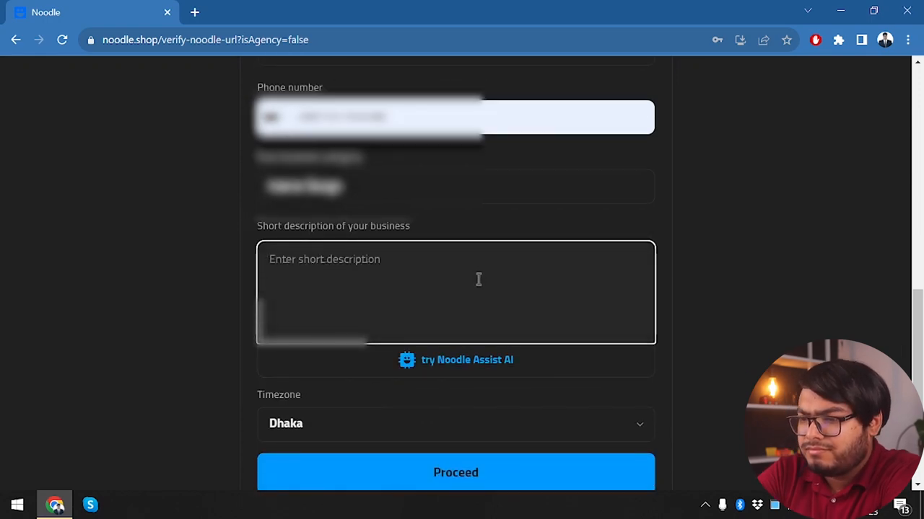
{"action": "type", "text": "This Is"}
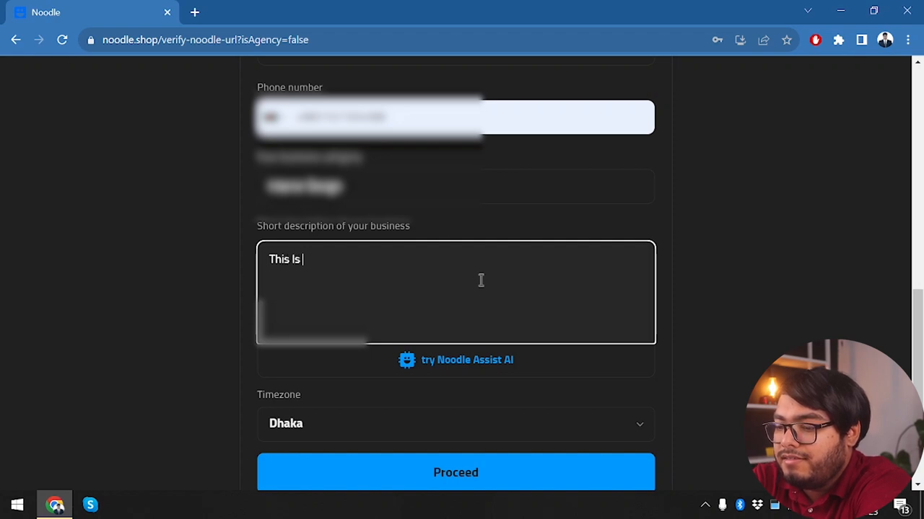
{"action": "type", "text": "the best..."}
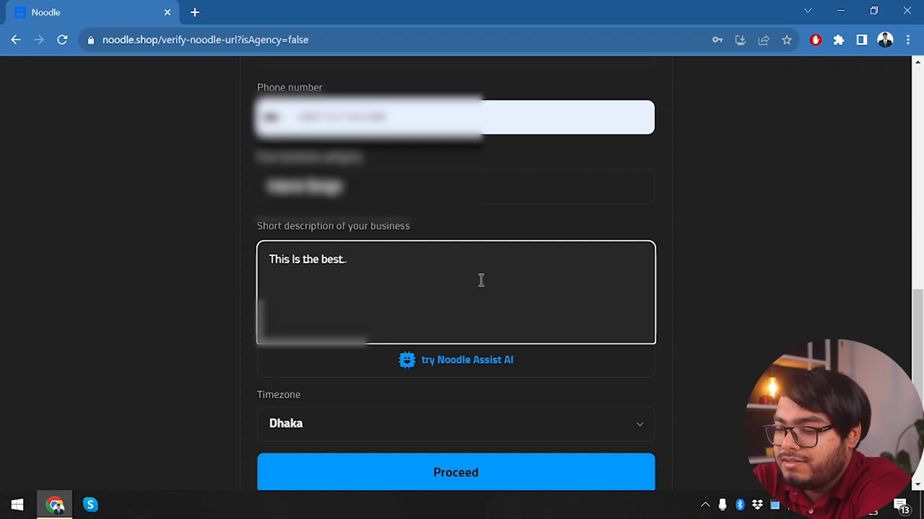
{"action": "type", "text": "interrior"}
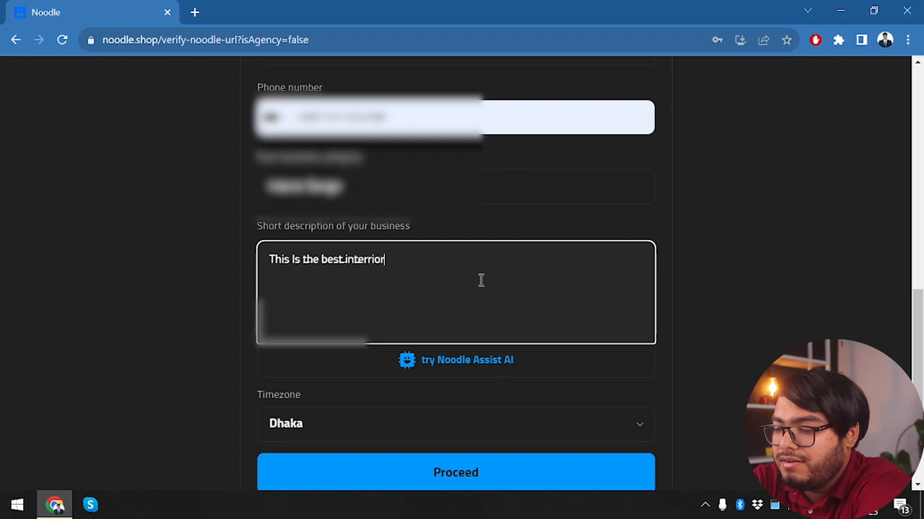
{"action": "type", "text": "decorao"}
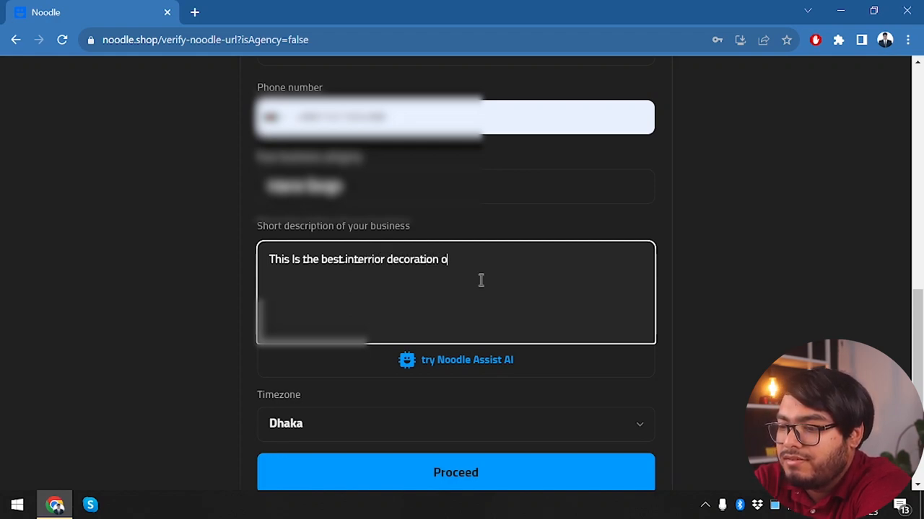
{"action": "type", "text": "you"}
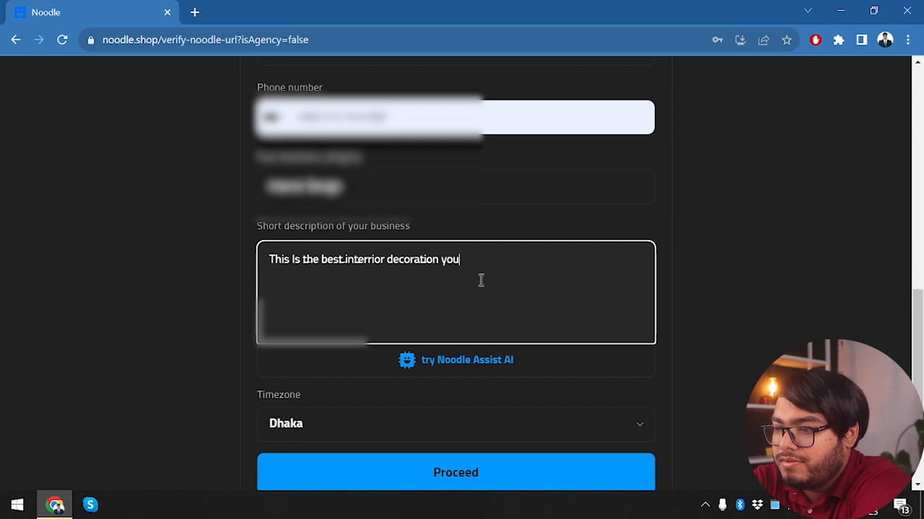
{"action": "type", "text": "will get"}
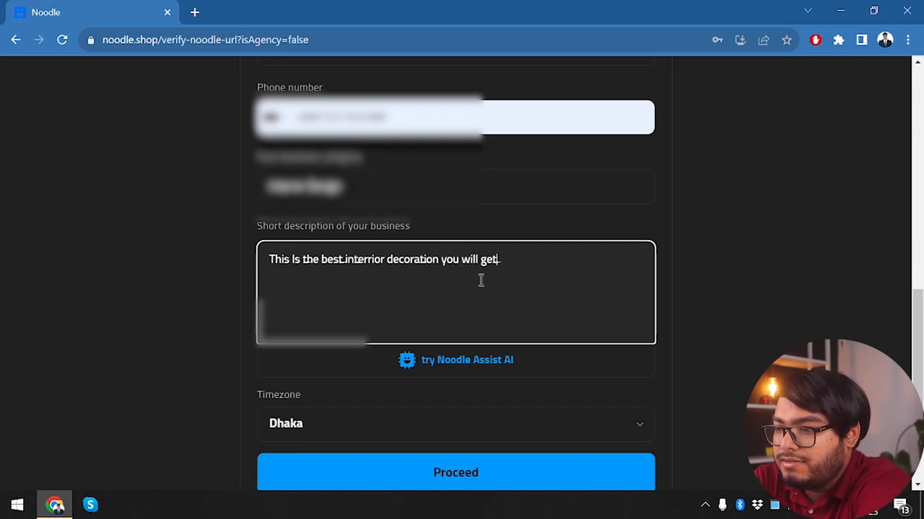
{"action": "scroll", "scroll_direction": "down", "scroll_amount": 3}
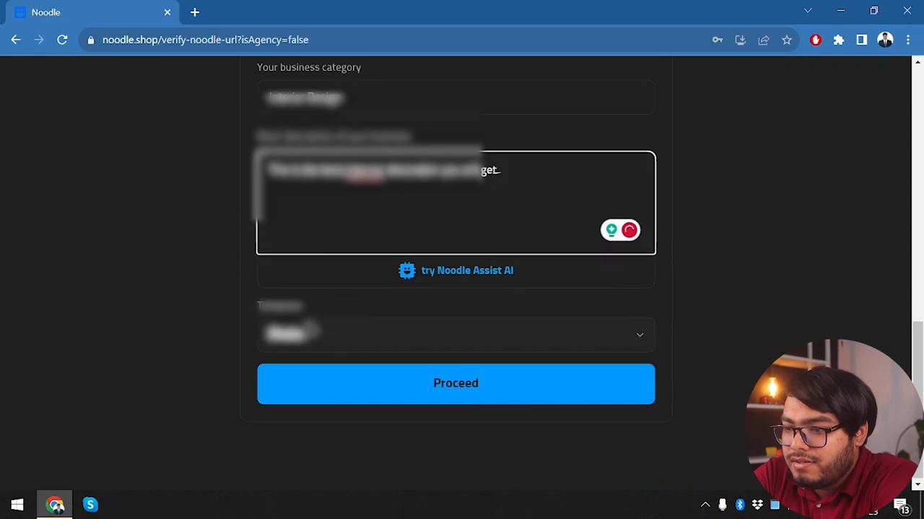
{"action": "left_click", "coordinate": [455, 334]}
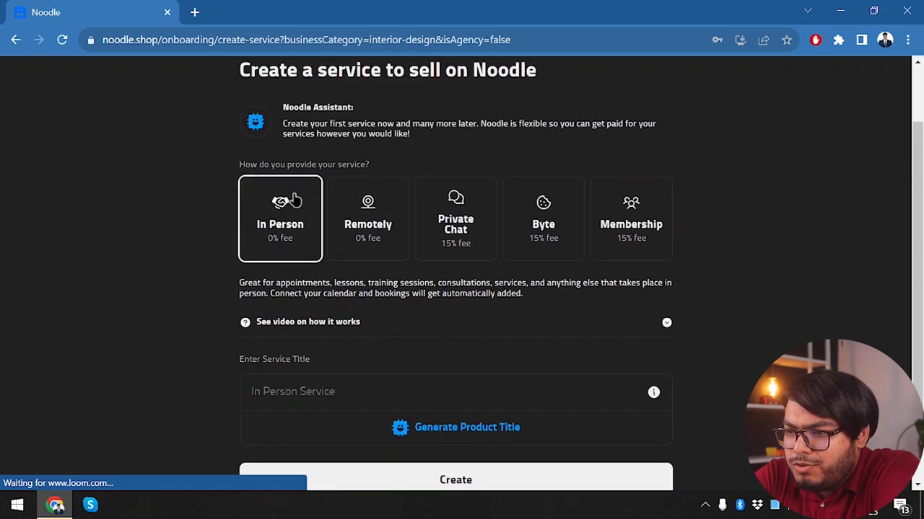
Look over the Remotely and Private Chat delivery options, then choose In Person for the service.
{"action": "left_click", "coordinate": [367, 219]}
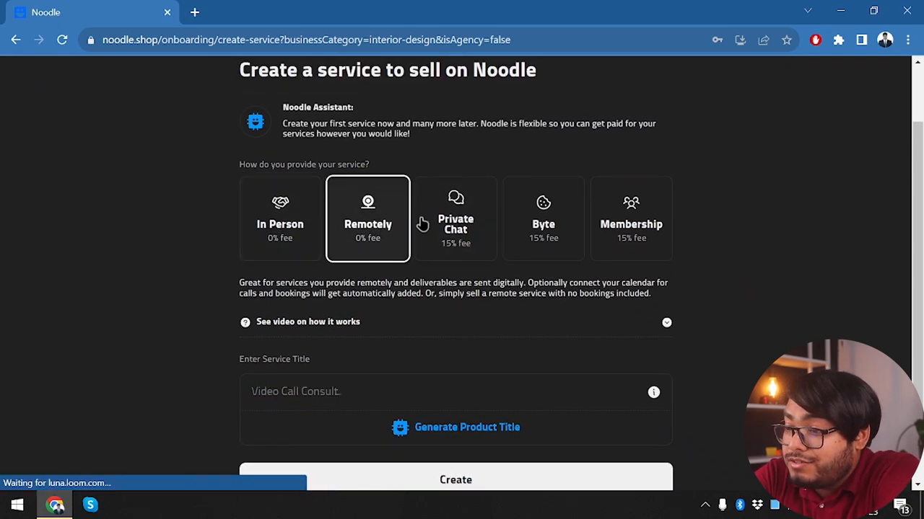
{"action": "left_click", "coordinate": [455, 218]}
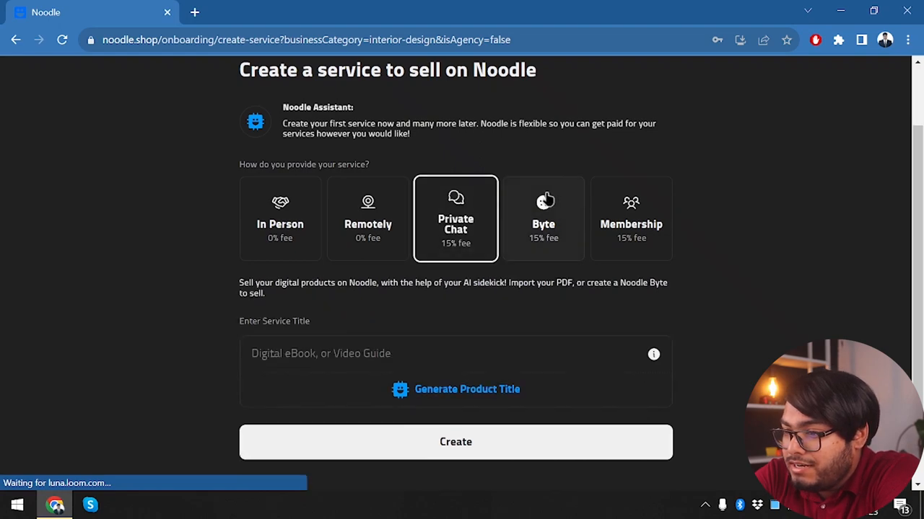
{"action": "left_click", "coordinate": [631, 218]}
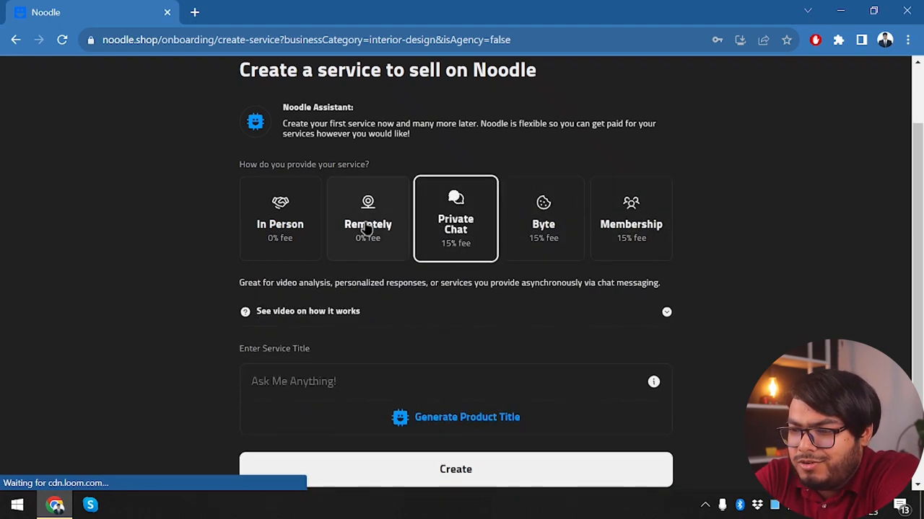
{"action": "left_click", "coordinate": [280, 219]}
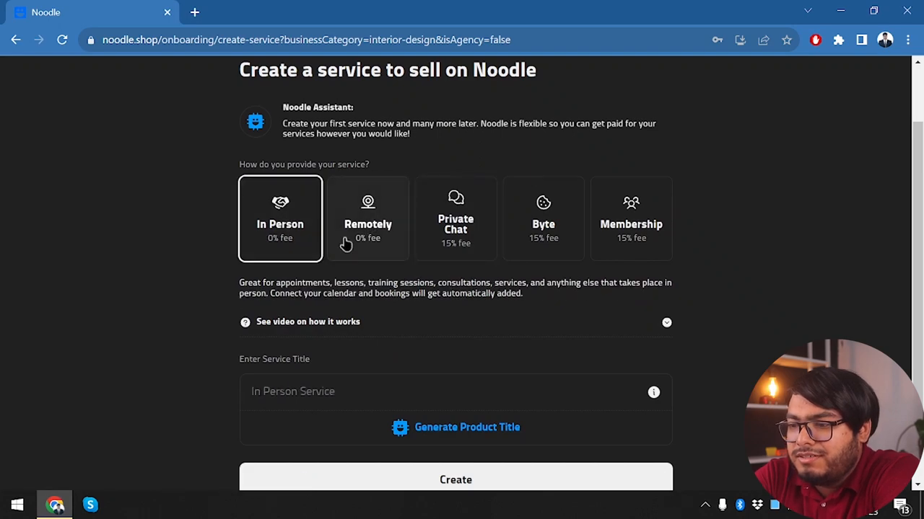
{"action": "mouse_move", "coordinate": [484, 387]}
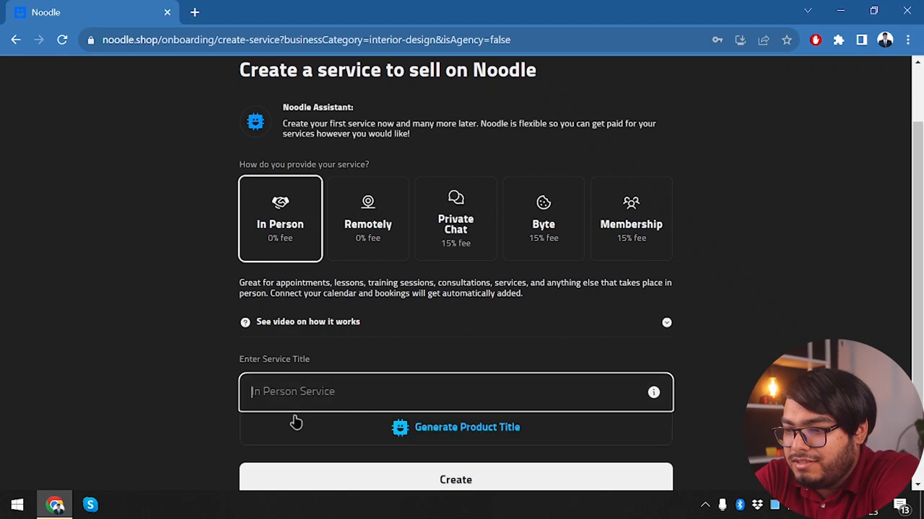
Enter the title "Coming to your home and checking it with our own eyes." and create the service.
{"action": "scroll", "scroll_direction": "down", "scroll_amount": 3}
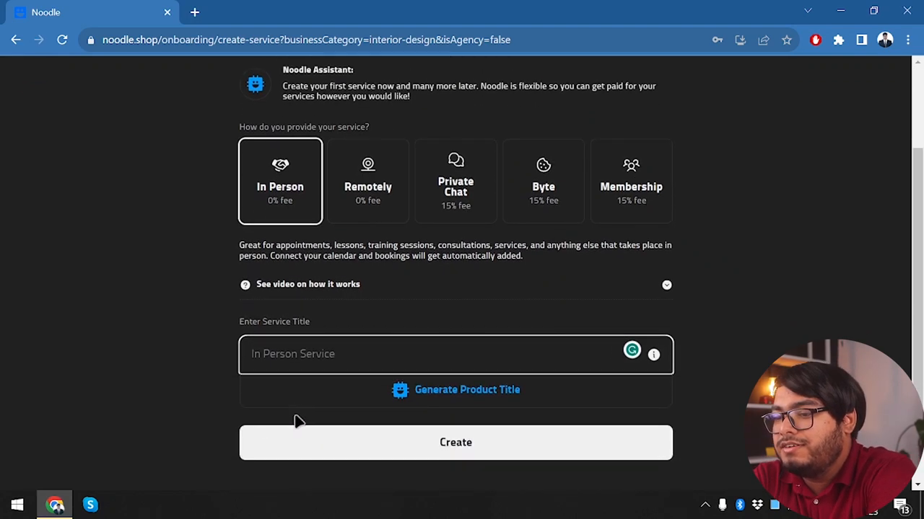
{"action": "type", "text": "C"}
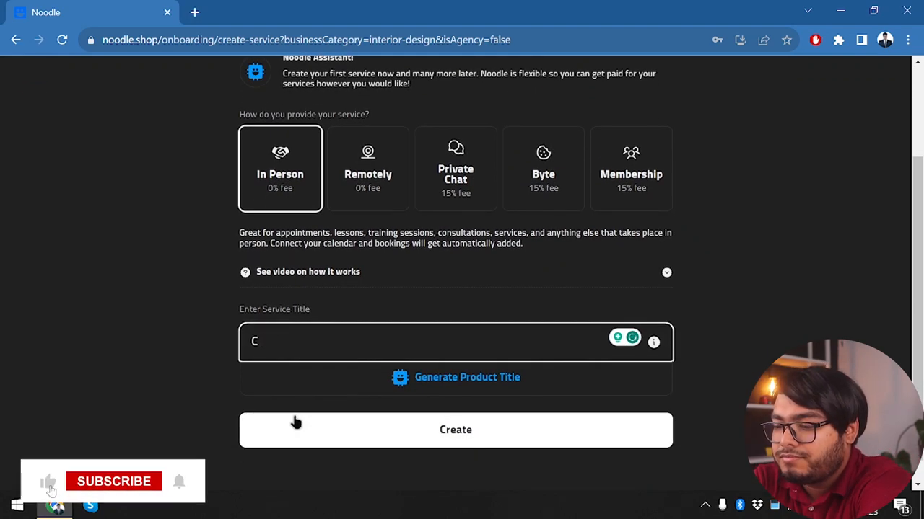
{"action": "type", "text": "oming to your home and che"}
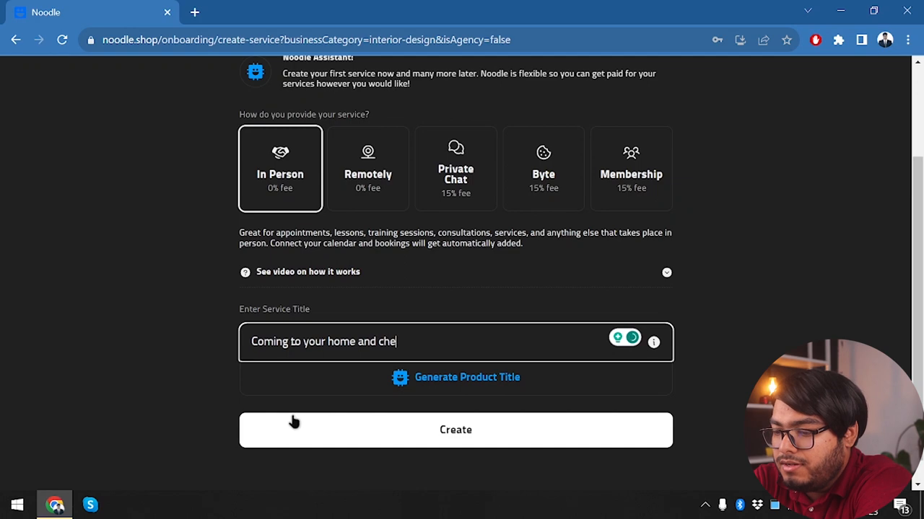
{"action": "type", "text": "c"}
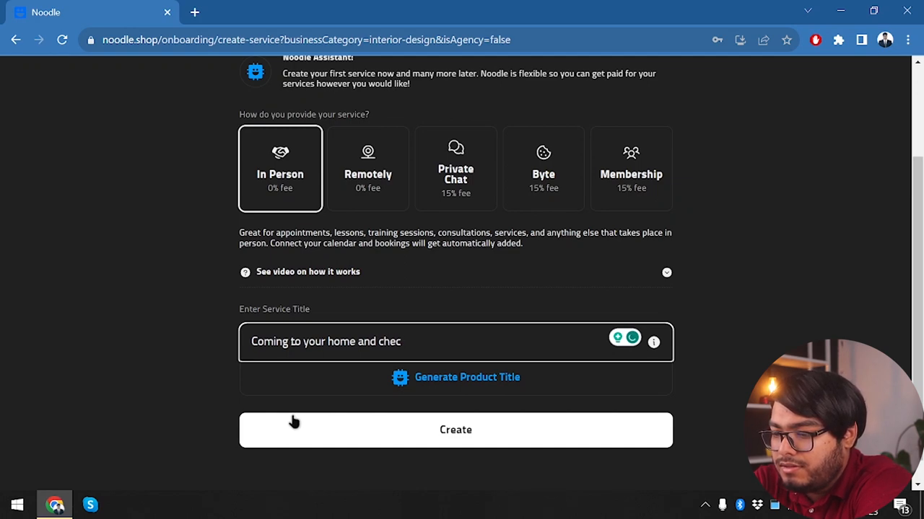
{"action": "type", "text": "king it."}
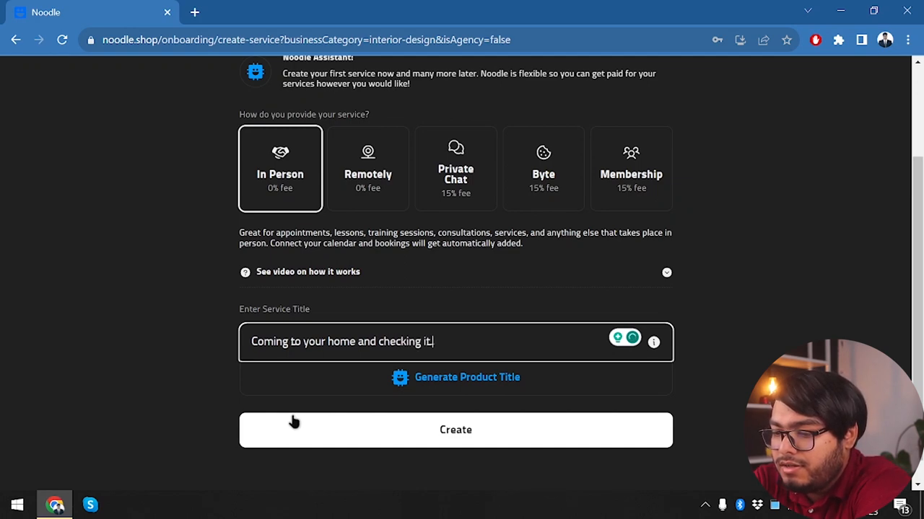
{"action": "type", "text": "with our own eyes"}
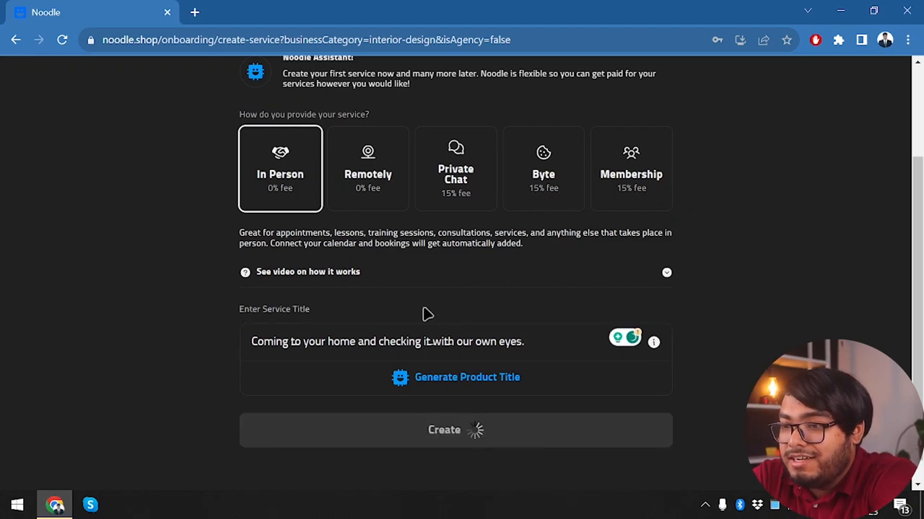
{"action": "scroll", "scroll_direction": "down", "scroll_amount": 3}
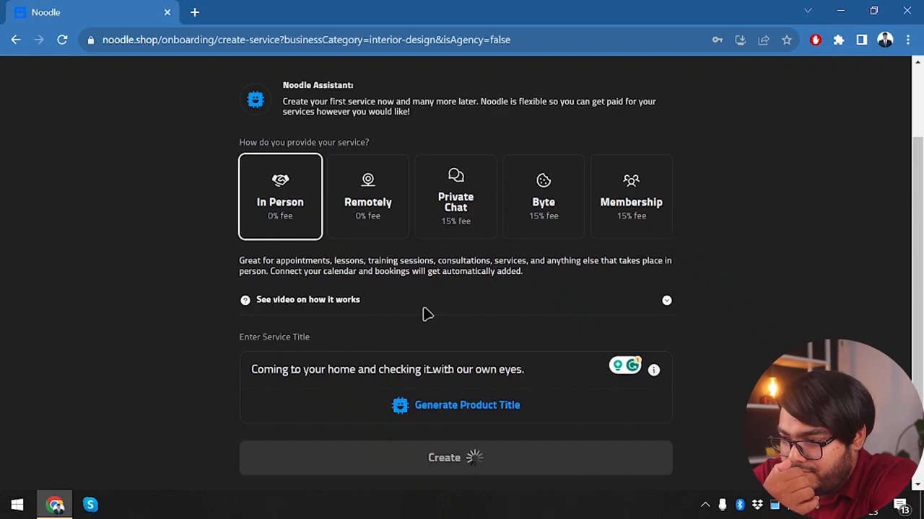
{"action": "left_click", "coordinate": [455, 457]}
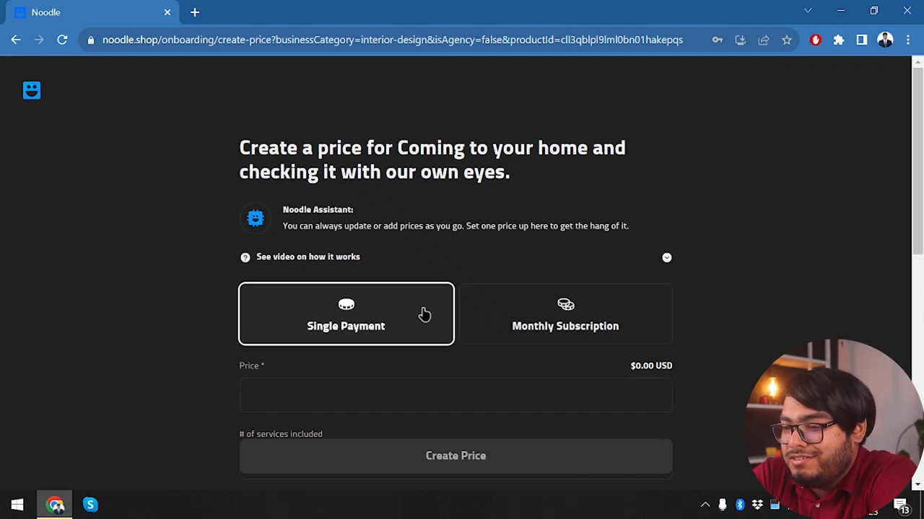
Set a single-payment price of 100 with 2 services included.
{"action": "left_click", "coordinate": [455, 395]}
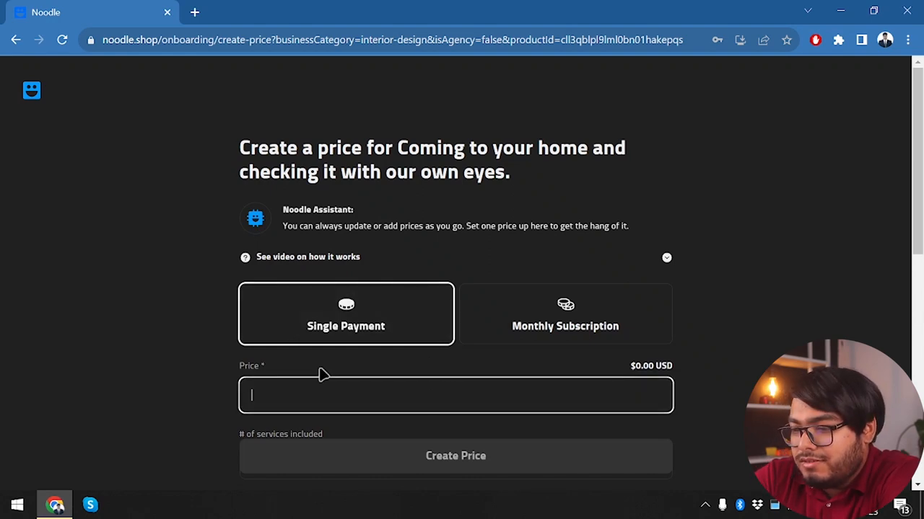
{"action": "type", "text": "100"}
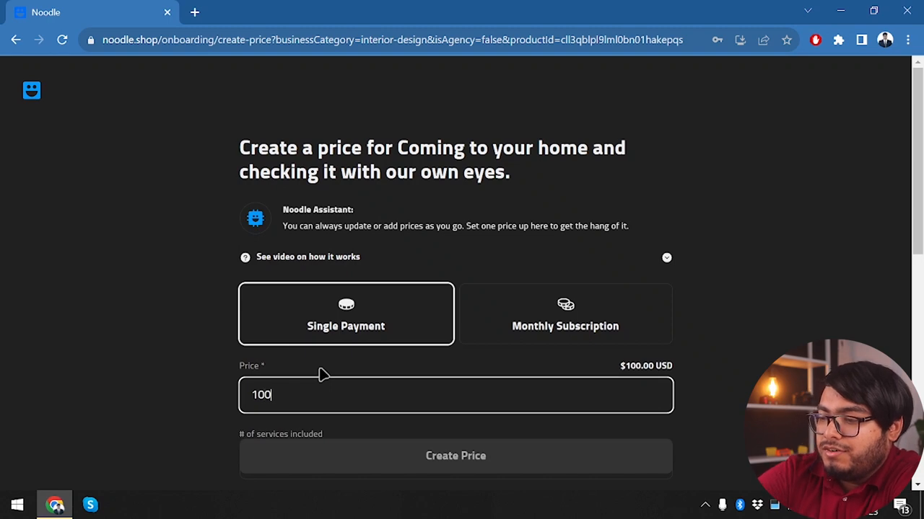
{"action": "scroll", "scroll_direction": "down", "scroll_amount": 3}
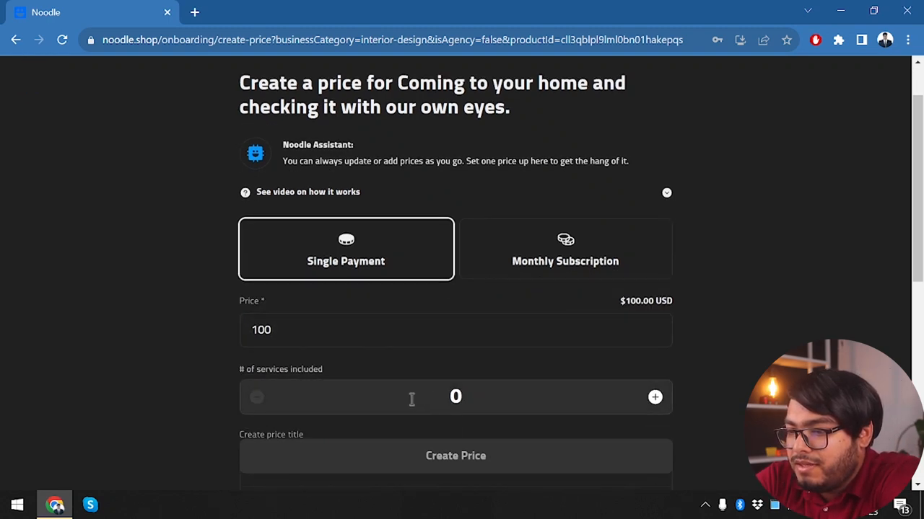
{"action": "left_click", "coordinate": [655, 397]}
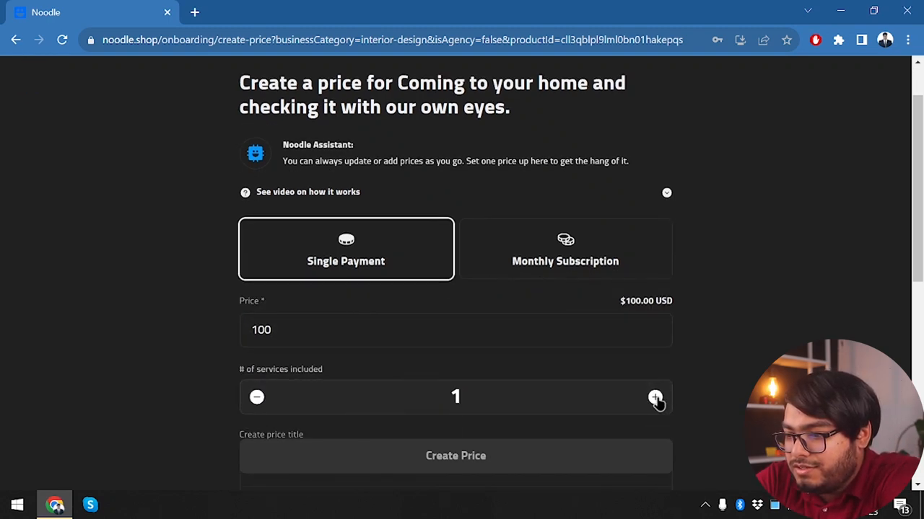
{"action": "left_click", "coordinate": [656, 398]}
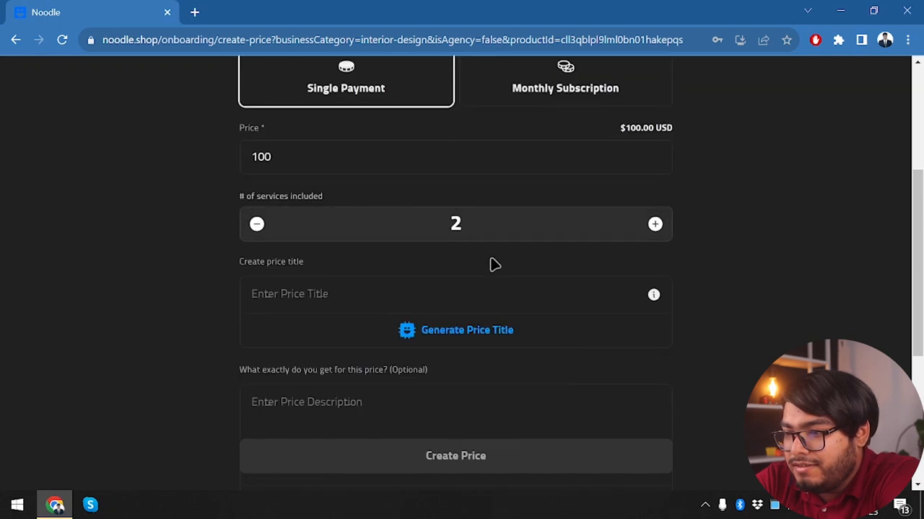
Title the price "Basic".
{"action": "left_click", "coordinate": [455, 223]}
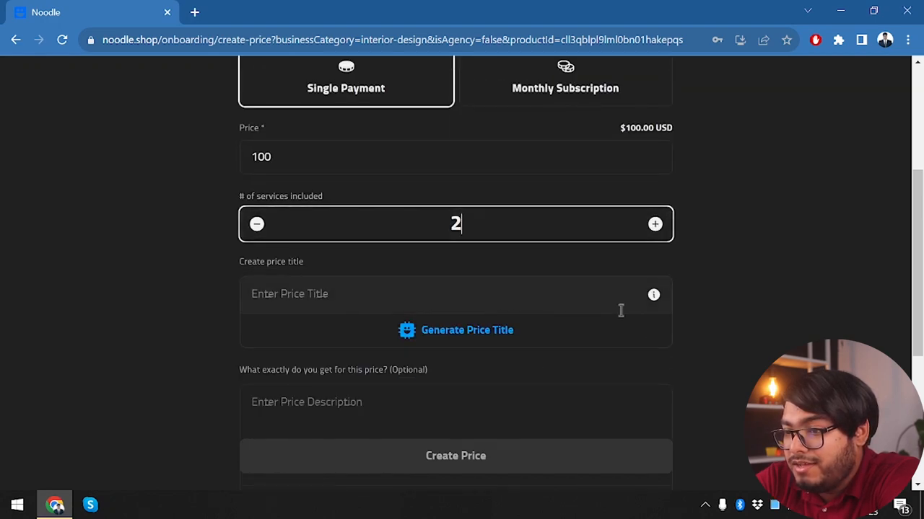
{"action": "mouse_move", "coordinate": [653, 295]}
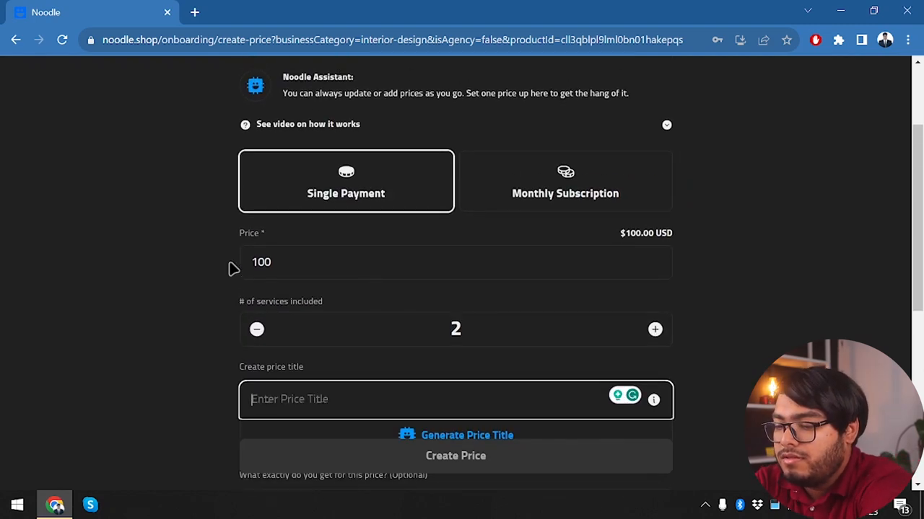
{"action": "type", "text": "Basic"}
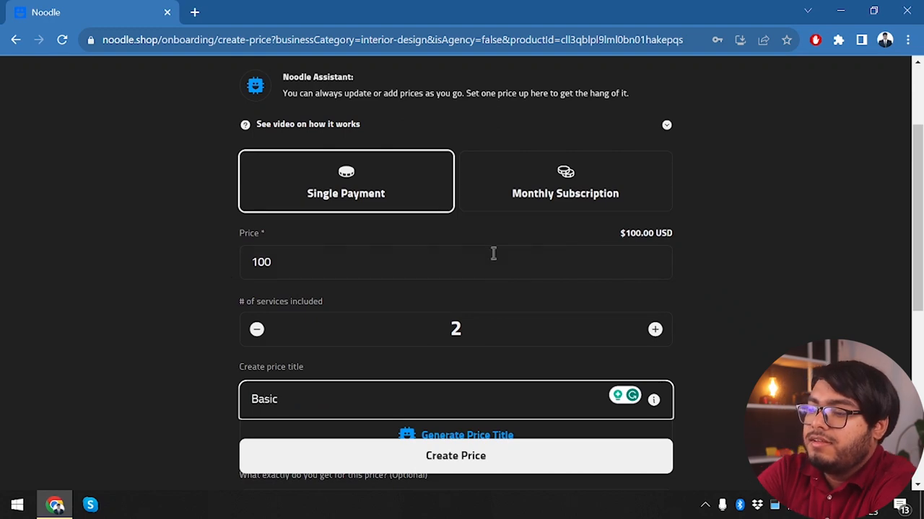
{"action": "scroll", "scroll_direction": "down", "scroll_amount": 3}
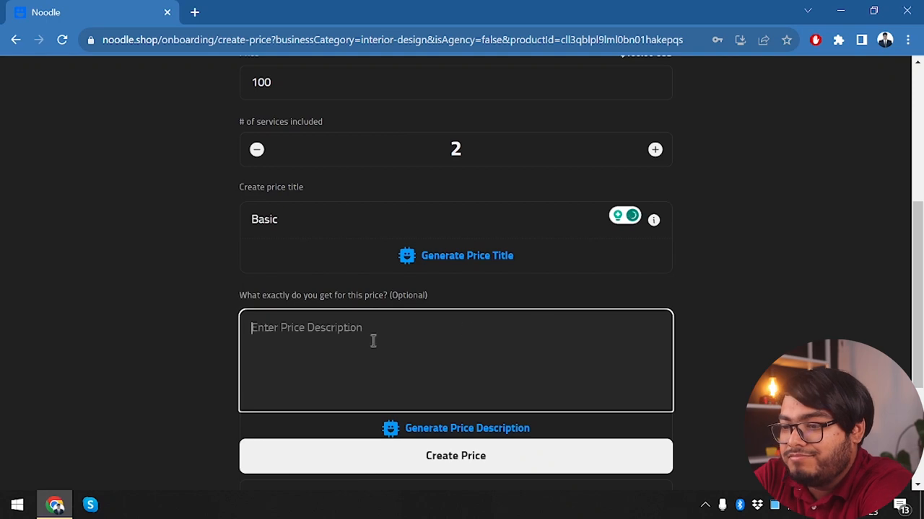
Describe the price as "Basic".
{"action": "scroll", "scroll_direction": "down", "scroll_amount": 3}
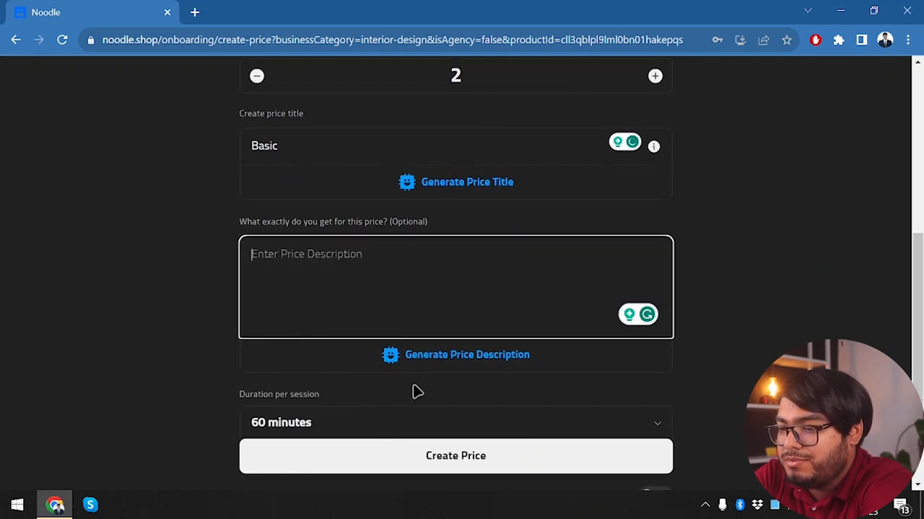
{"action": "type", "text": "Basic"}
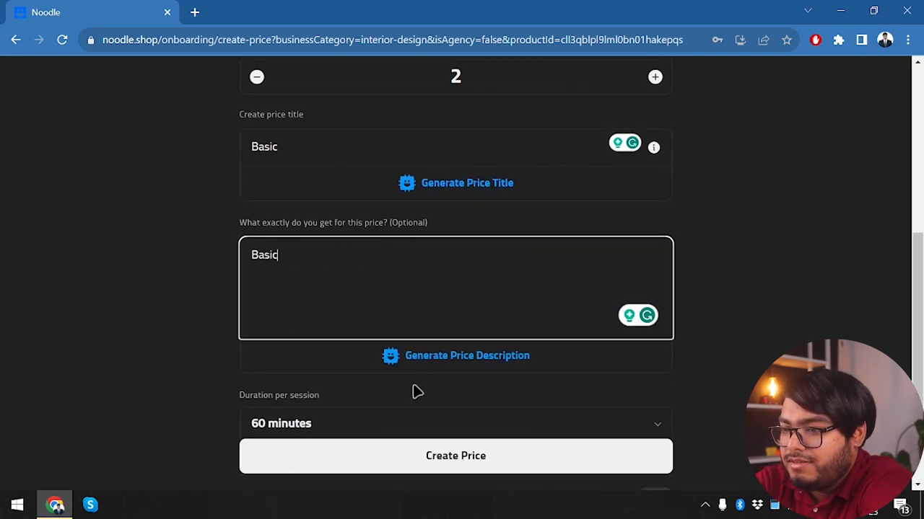
{"action": "double_click", "coordinate": [264, 255]}
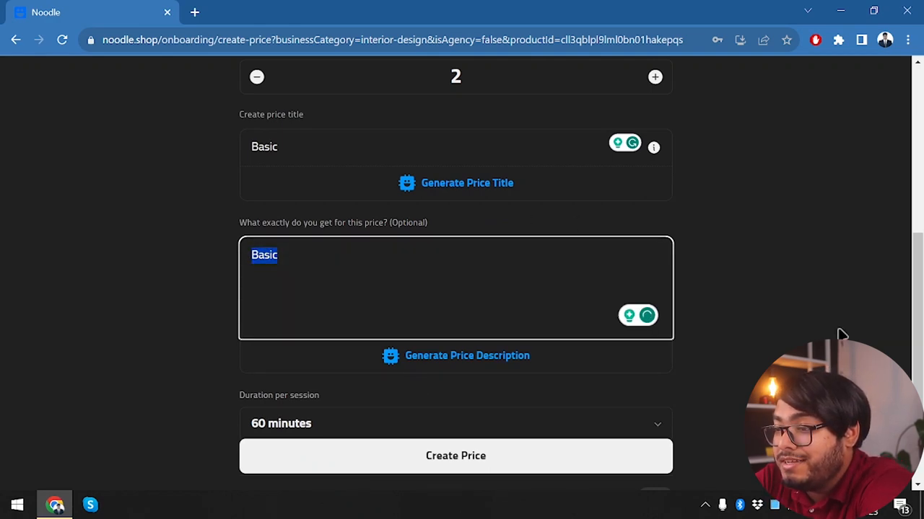
{"action": "scroll", "scroll_direction": "down", "scroll_amount": 3}
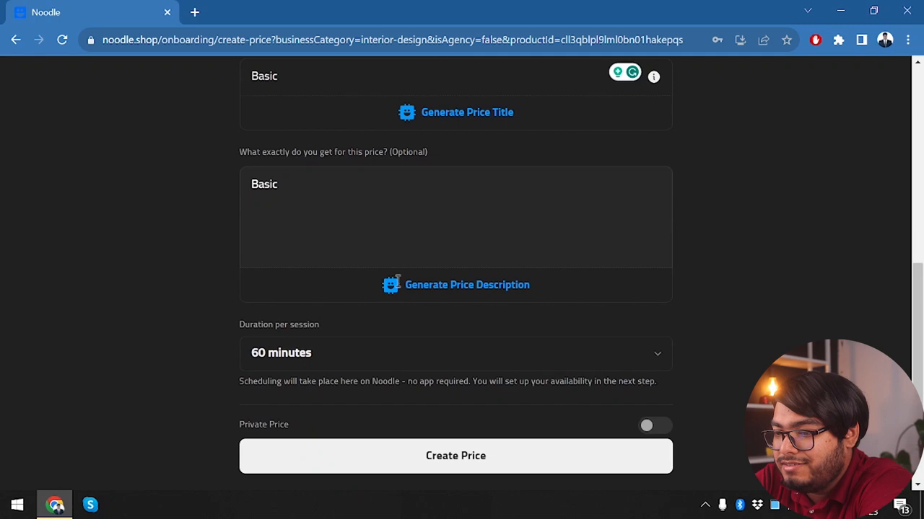
Set the duration per session to 120 minutes and create the Basic price.
{"action": "left_click", "coordinate": [455, 353]}
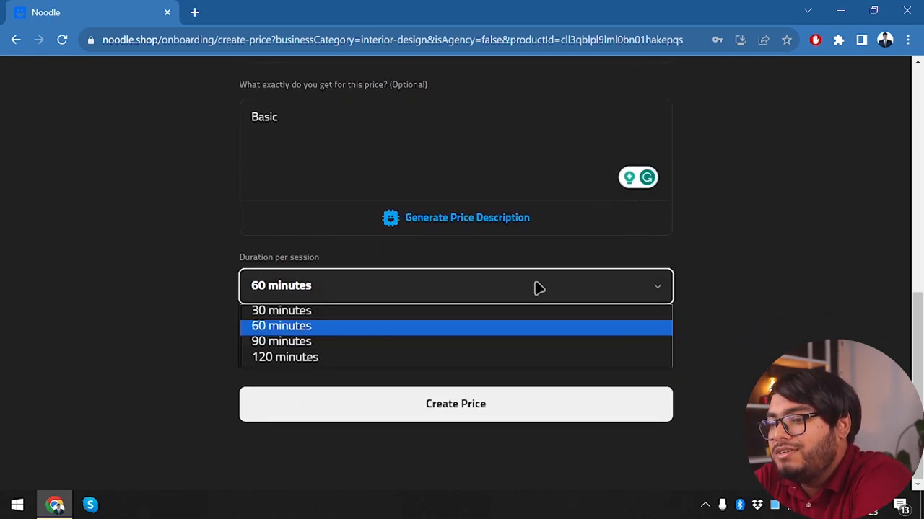
{"action": "mouse_move", "coordinate": [326, 379]}
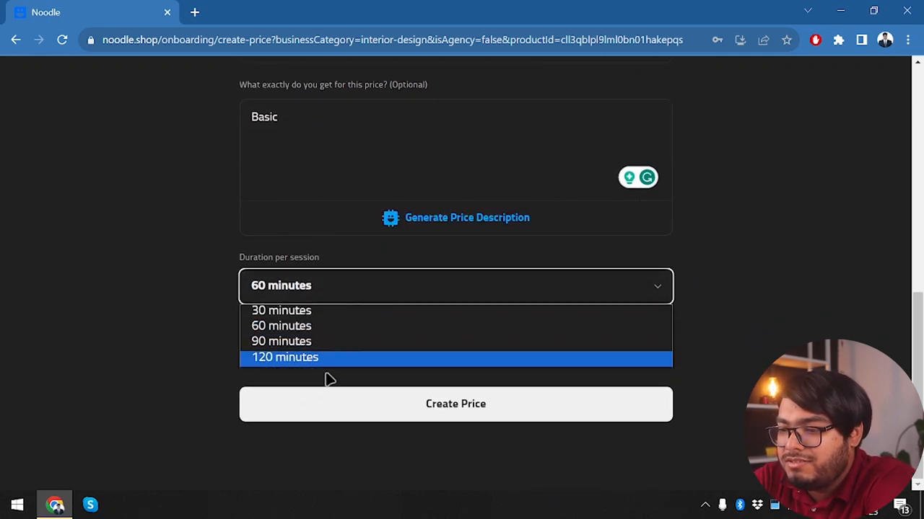
{"action": "left_click", "coordinate": [284, 357]}
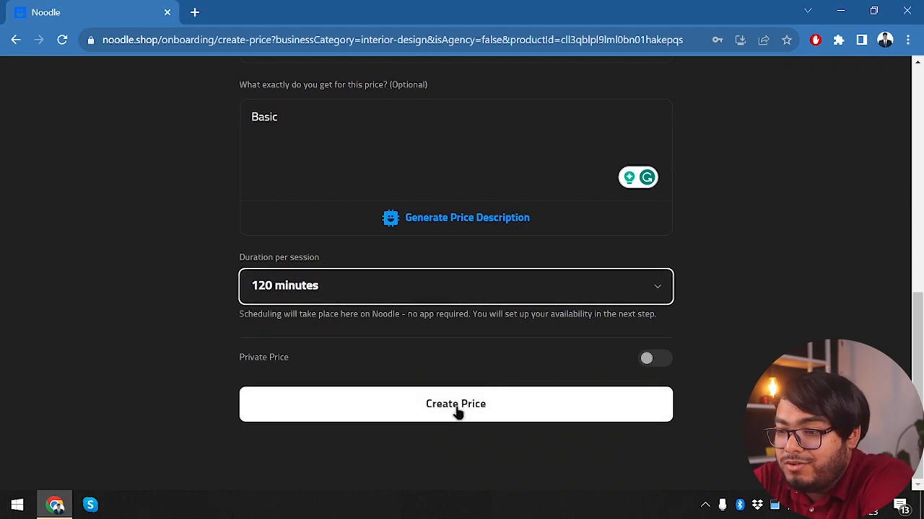
{"action": "left_click", "coordinate": [456, 404]}
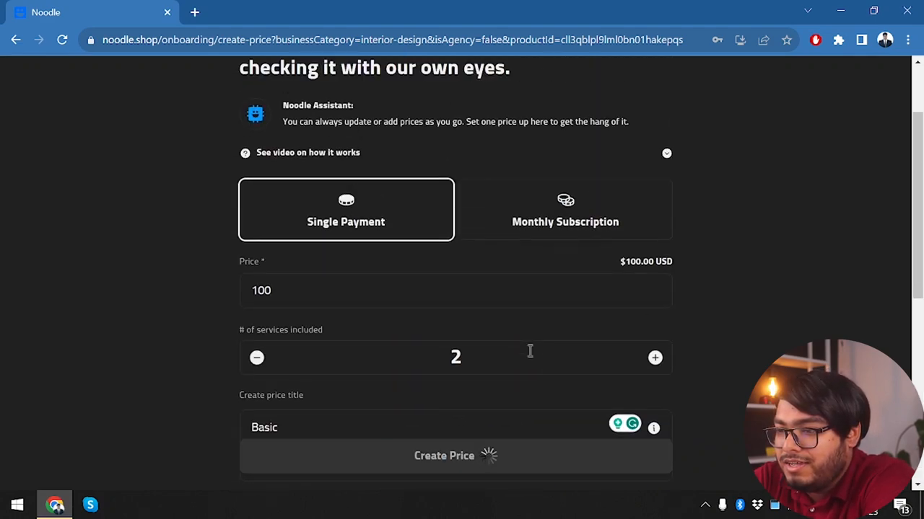
{"action": "left_click", "coordinate": [455, 456]}
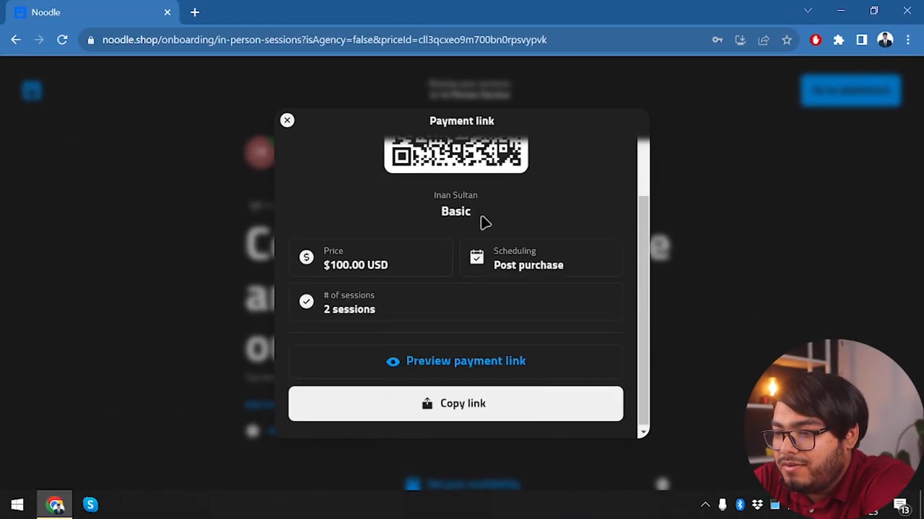
{"action": "mouse_move", "coordinate": [438, 378]}
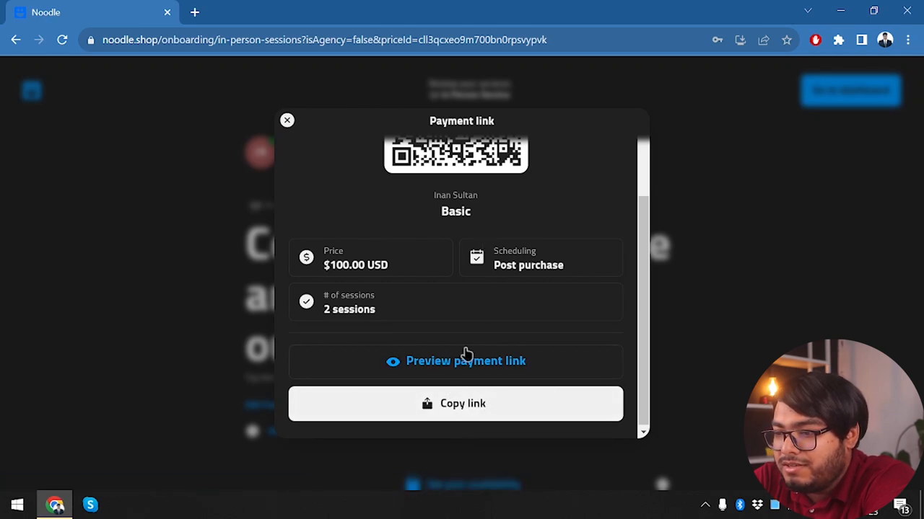
Preview the Basic price's payment link in a new tab.
{"action": "left_click", "coordinate": [466, 360]}
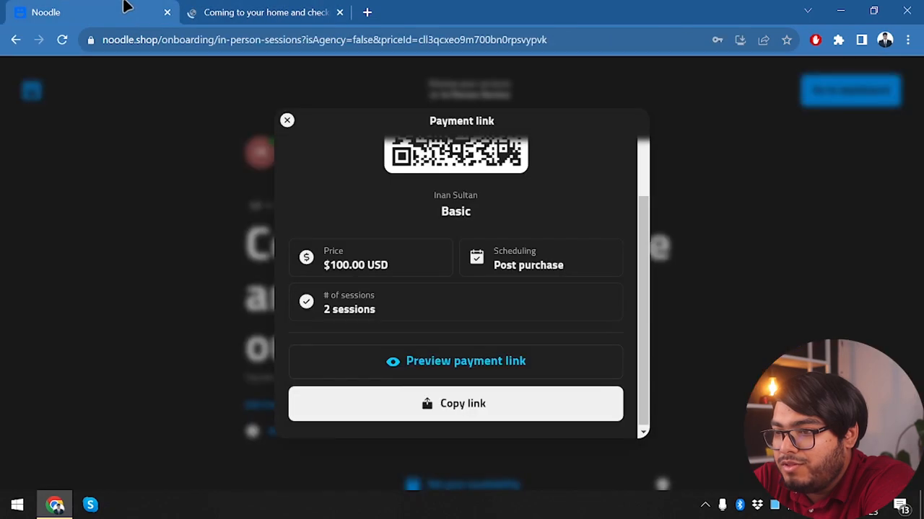
Review the $100.00 USD checkout page for 2 services, trying the card name and discount code fields.
{"action": "left_click", "coordinate": [286, 120]}
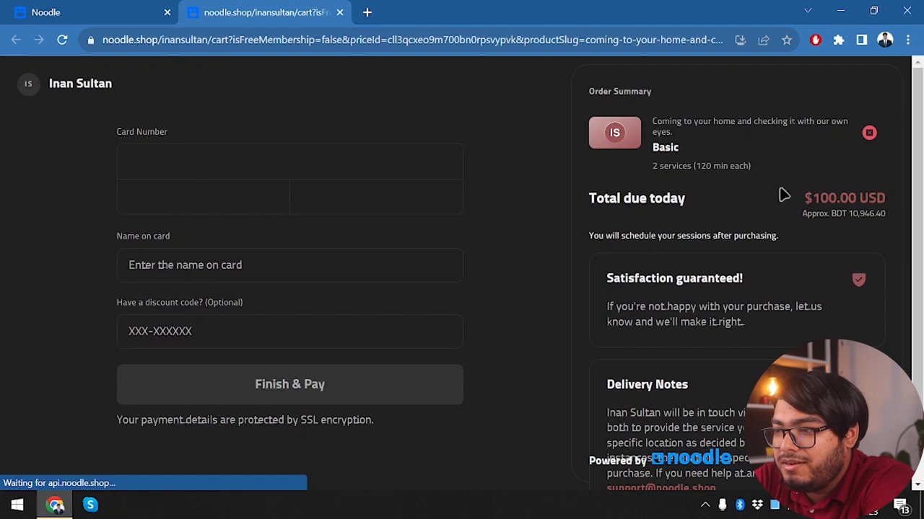
{"action": "mouse_move", "coordinate": [305, 188]}
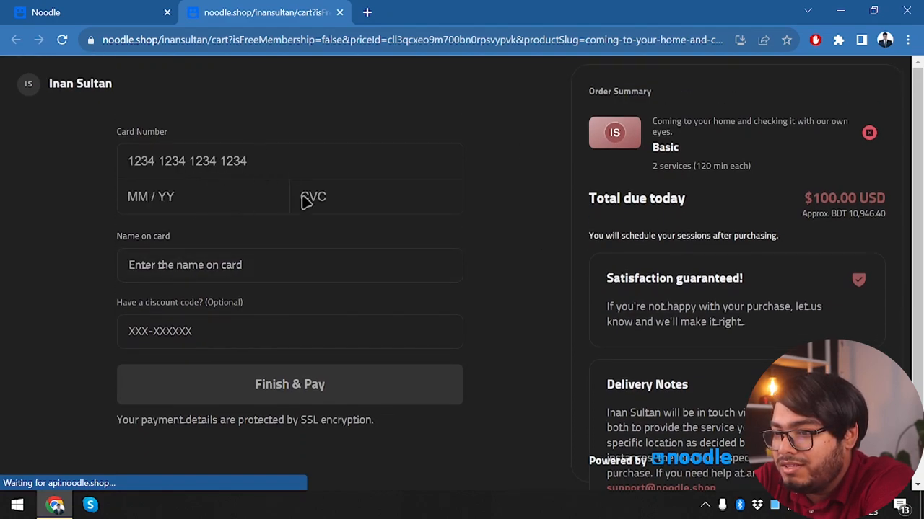
{"action": "left_click", "coordinate": [289, 265]}
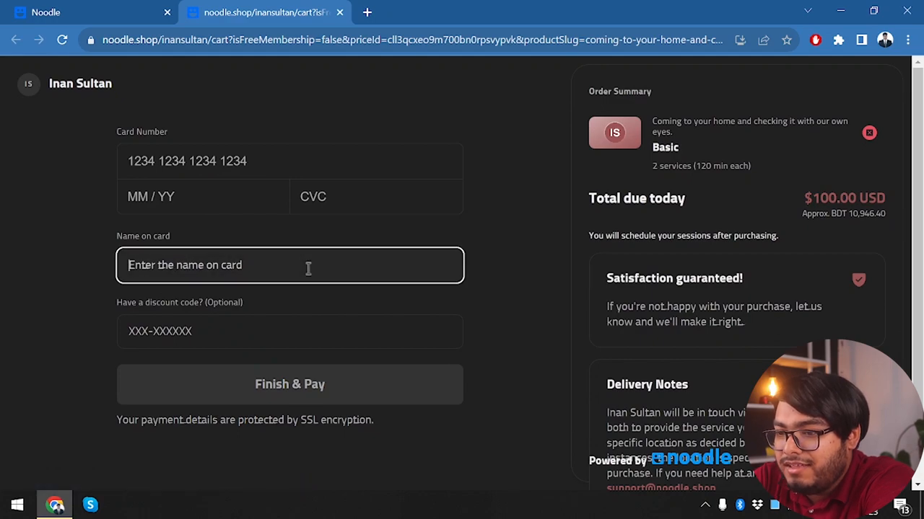
{"action": "left_click", "coordinate": [267, 332]}
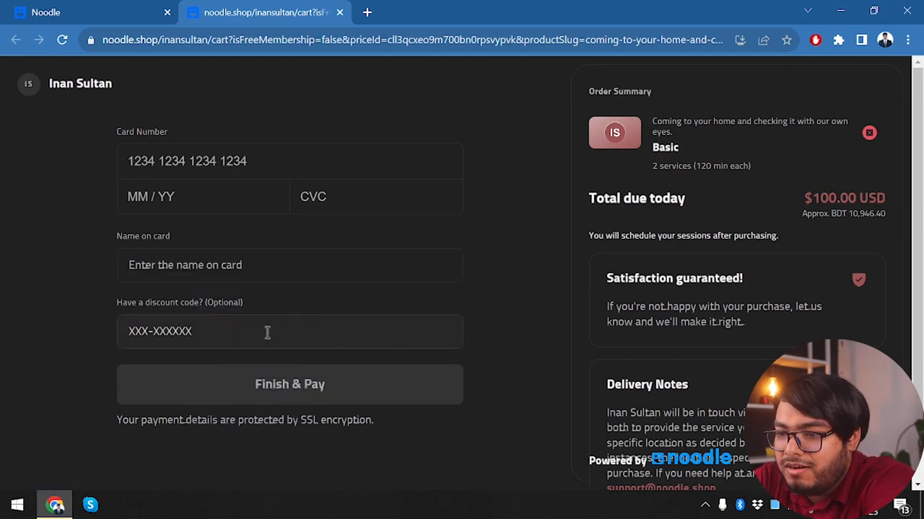
{"action": "left_click", "coordinate": [265, 332]}
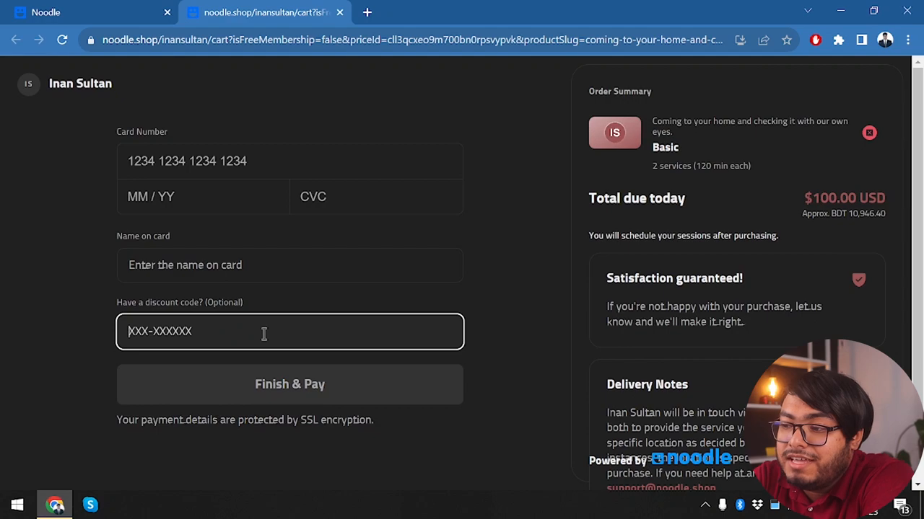
{"action": "mouse_move", "coordinate": [605, 388]}
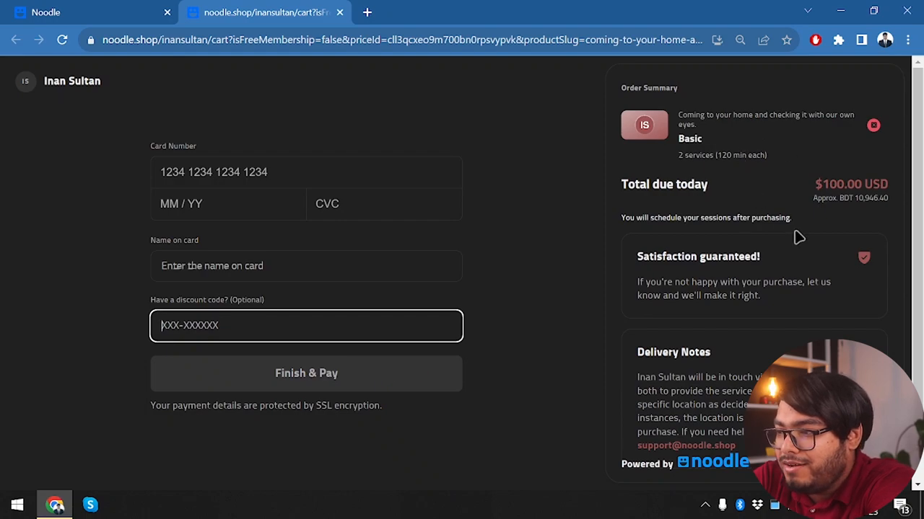
{"action": "mouse_move", "coordinate": [844, 184]}
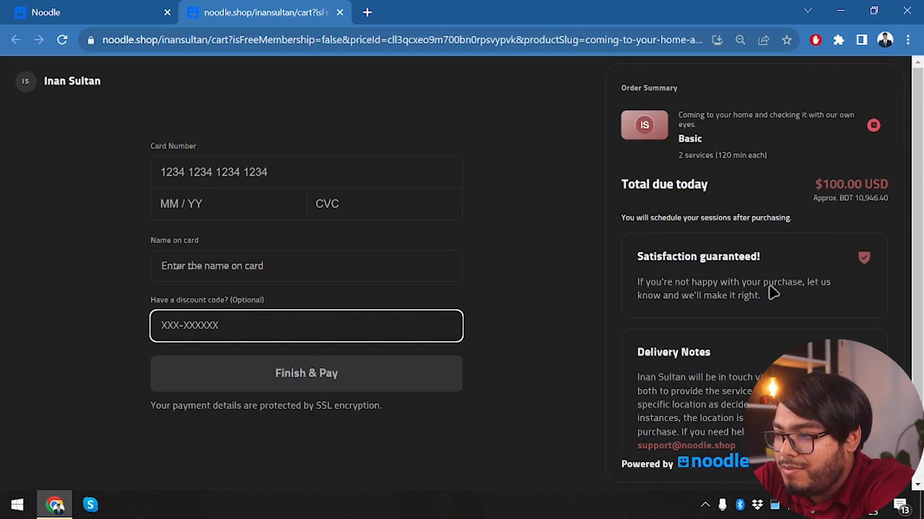
{"action": "mouse_move", "coordinate": [535, 257]}
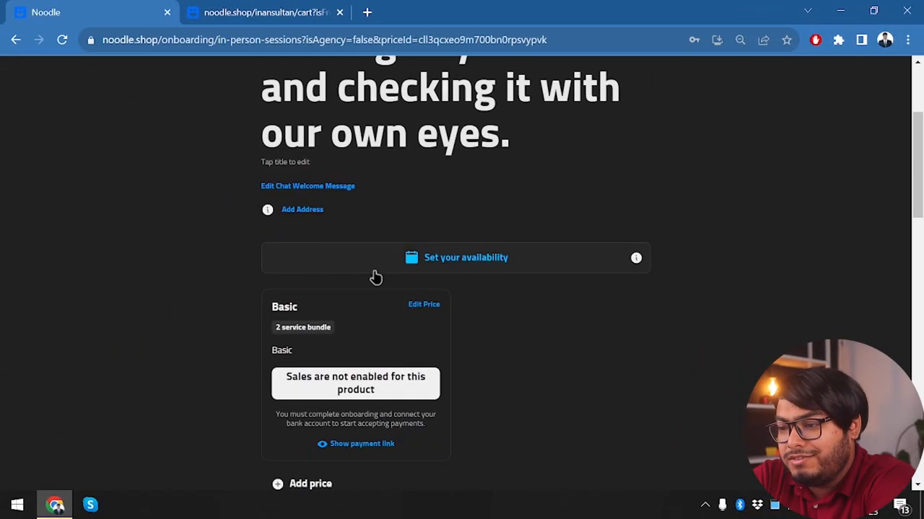
{"action": "mouse_move", "coordinate": [285, 334]}
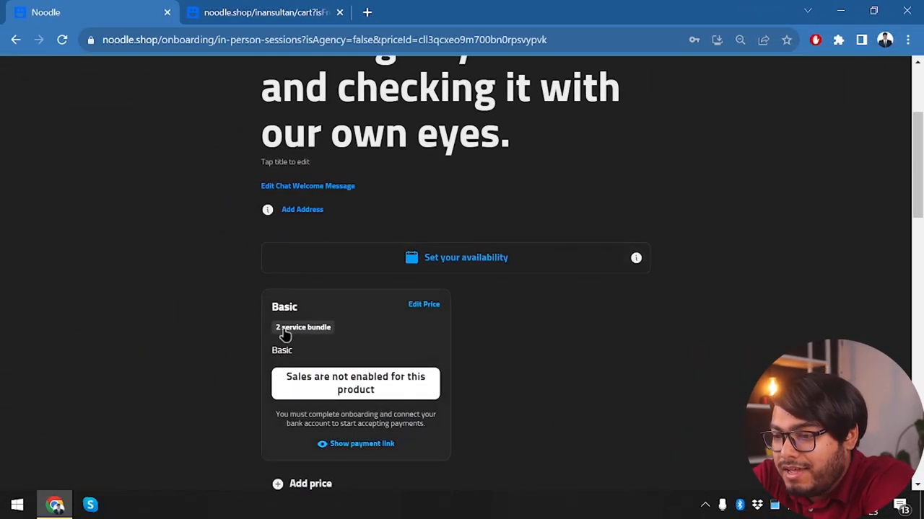
{"action": "mouse_move", "coordinate": [379, 383]}
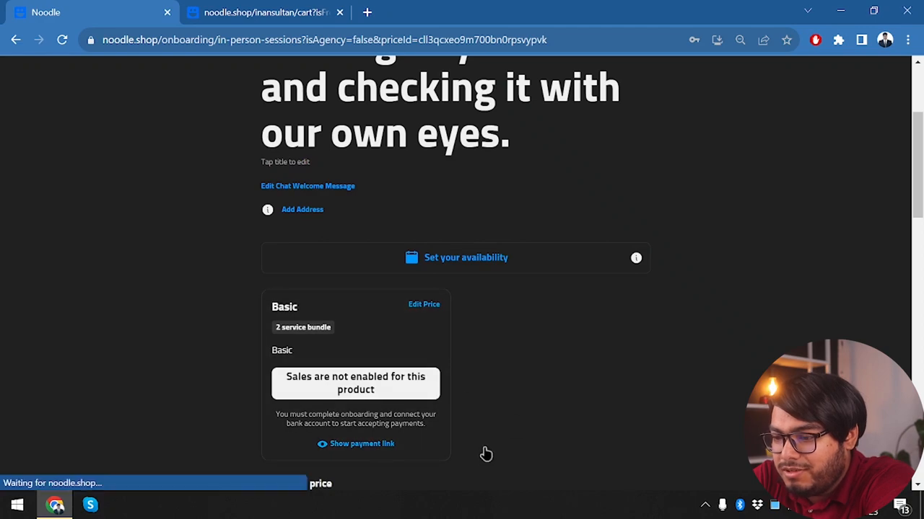
{"action": "left_click", "coordinate": [423, 304]}
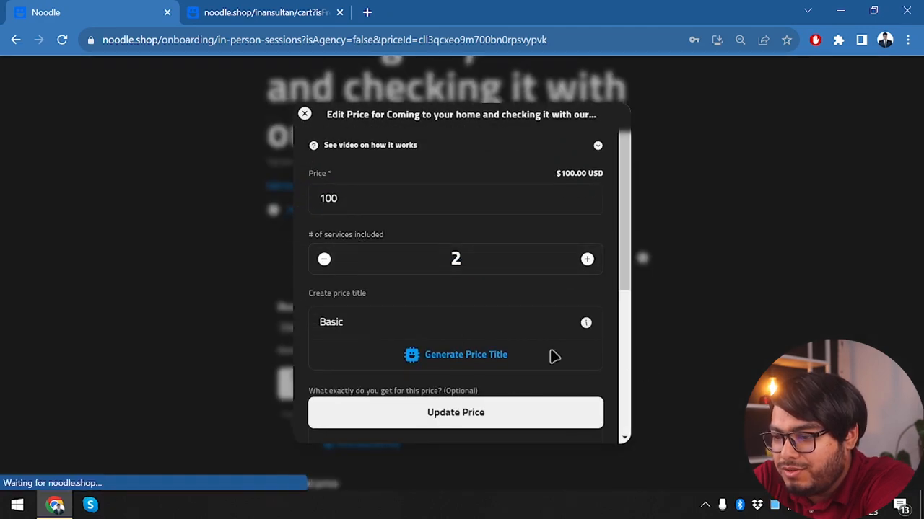
{"action": "scroll", "scroll_direction": "down", "scroll_amount": 3}
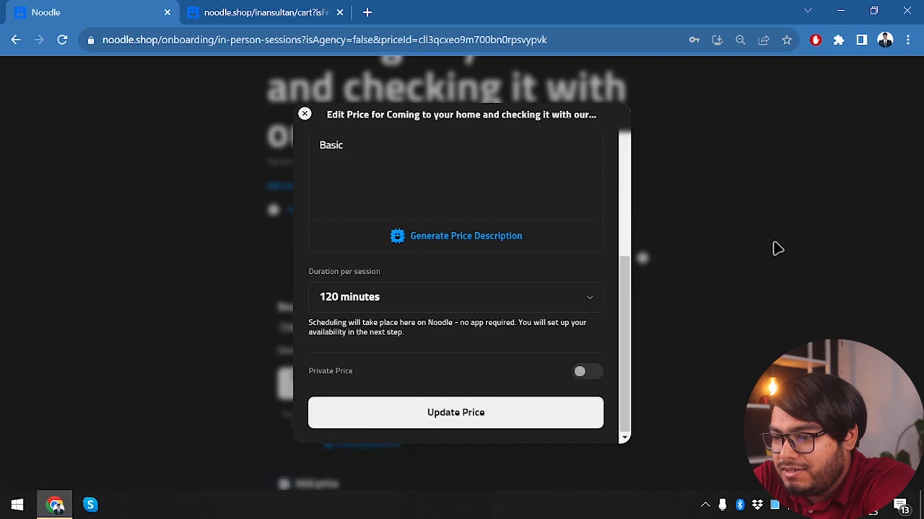
{"action": "left_click", "coordinate": [304, 113]}
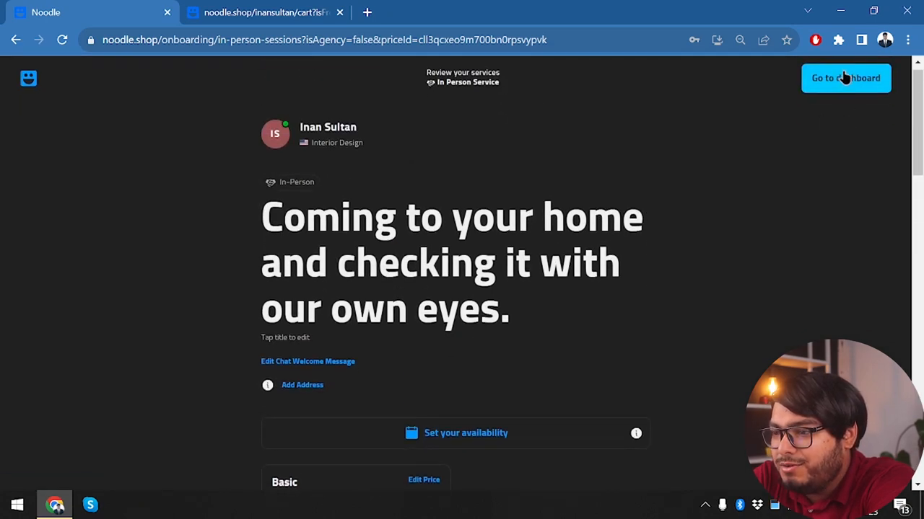
Go to the dashboard, dismiss the availability notice, check the account menu and close the checkout tab.
{"action": "left_click", "coordinate": [466, 433]}
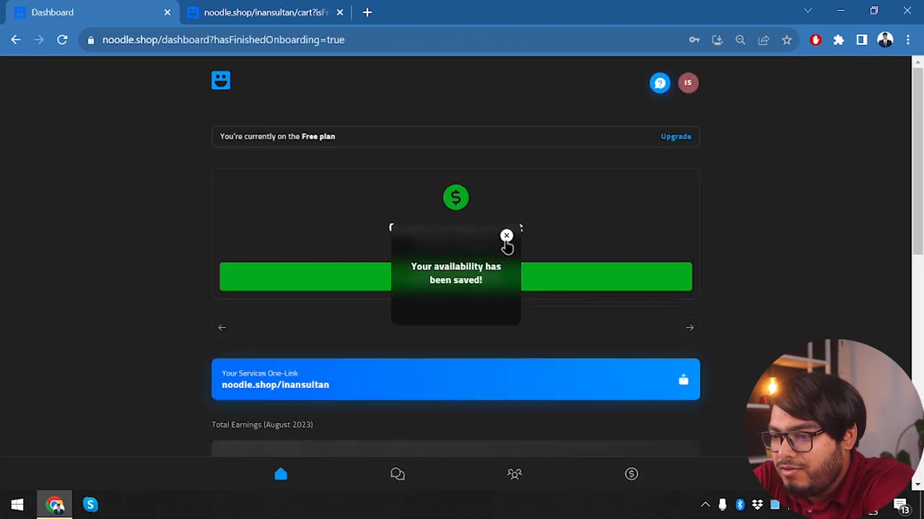
{"action": "left_click", "coordinate": [506, 236]}
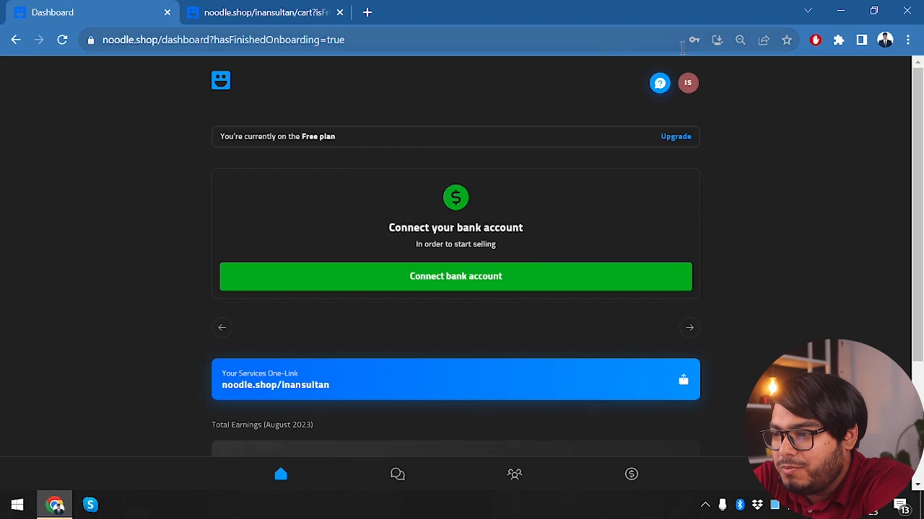
{"action": "left_click", "coordinate": [659, 83]}
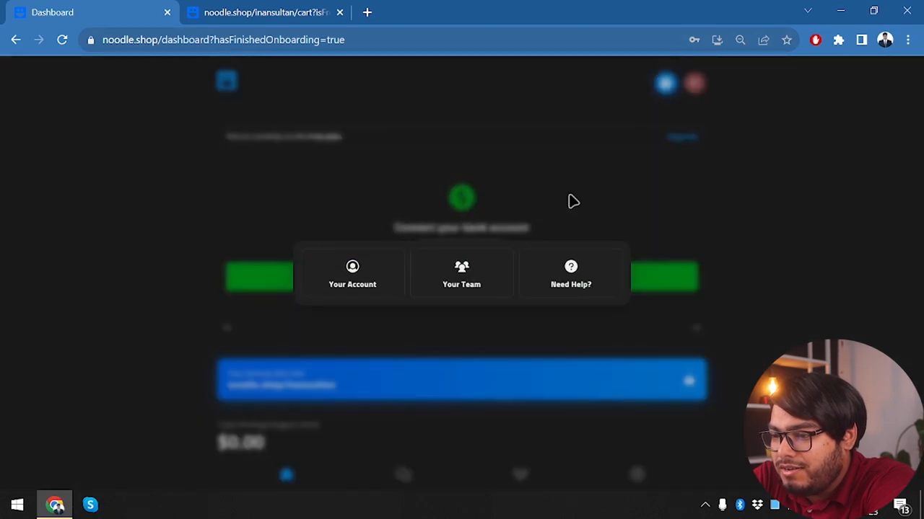
{"action": "mouse_move", "coordinate": [450, 284]}
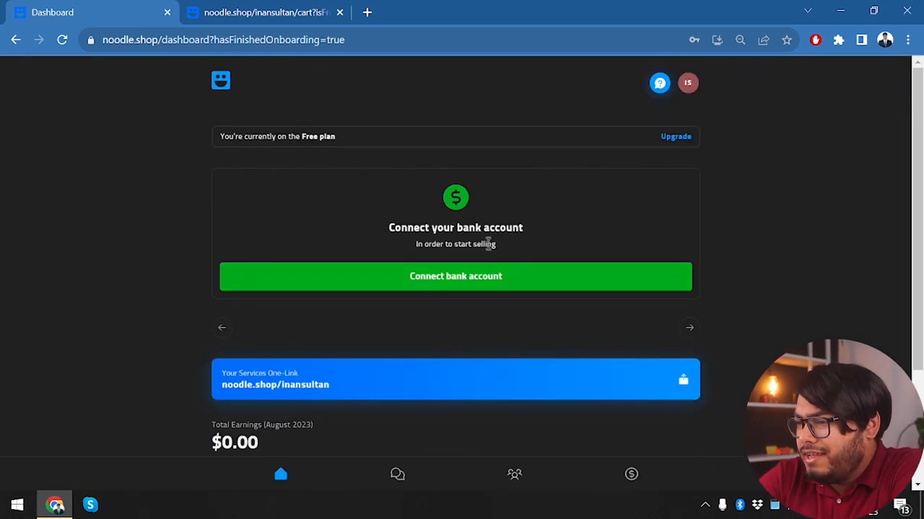
{"action": "mouse_move", "coordinate": [654, 281]}
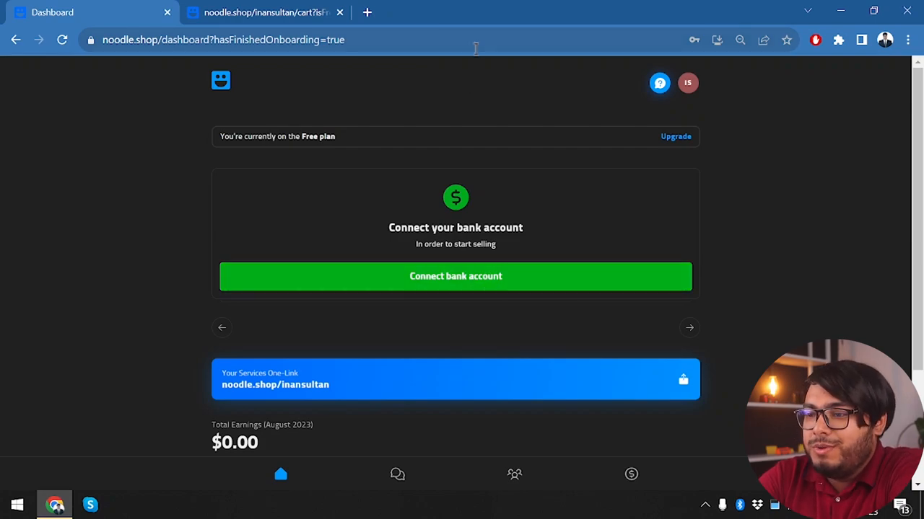
{"action": "left_click", "coordinate": [271, 12]}
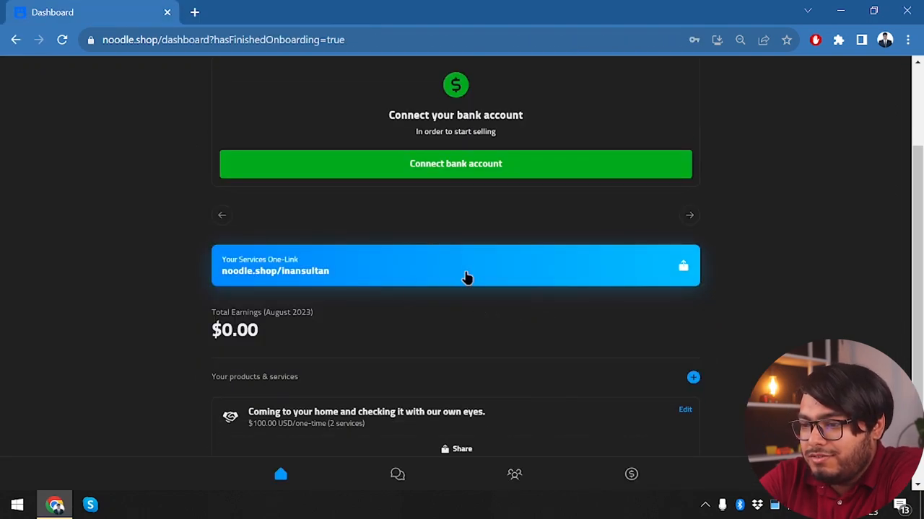
Open the noodle.shop One-Link page and dismiss the welcome tour and edit-mode notice.
{"action": "left_click", "coordinate": [467, 264]}
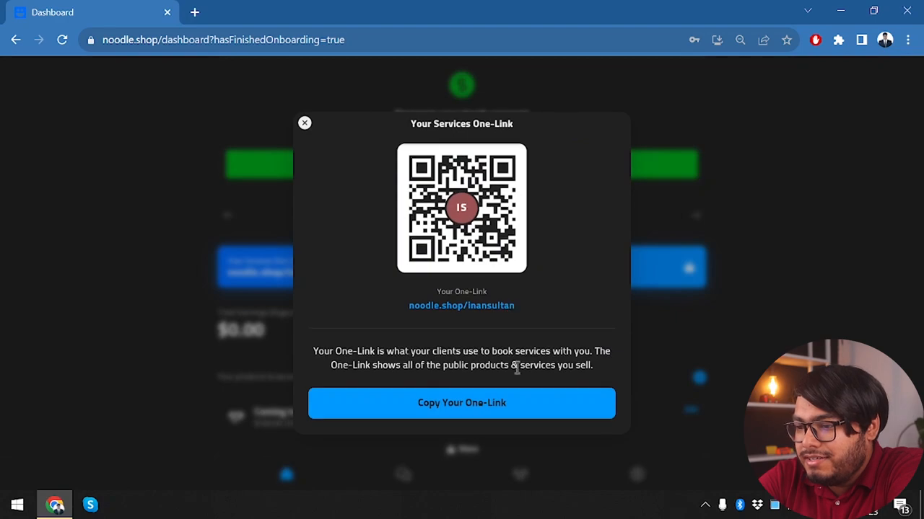
{"action": "mouse_move", "coordinate": [469, 309]}
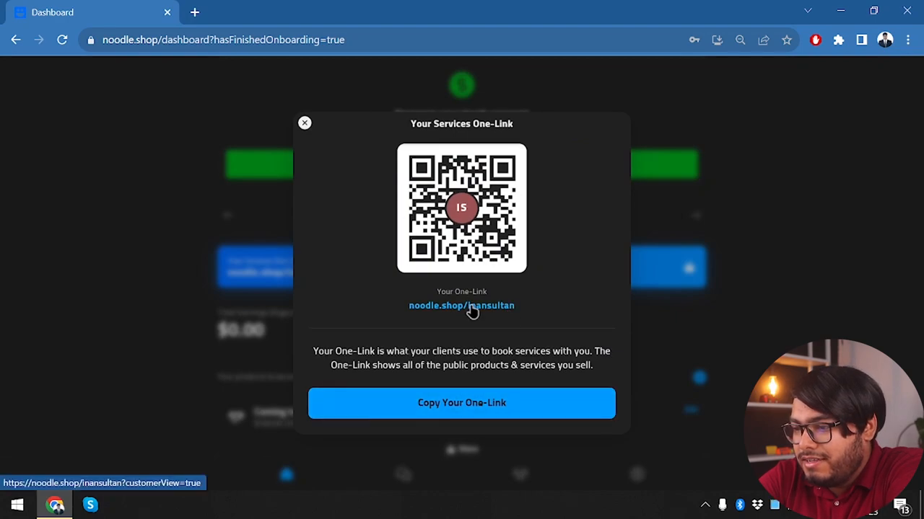
{"action": "left_click", "coordinate": [461, 306]}
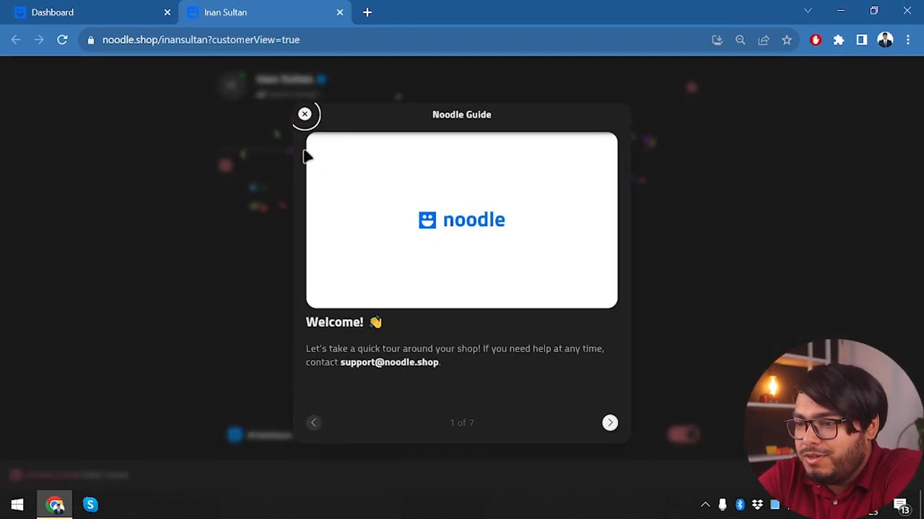
{"action": "mouse_move", "coordinate": [304, 114]}
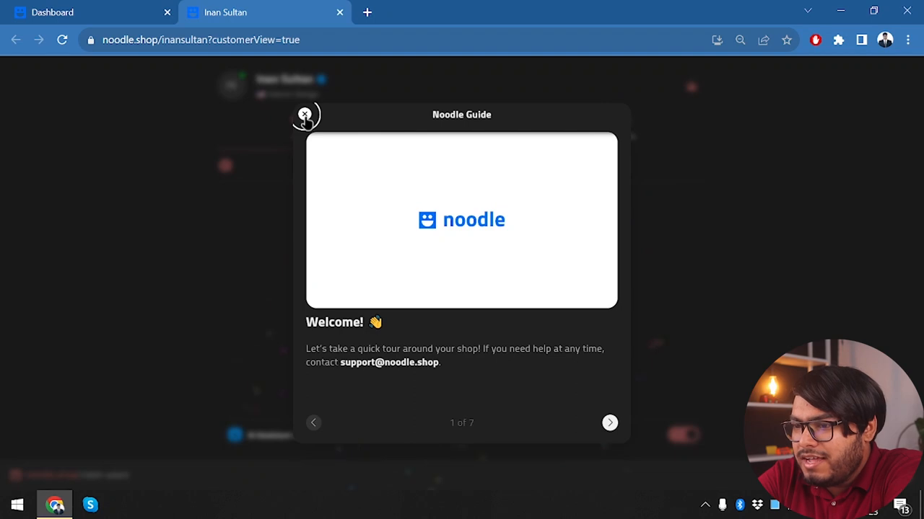
{"action": "left_click", "coordinate": [305, 114]}
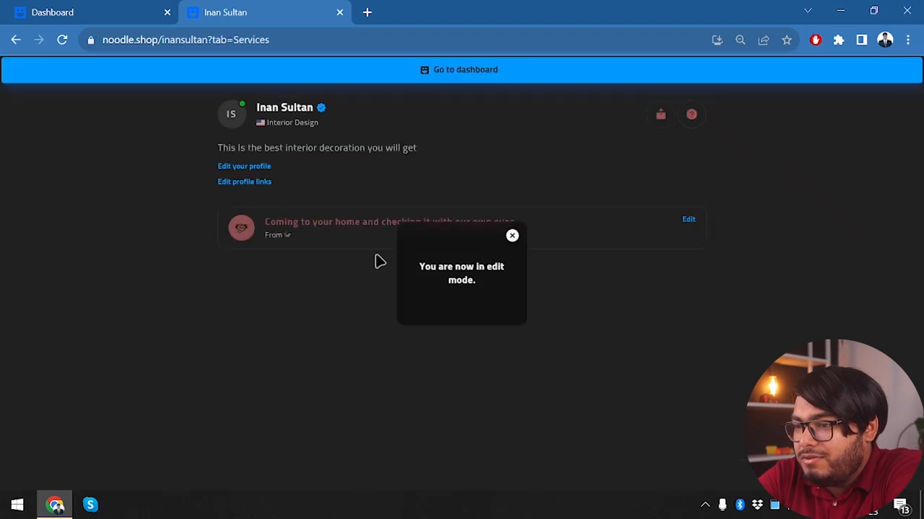
{"action": "left_click", "coordinate": [512, 235]}
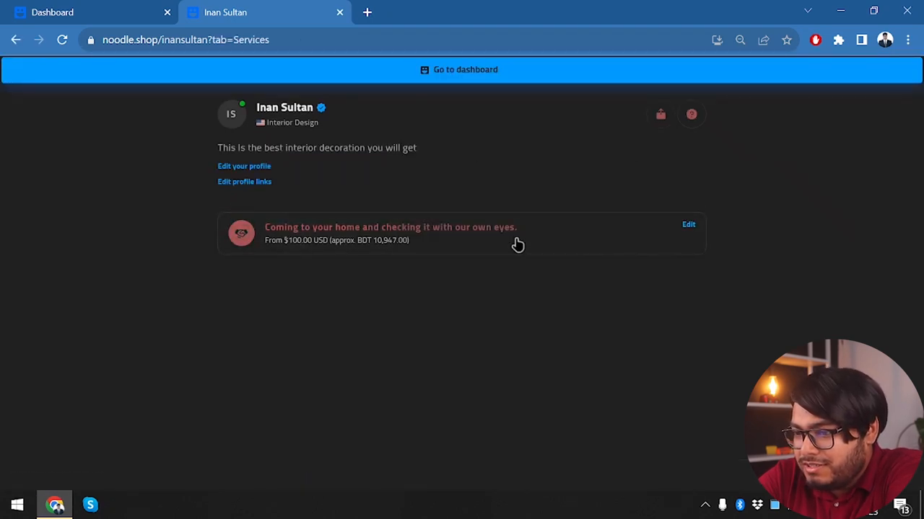
{"action": "mouse_move", "coordinate": [523, 237]}
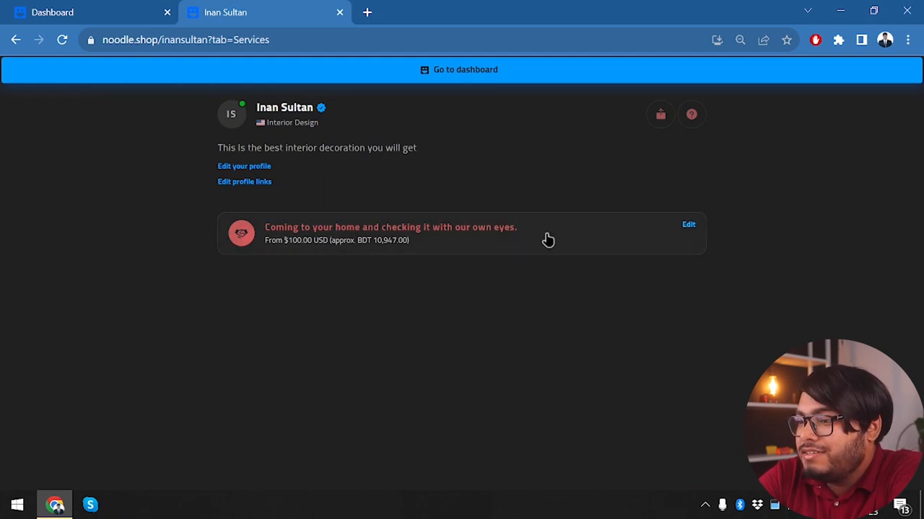
{"action": "mouse_move", "coordinate": [206, 191]}
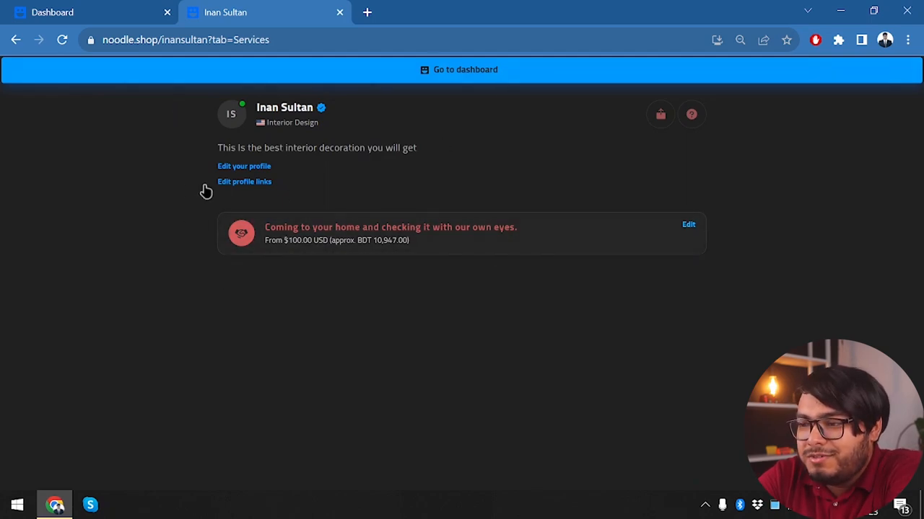
{"action": "mouse_move", "coordinate": [104, 124]}
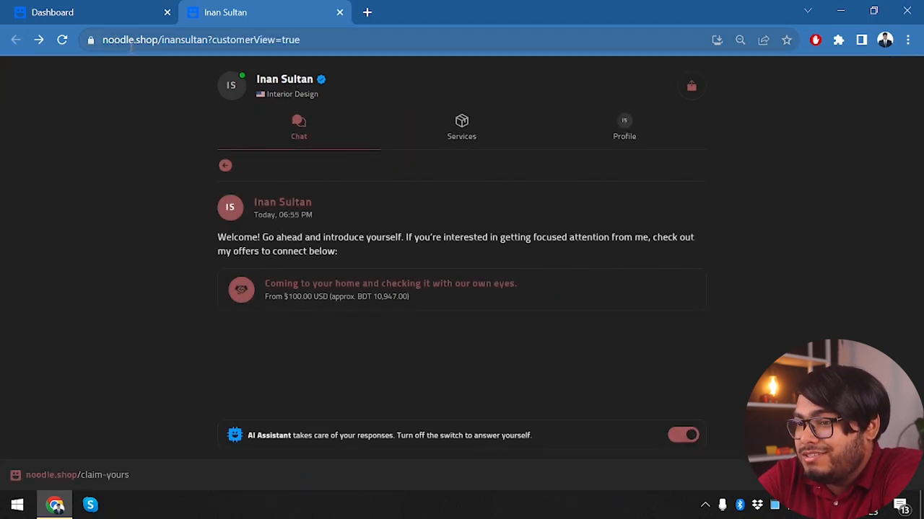
{"action": "mouse_move", "coordinate": [357, 83]}
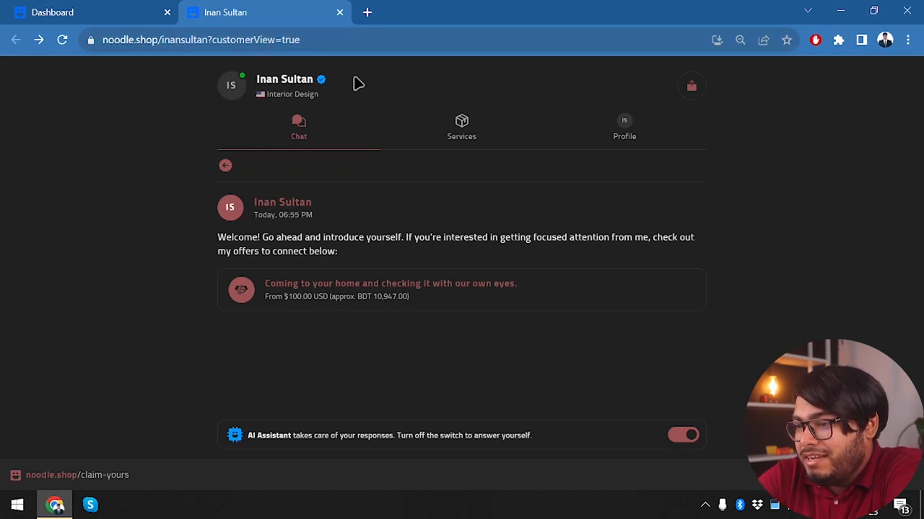
View the visitor profile library, then return to the chat view.
{"action": "left_click", "coordinate": [624, 126]}
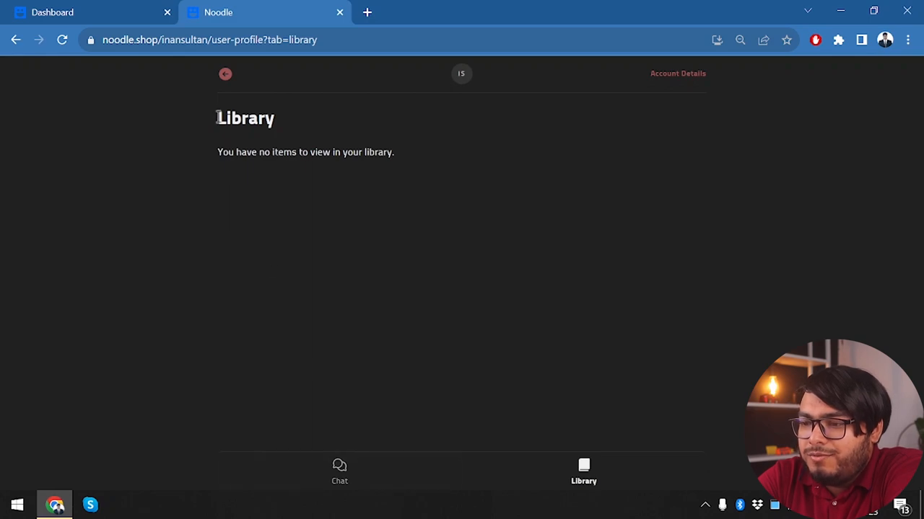
{"action": "mouse_move", "coordinate": [340, 465]}
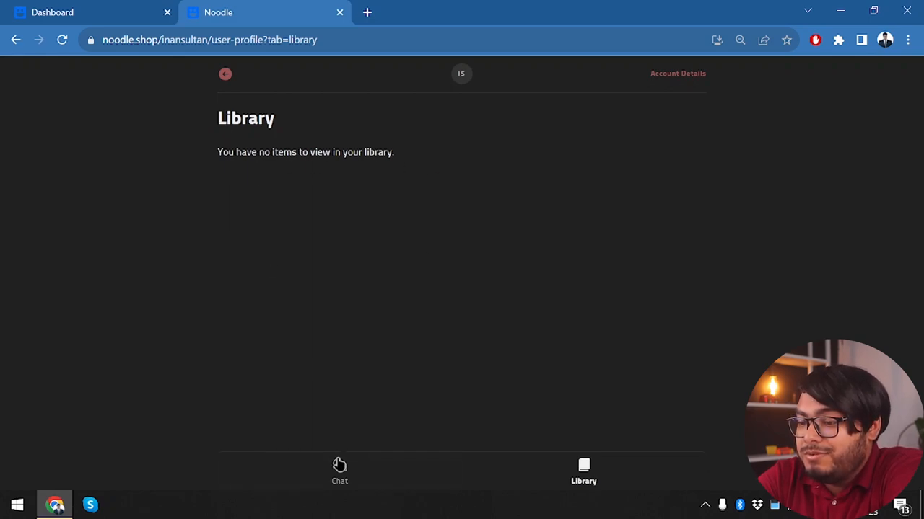
{"action": "left_click", "coordinate": [339, 465]}
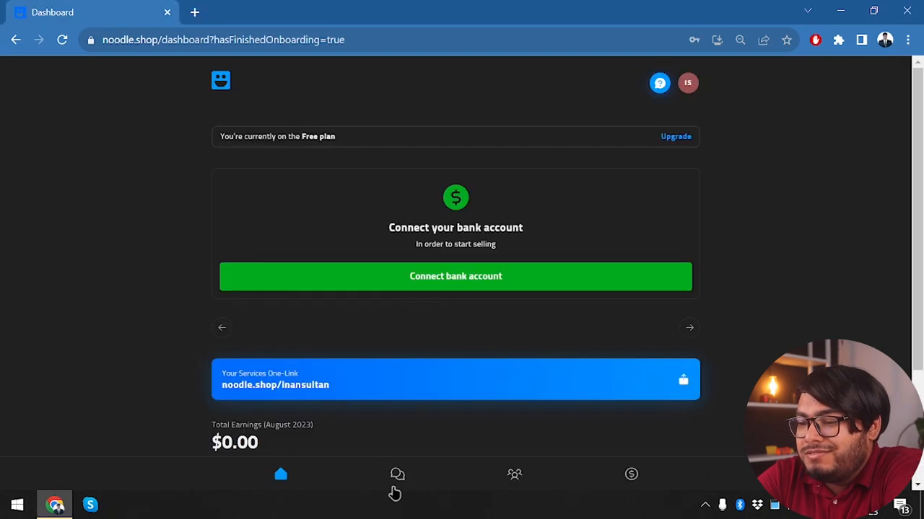
Tour the Members and Payments sections, then land on the Chats inbox with two conversations.
{"action": "left_click", "coordinate": [396, 474]}
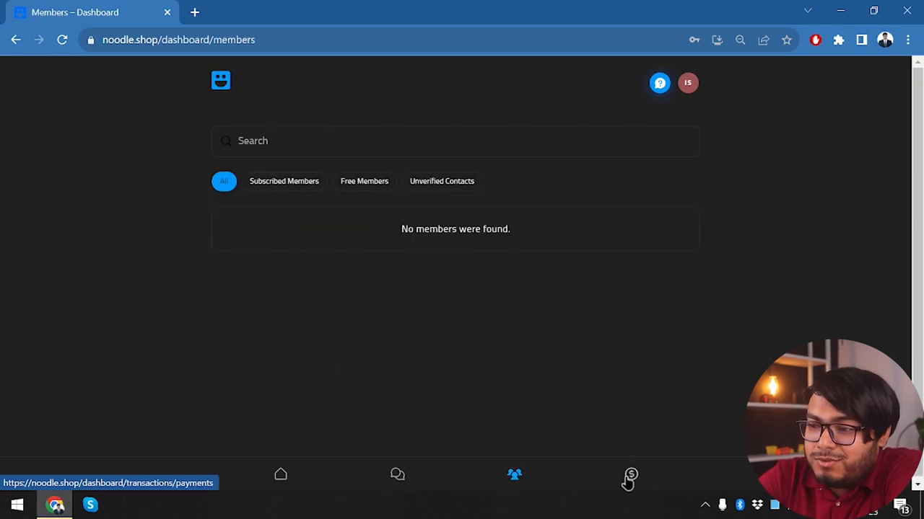
{"action": "left_click", "coordinate": [630, 475]}
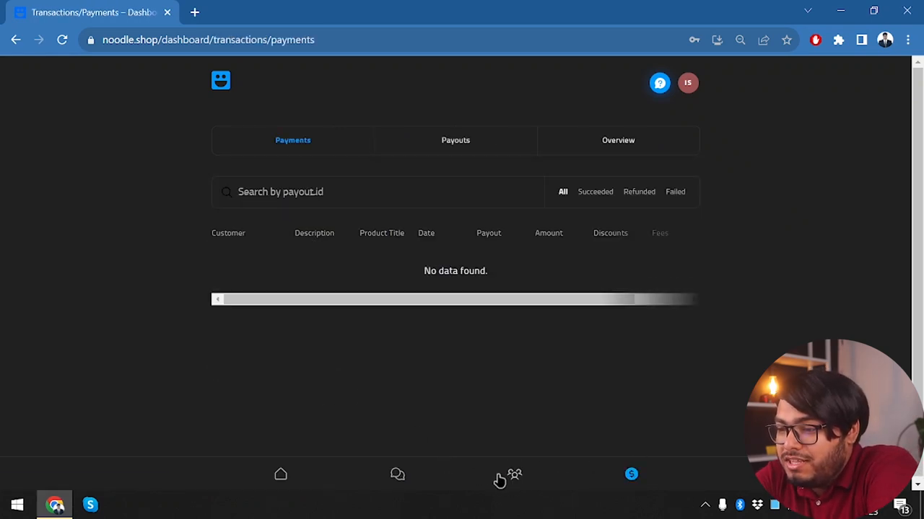
{"action": "left_click", "coordinate": [514, 474]}
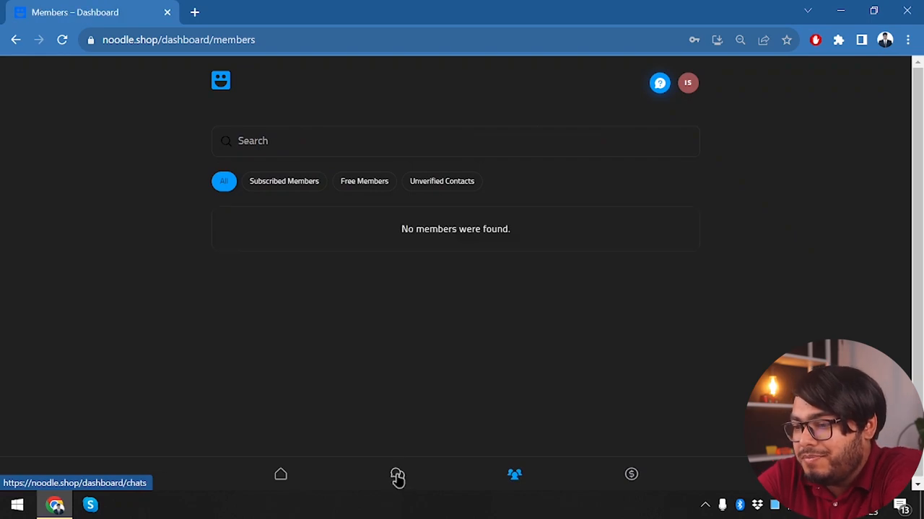
{"action": "left_click", "coordinate": [396, 475]}
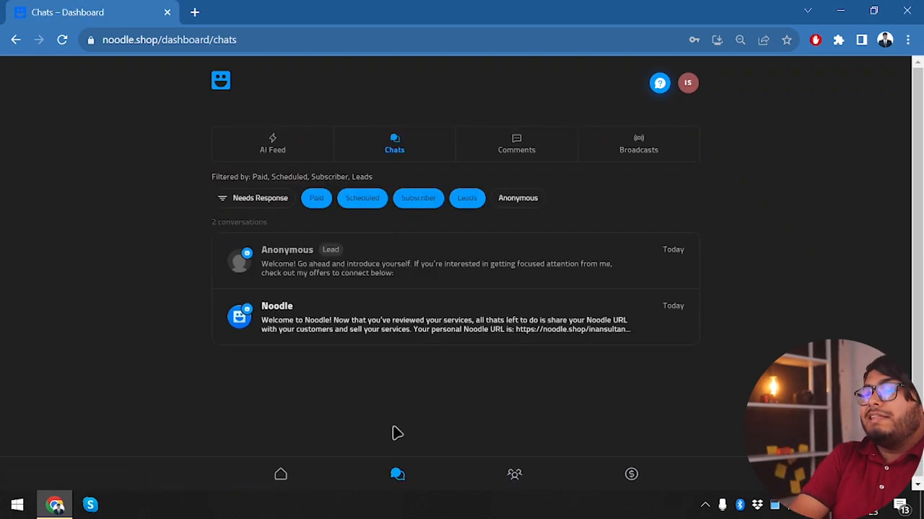